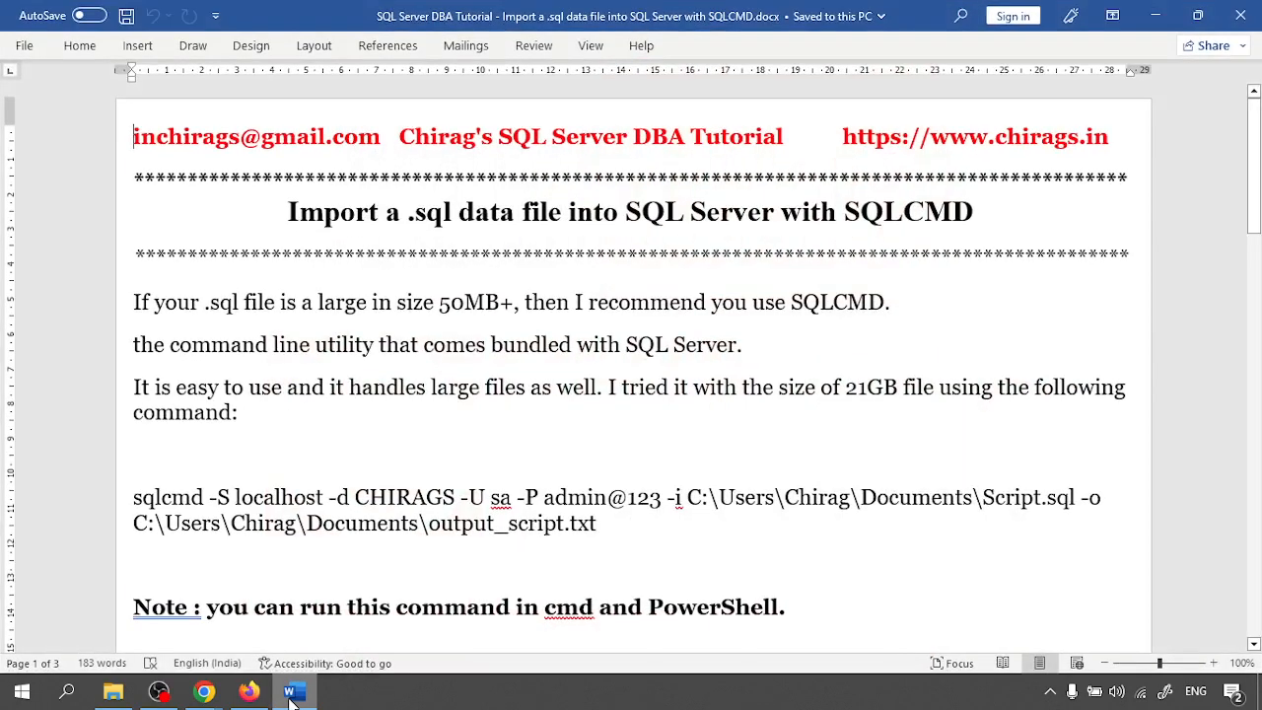
{"action": "mouse_move", "coordinate": [614, 336]}
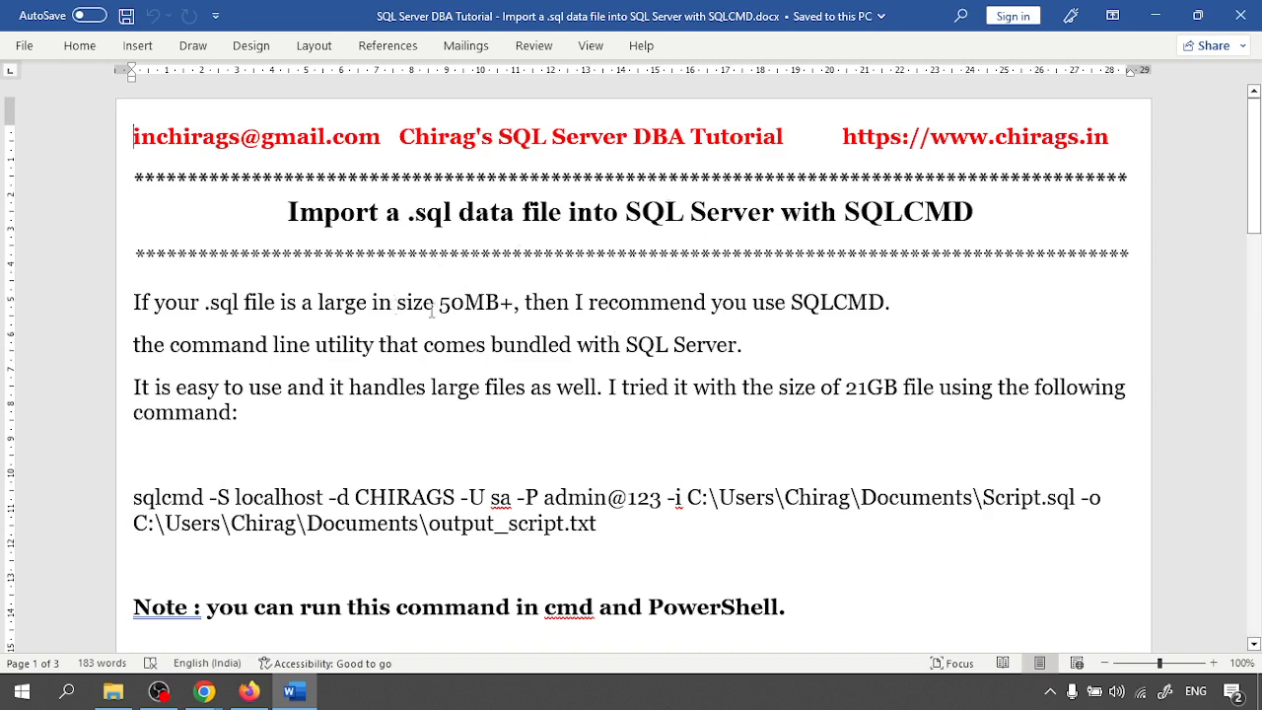
{"action": "mouse_move", "coordinate": [263, 378]}
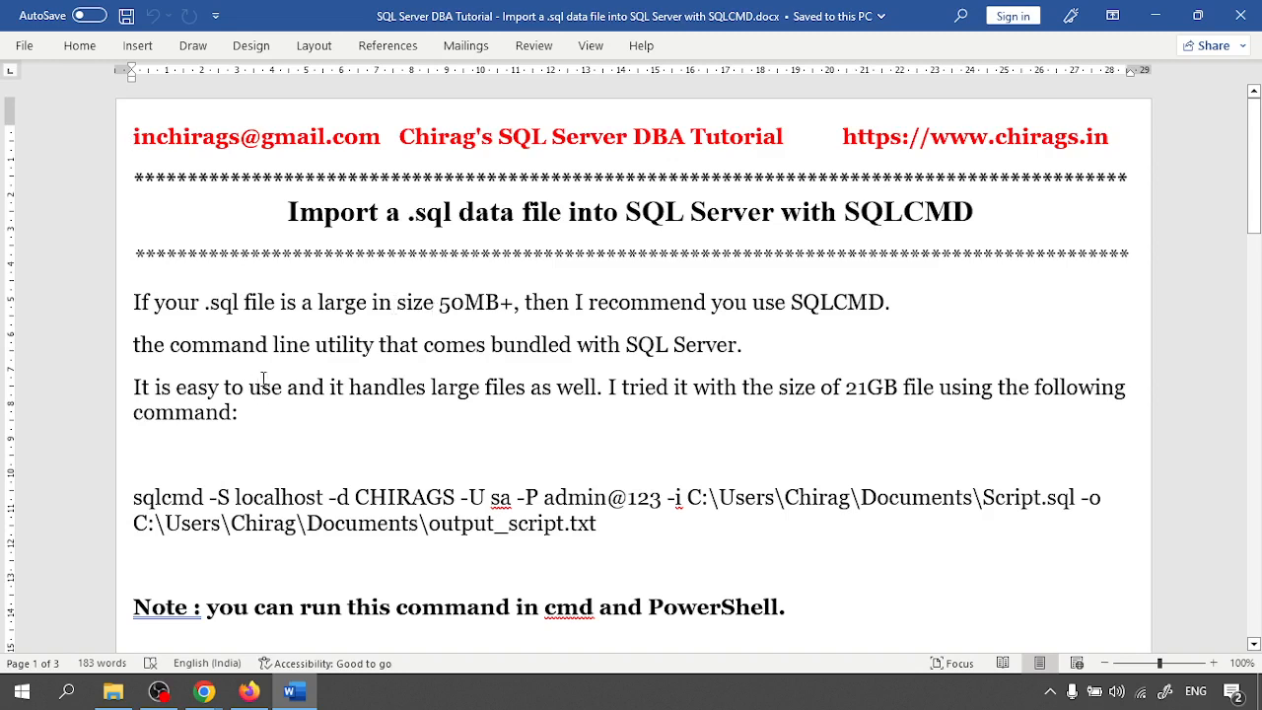
{"action": "mouse_move", "coordinate": [305, 350]}
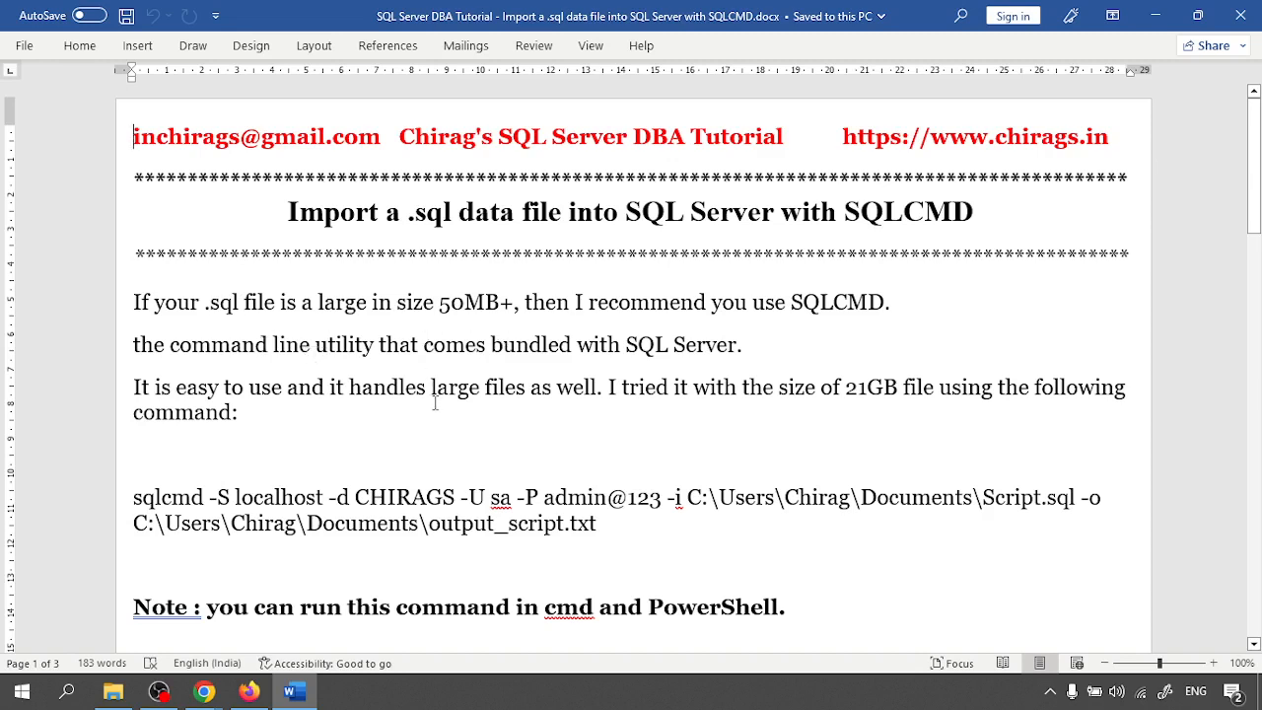
{"action": "mouse_move", "coordinate": [436, 344]}
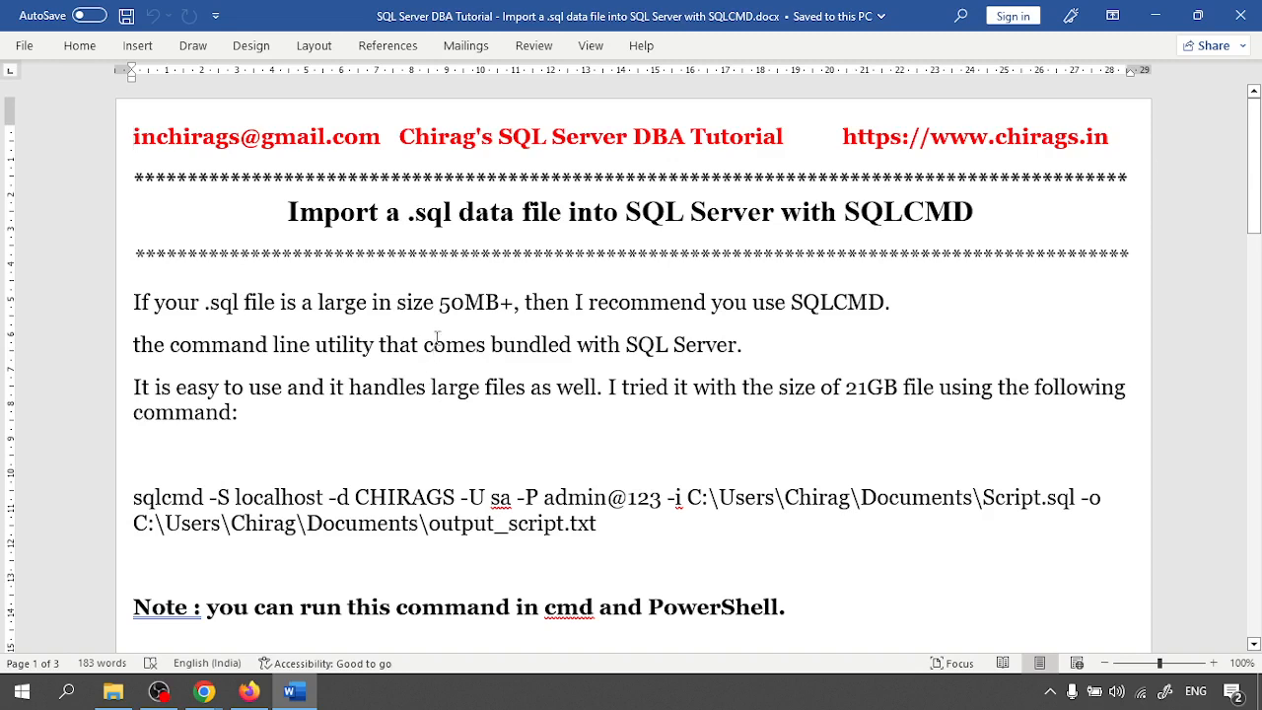
{"action": "mouse_move", "coordinate": [898, 249]}
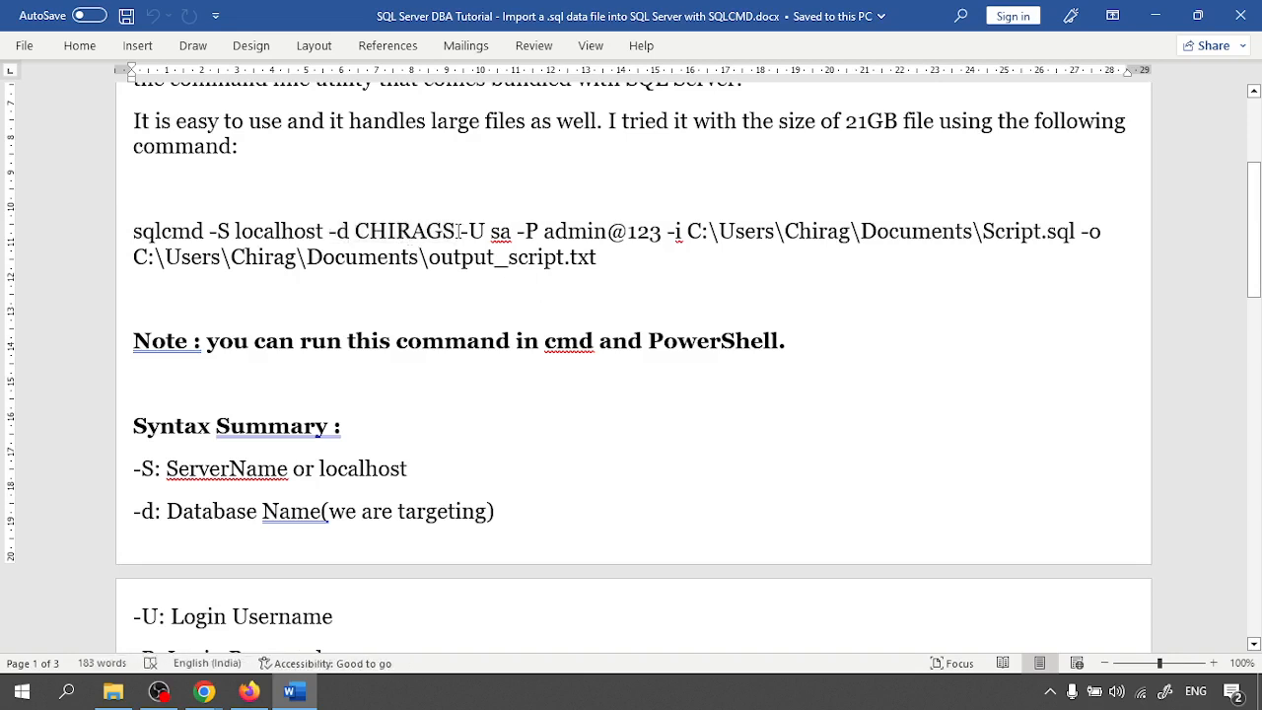
Highlight the sqlcmd command's sa login, password and -i option while Management Studio starts.
{"action": "double_click", "coordinate": [500, 232]}
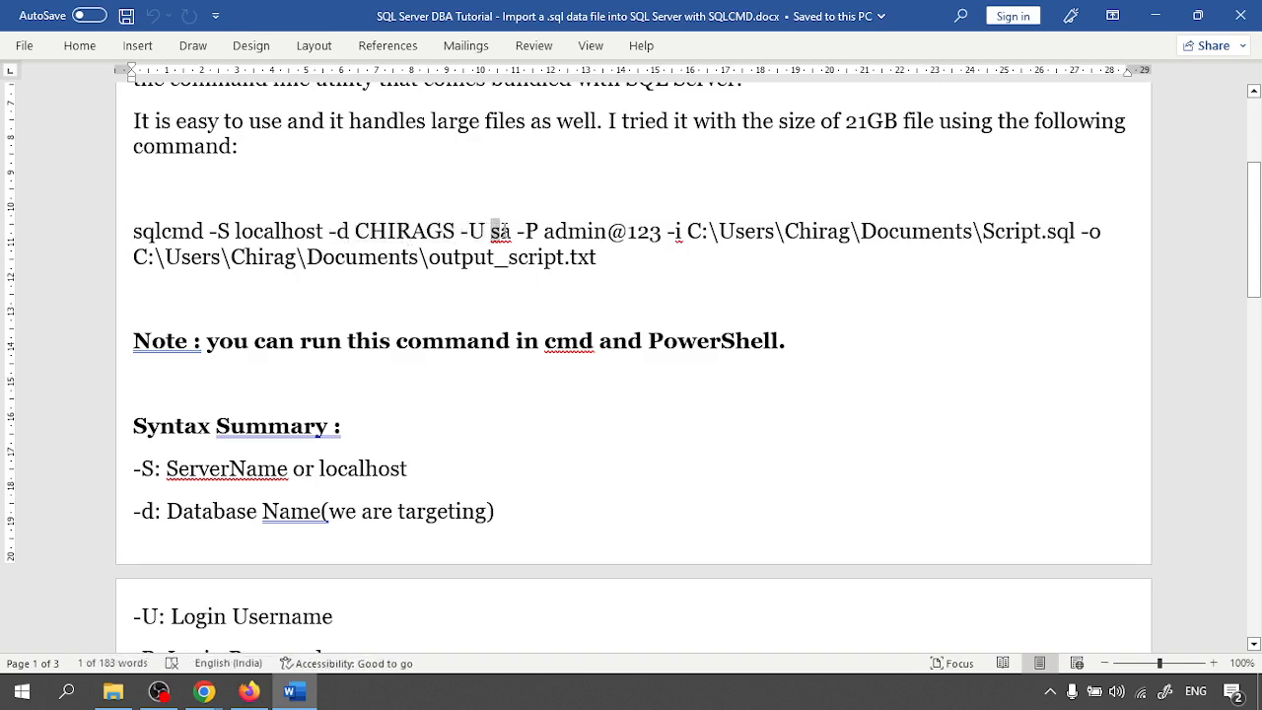
{"action": "double_click", "coordinate": [601, 231]}
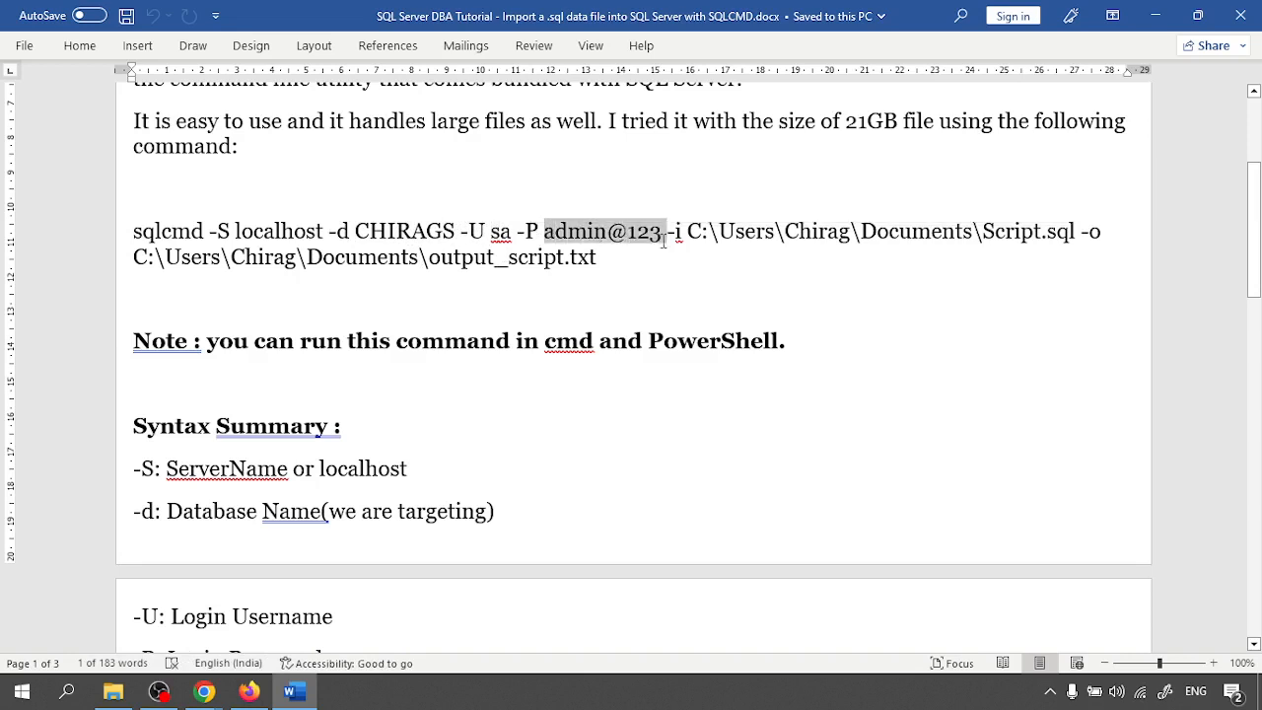
{"action": "left_click", "coordinate": [676, 231]}
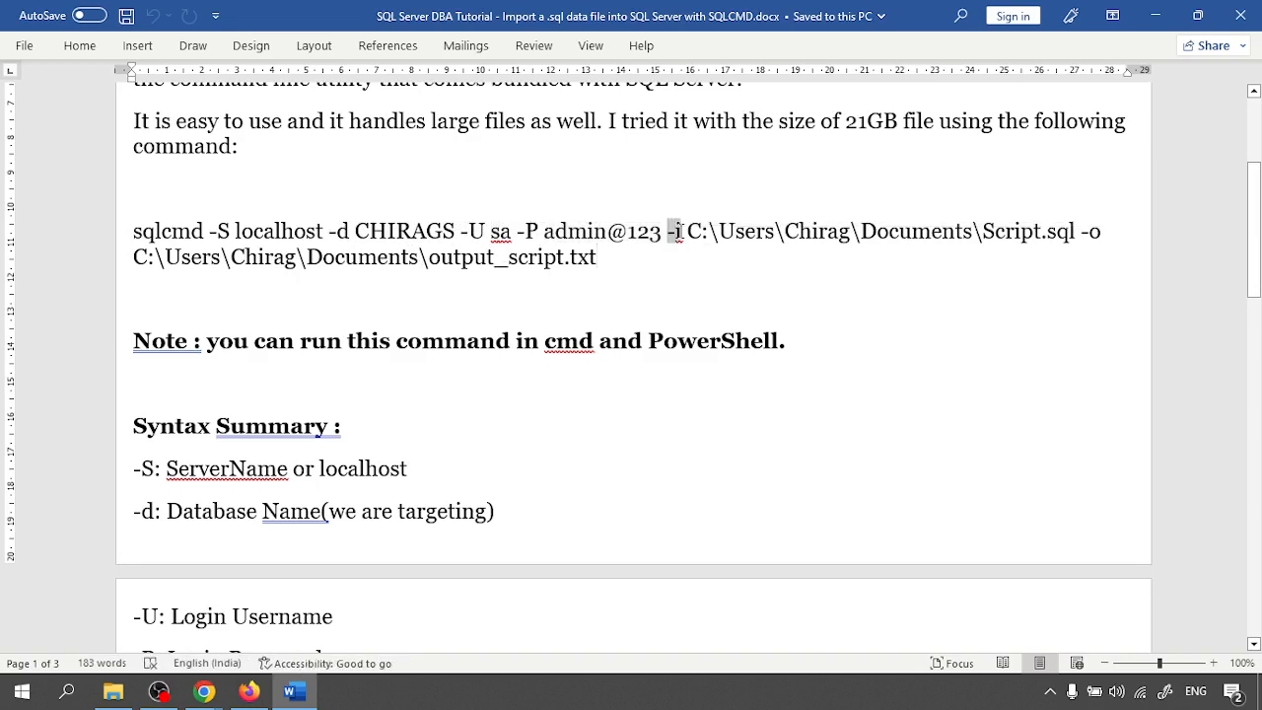
{"action": "scroll", "scroll_direction": "down", "scroll_amount": 3}
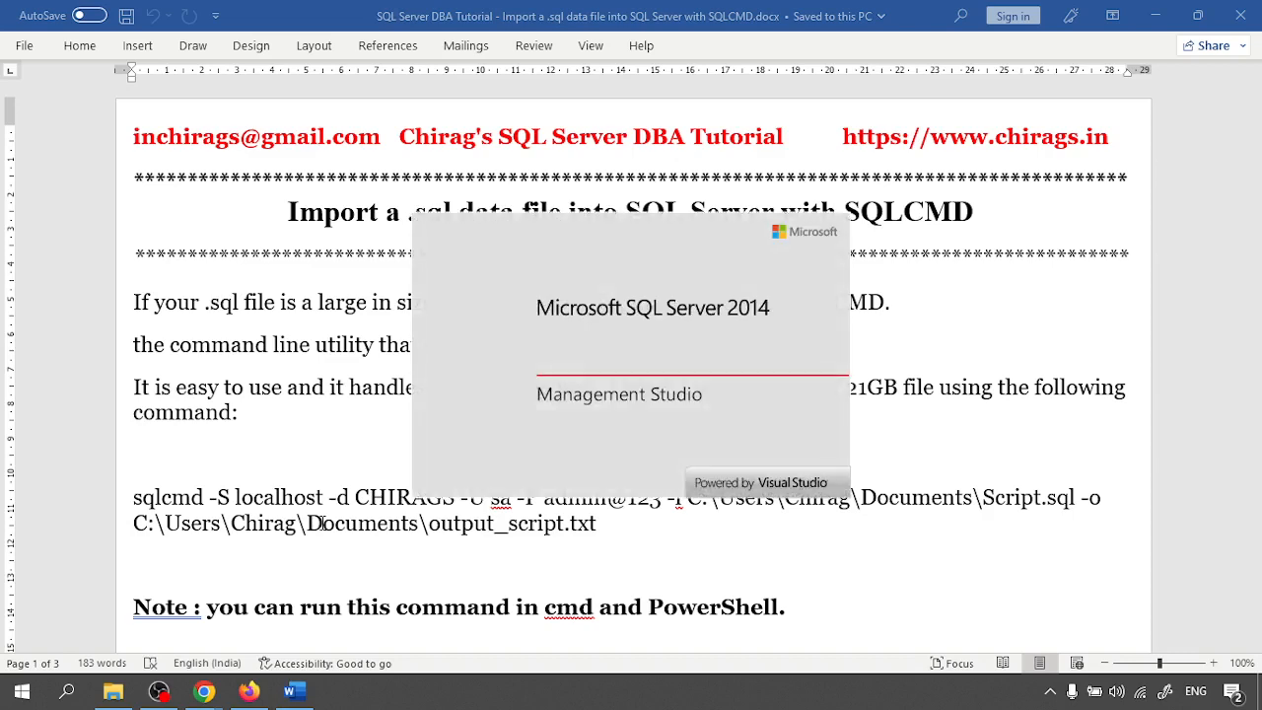
{"action": "mouse_move", "coordinate": [603, 408]}
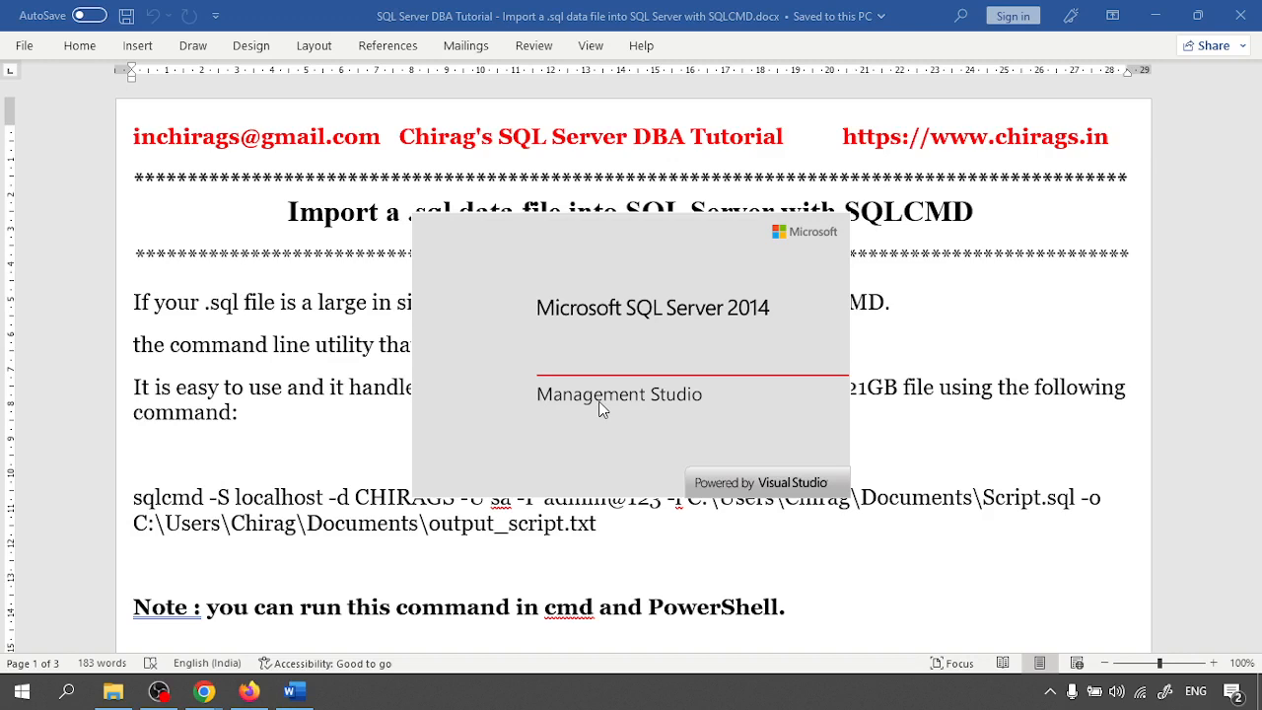
{"action": "mouse_move", "coordinate": [596, 558]}
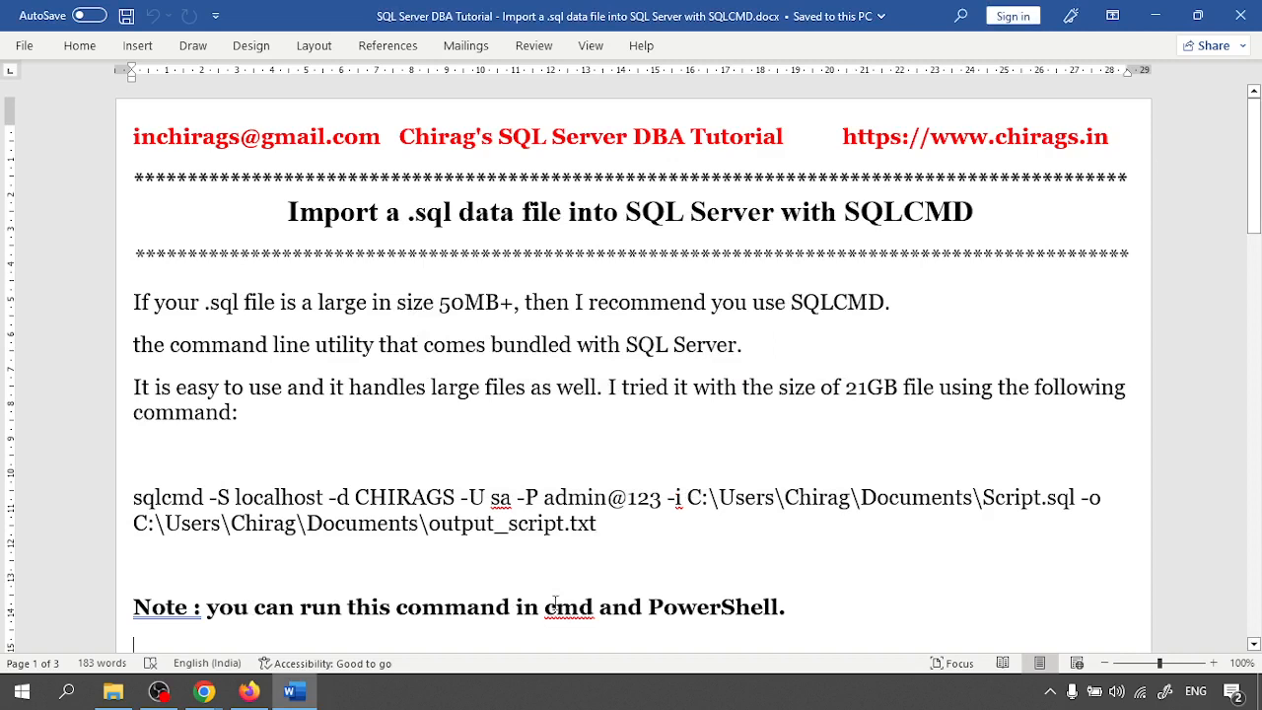
{"action": "left_click_drag", "start_coordinate": [133, 496], "coordinate": [235, 497]}
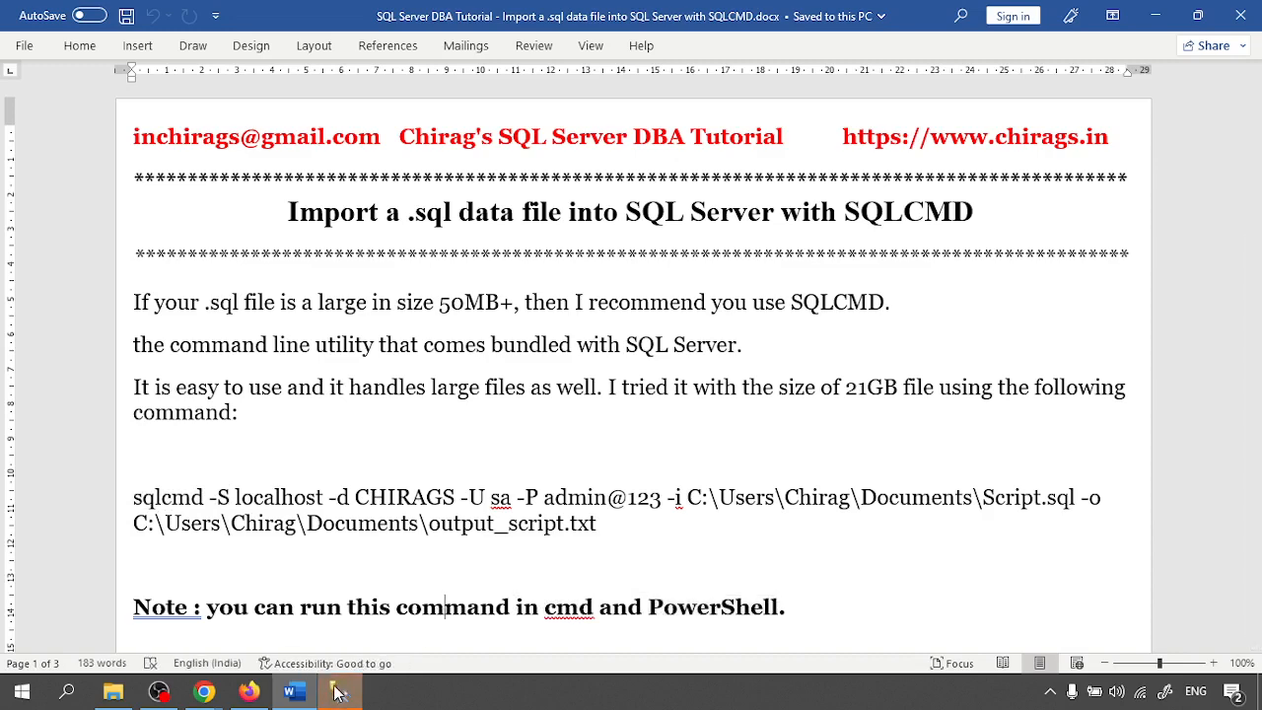
Connect to localhost and expand Databases > CHIRAGS > Tables to open dbo.customer's top rows.
{"action": "left_click", "coordinate": [340, 690]}
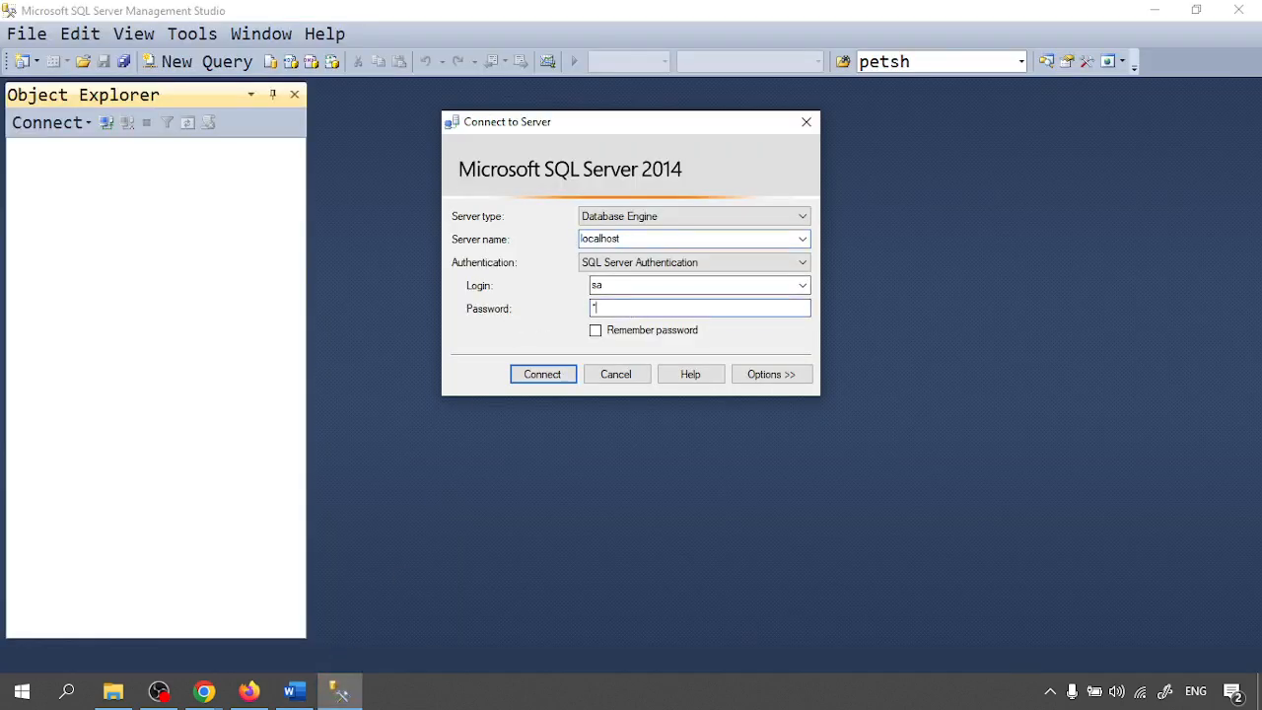
{"action": "left_click", "coordinate": [542, 374]}
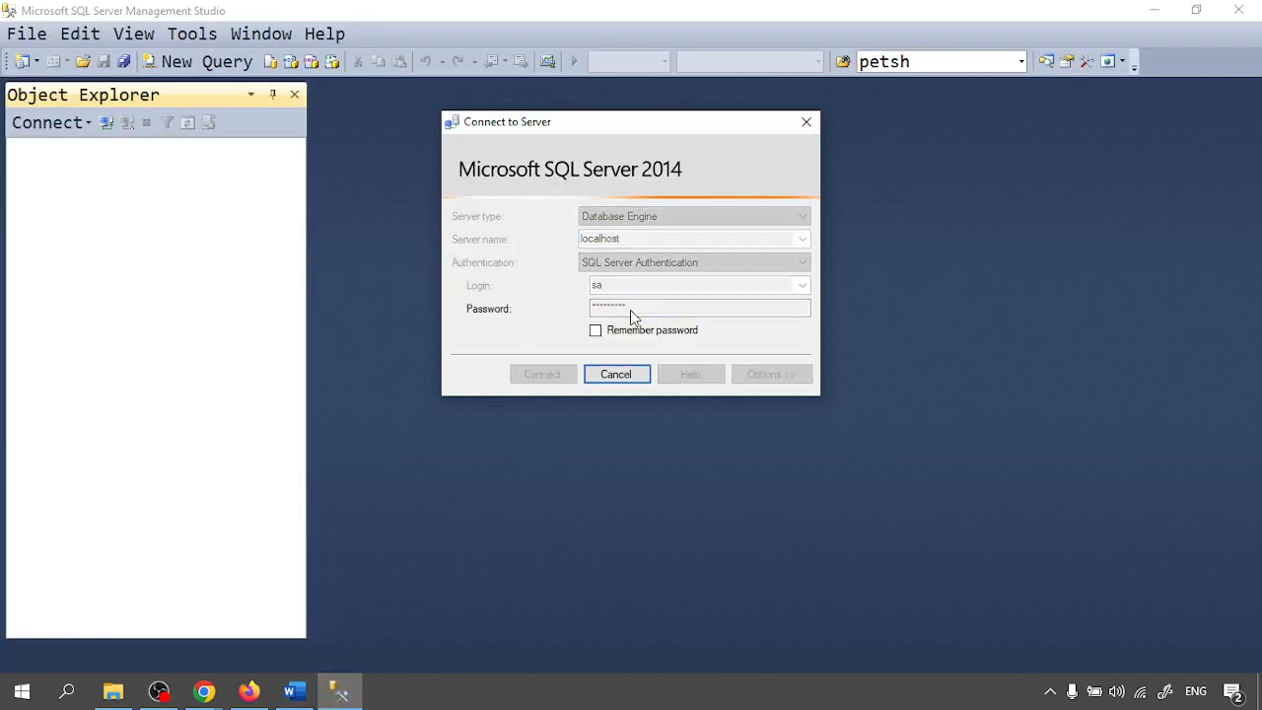
{"action": "left_click", "coordinate": [542, 373]}
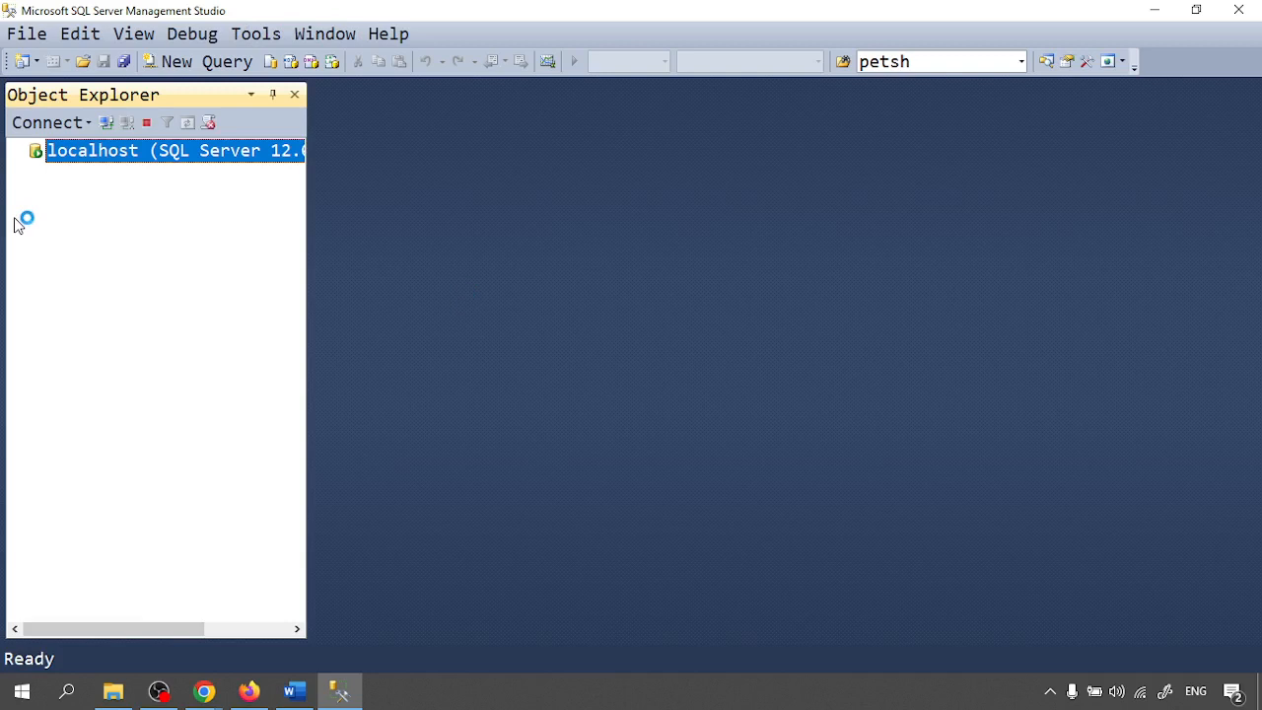
{"action": "mouse_move", "coordinate": [22, 218]}
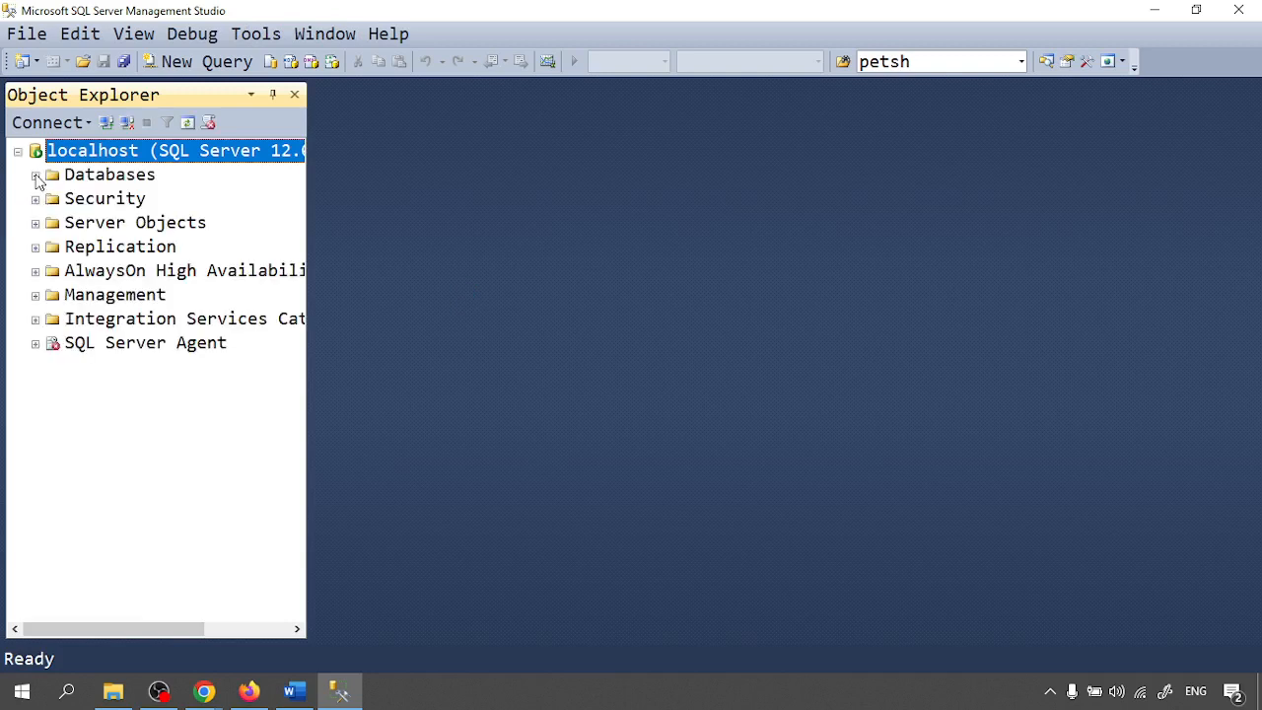
{"action": "left_click", "coordinate": [35, 174]}
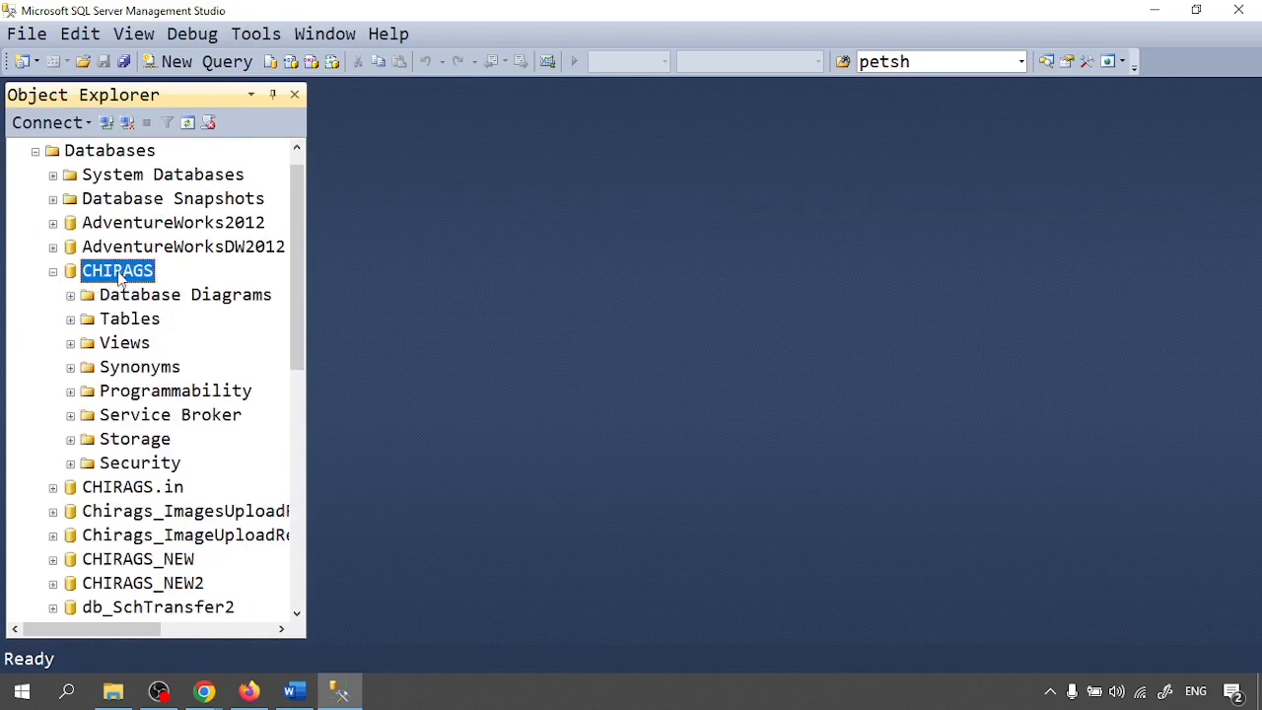
{"action": "left_click", "coordinate": [70, 318]}
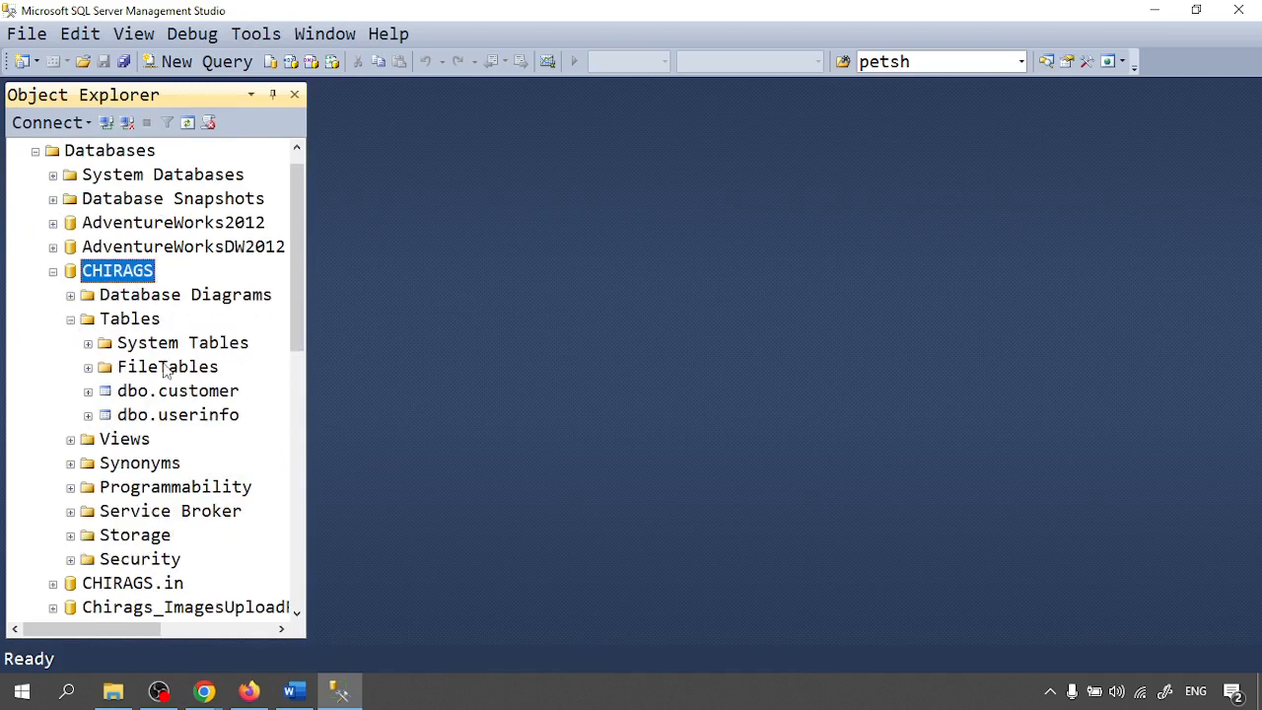
{"action": "left_click", "coordinate": [178, 390]}
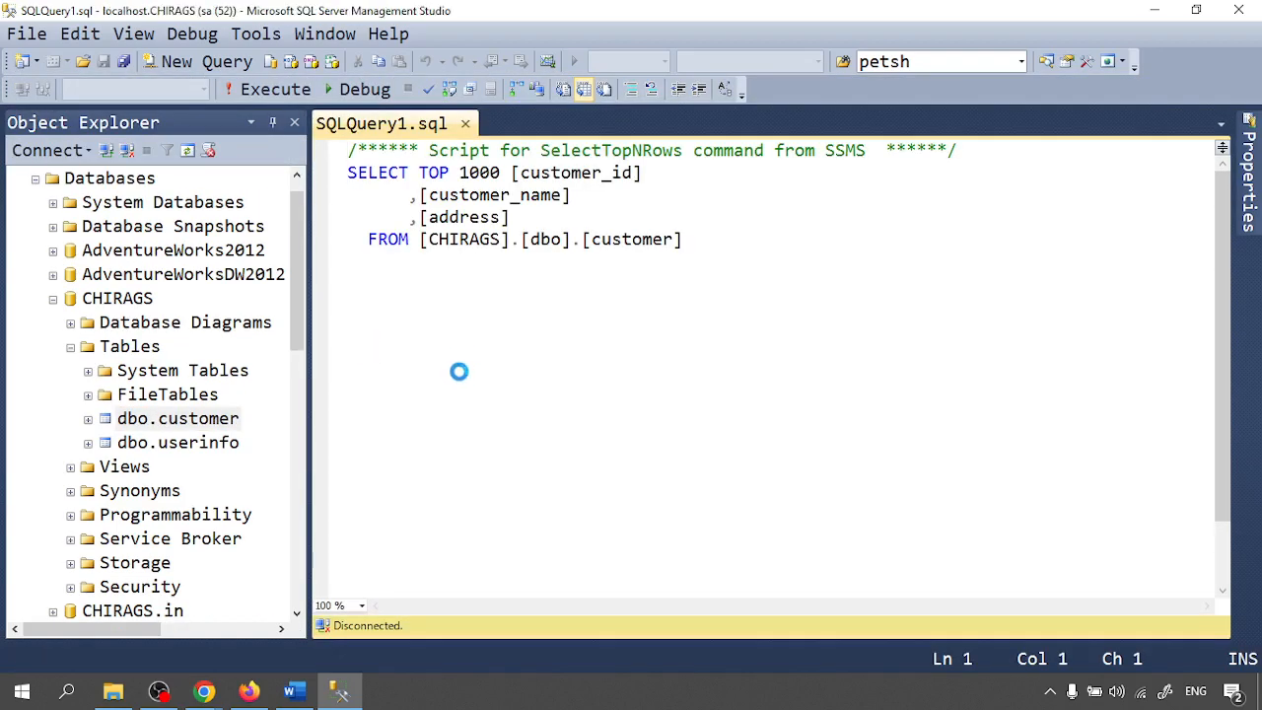
{"action": "left_click", "coordinate": [264, 88]}
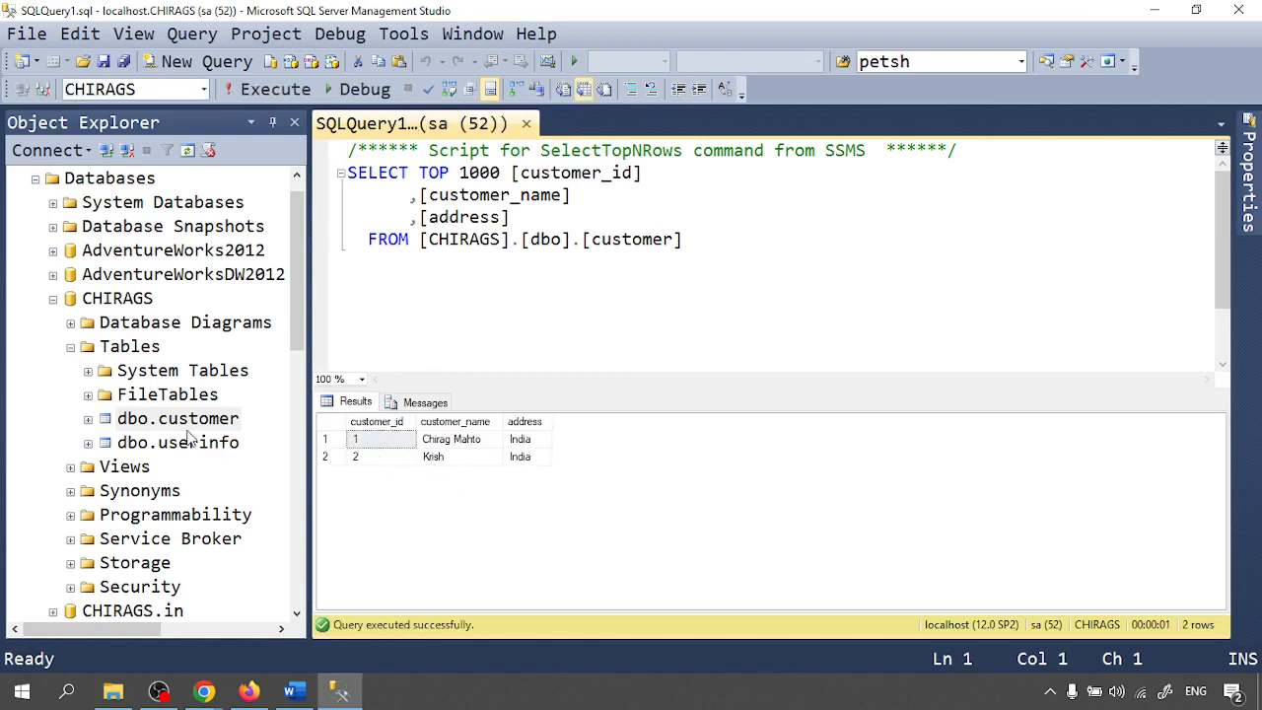
{"action": "right_click", "coordinate": [178, 418]}
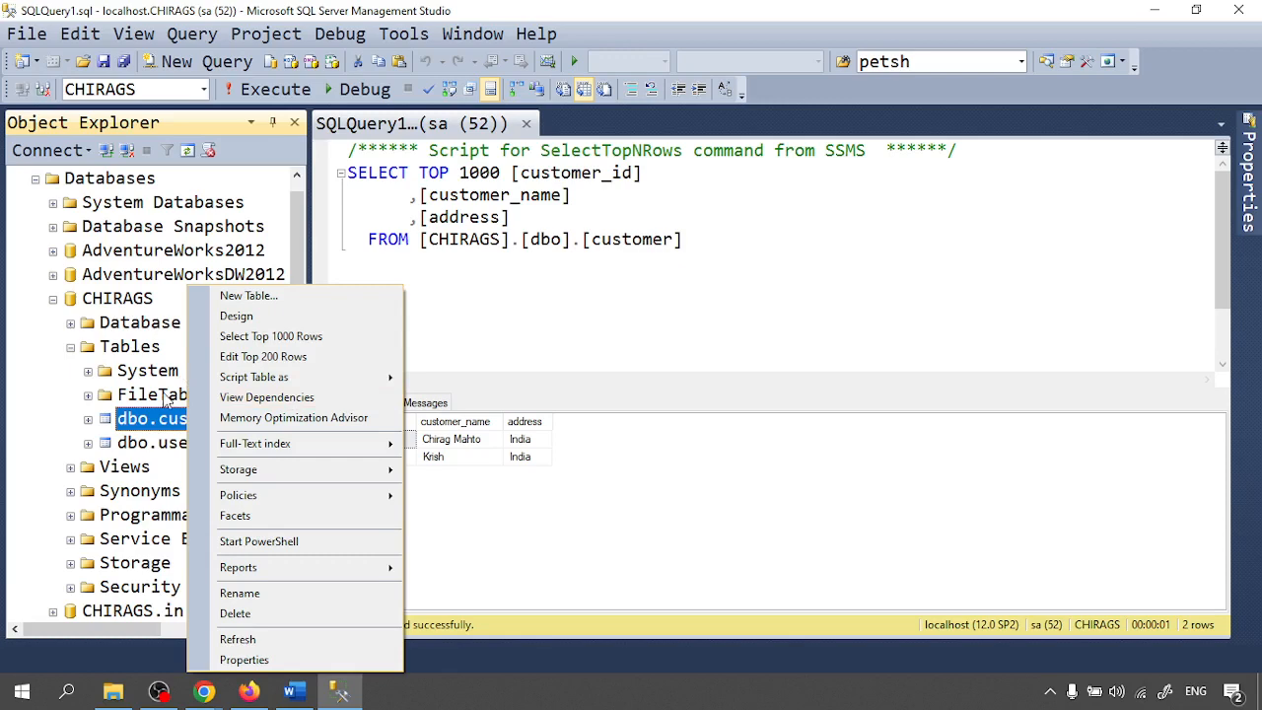
{"action": "mouse_move", "coordinate": [254, 444]}
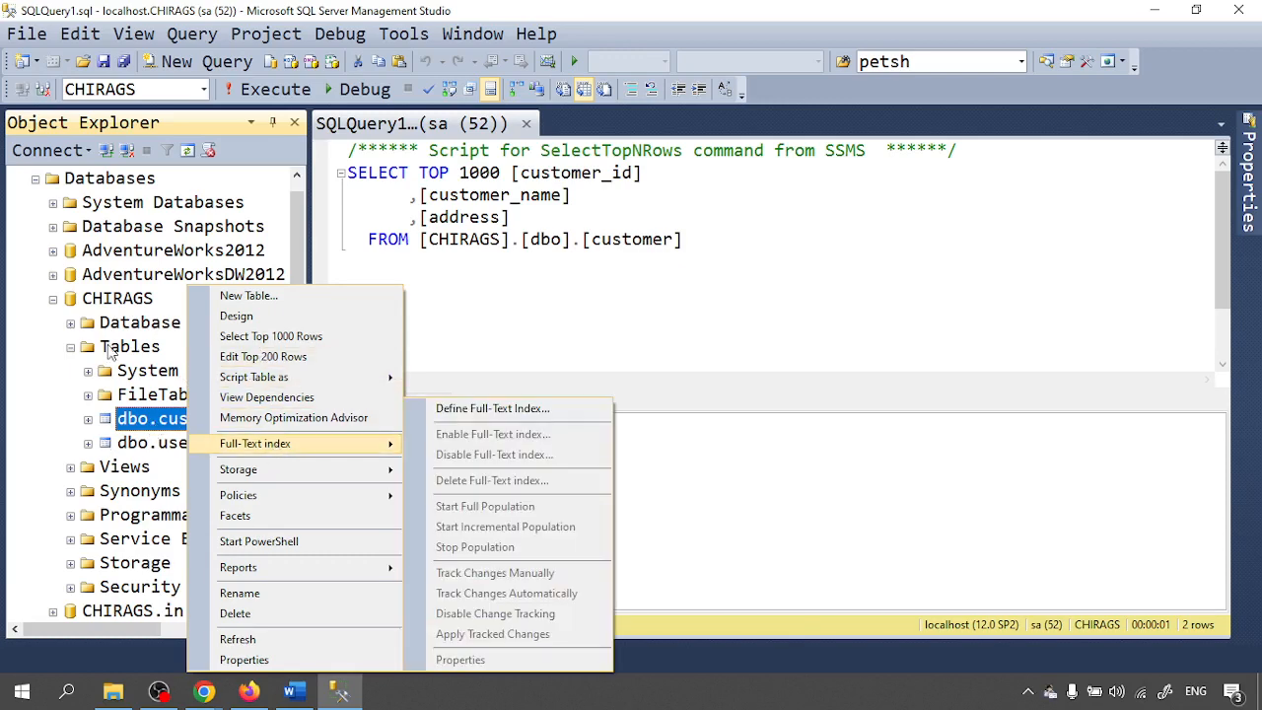
{"action": "right_click", "coordinate": [118, 298]}
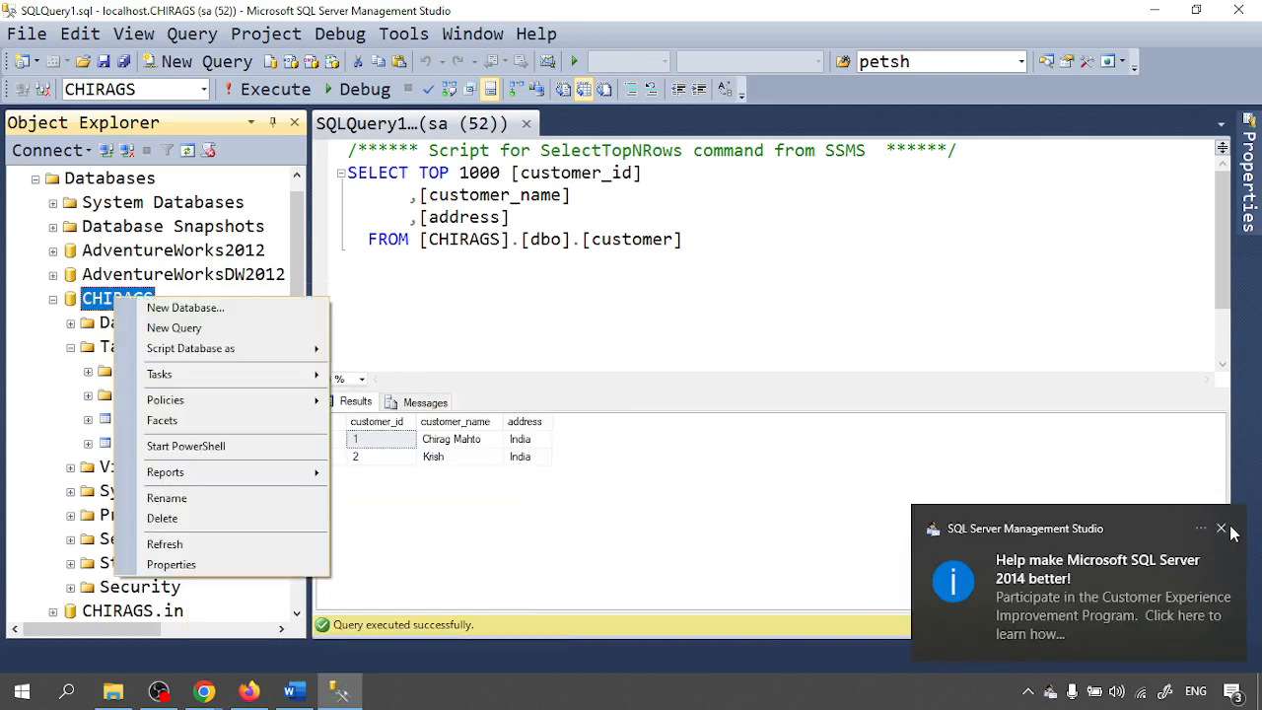
{"action": "left_click", "coordinate": [1220, 529]}
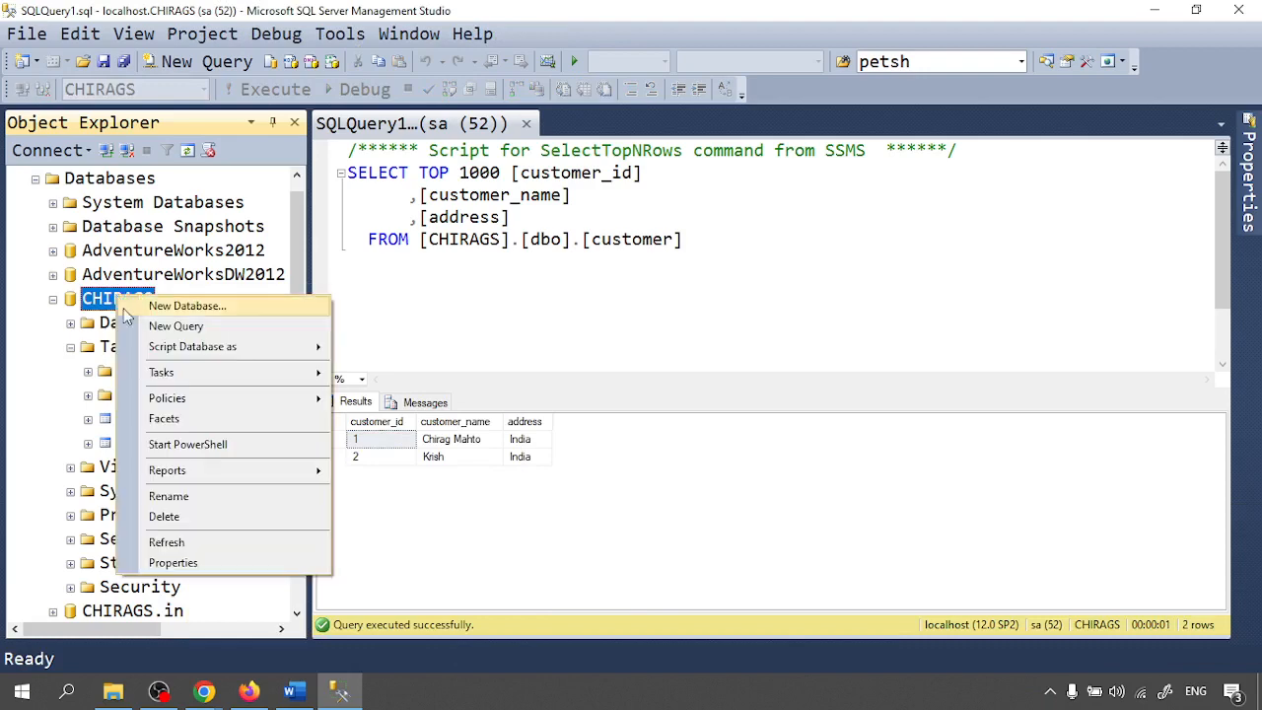
Choose only dbo.customer in the Generate Scripts wizard and advance to Set Scripting Options.
{"action": "left_click", "coordinate": [161, 373]}
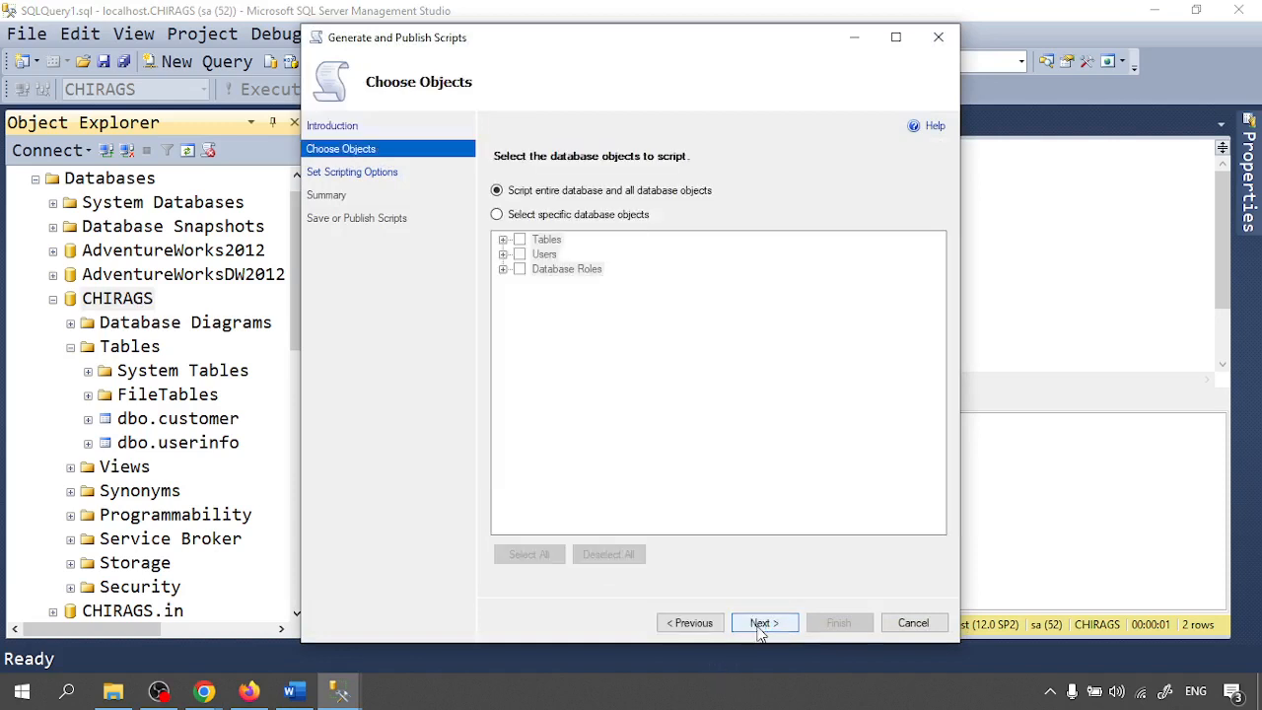
{"action": "left_click", "coordinate": [496, 214]}
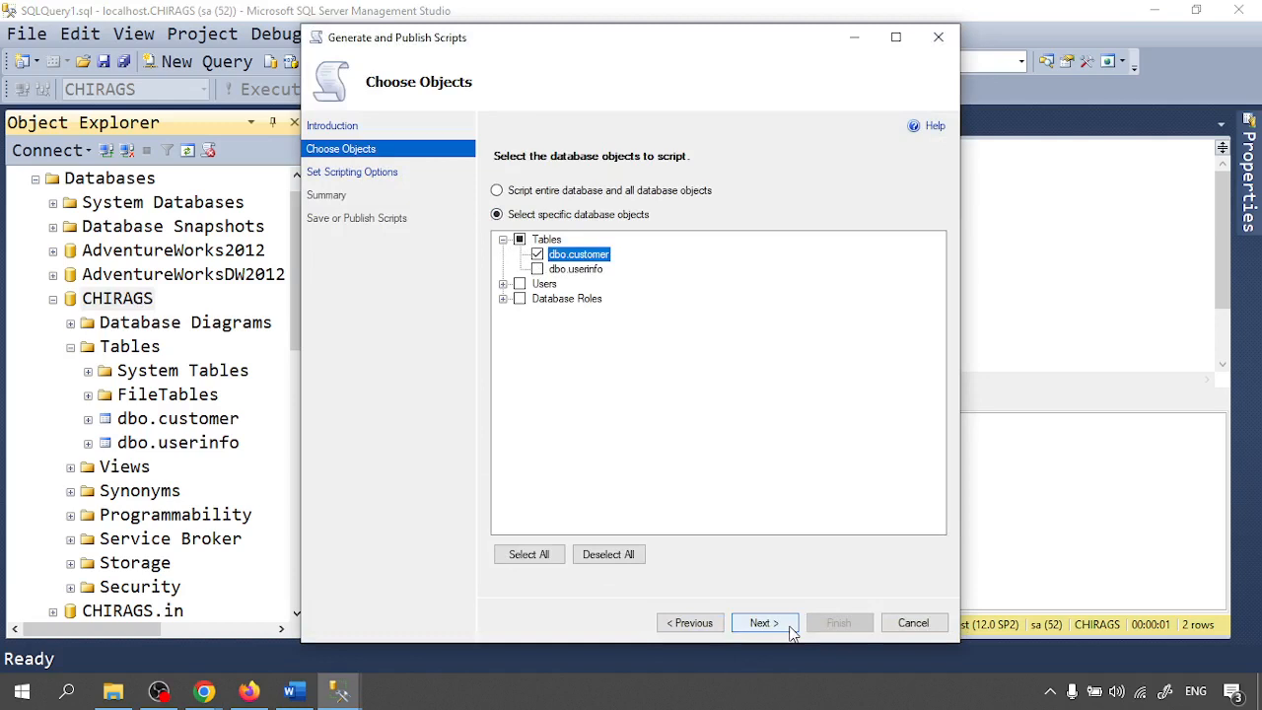
{"action": "left_click", "coordinate": [764, 622]}
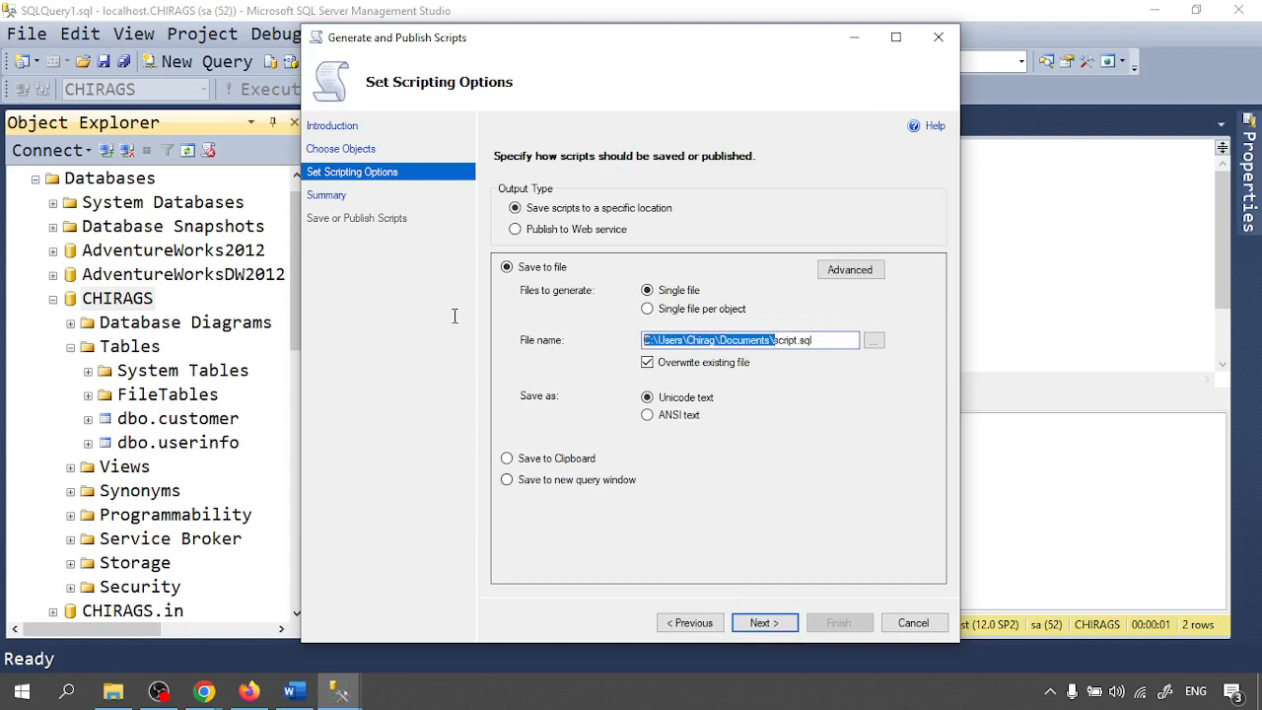
Launch Notepad with Win+R for the path note and name the output file customer_script.sql.
{"action": "key", "text": "Win+r"}
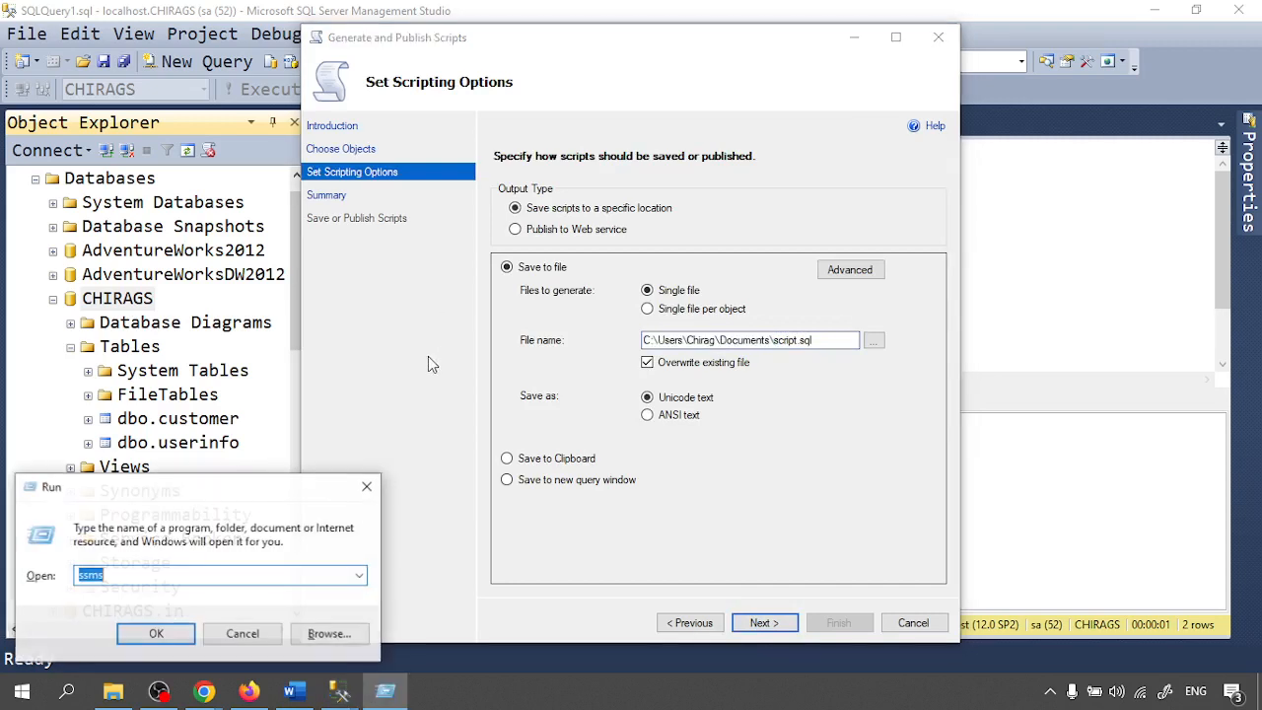
{"action": "type", "text": "notepd"}
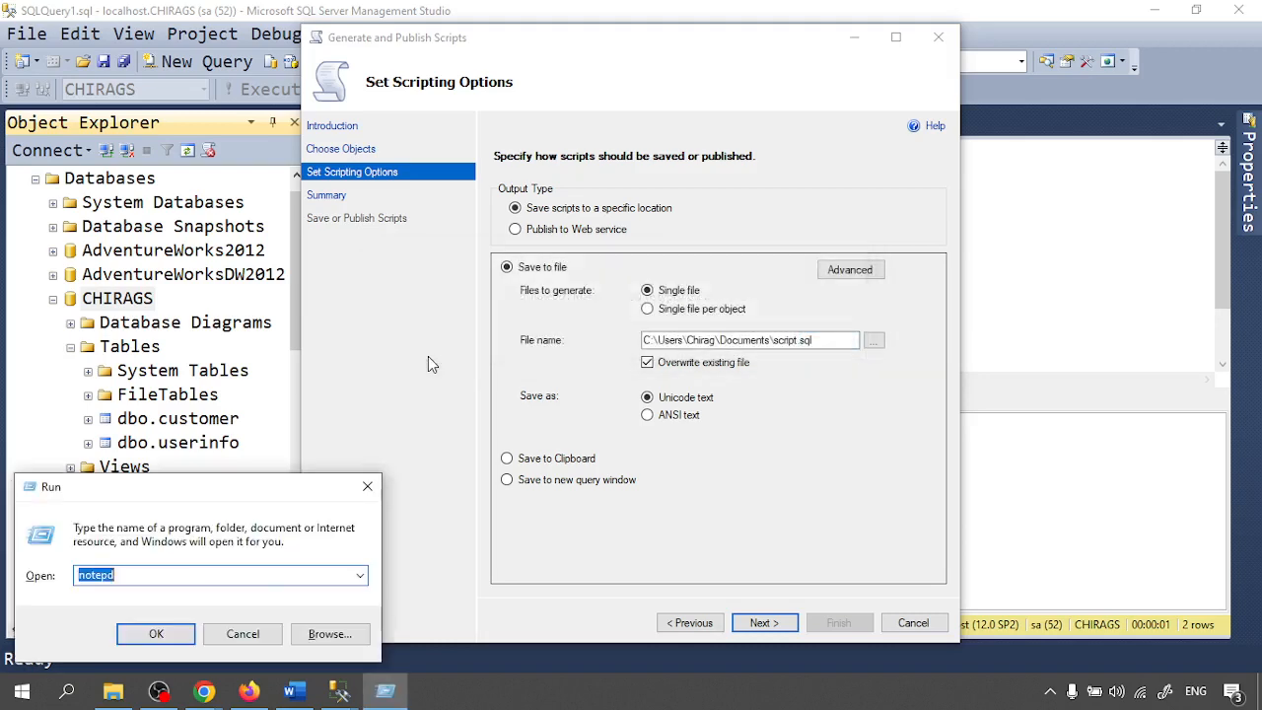
{"action": "left_click", "coordinate": [155, 633]}
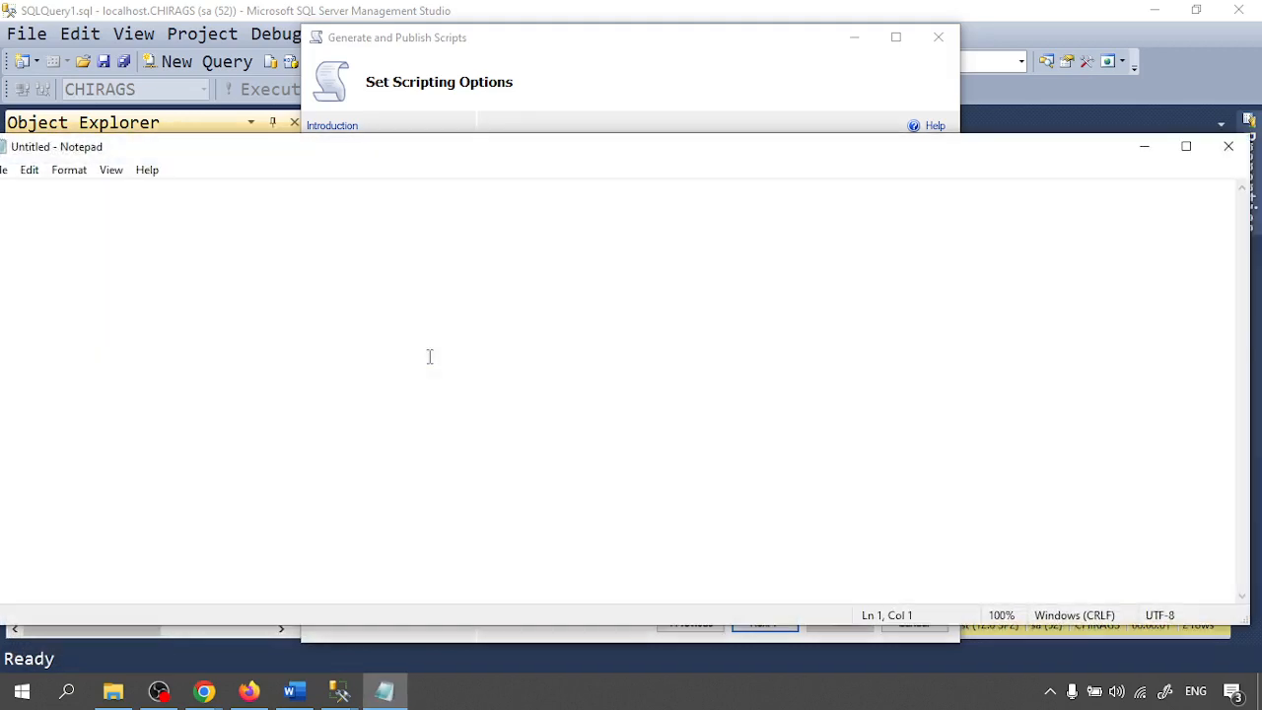
{"action": "left_click", "coordinate": [764, 622]}
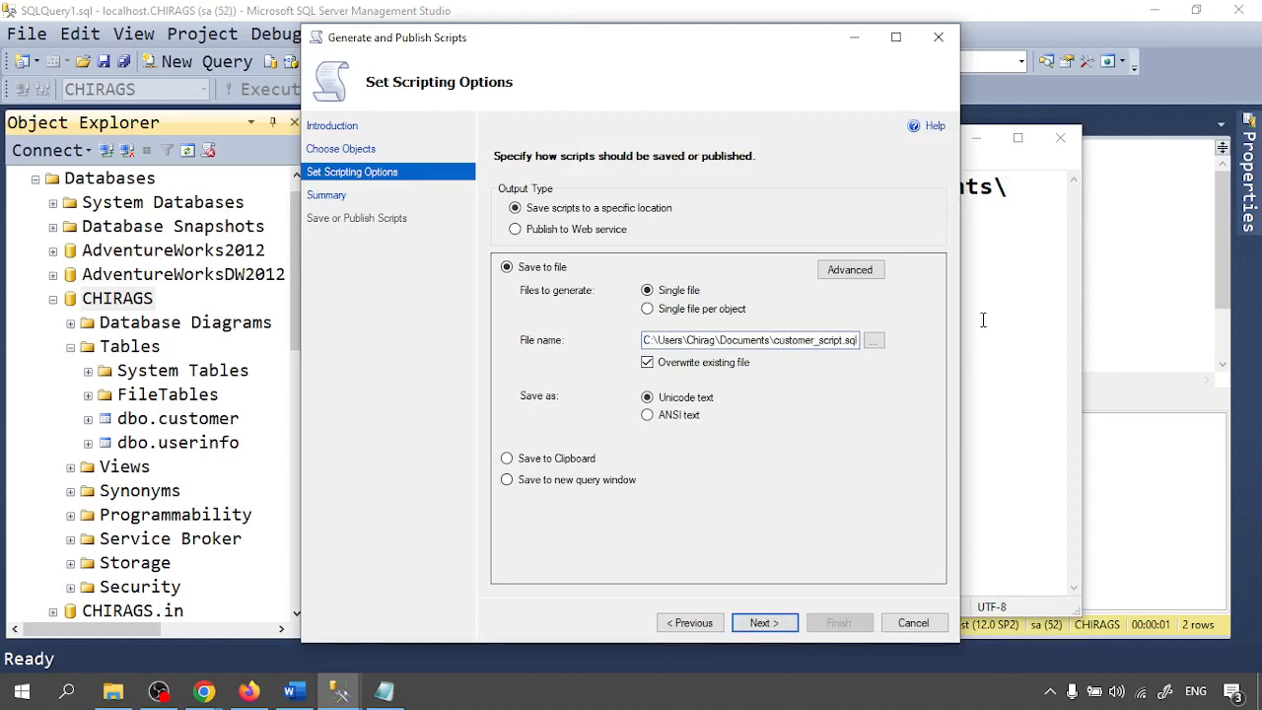
Set 'Types of data to script' to Schema and data in the advanced scripting options.
{"action": "left_click", "coordinate": [850, 269]}
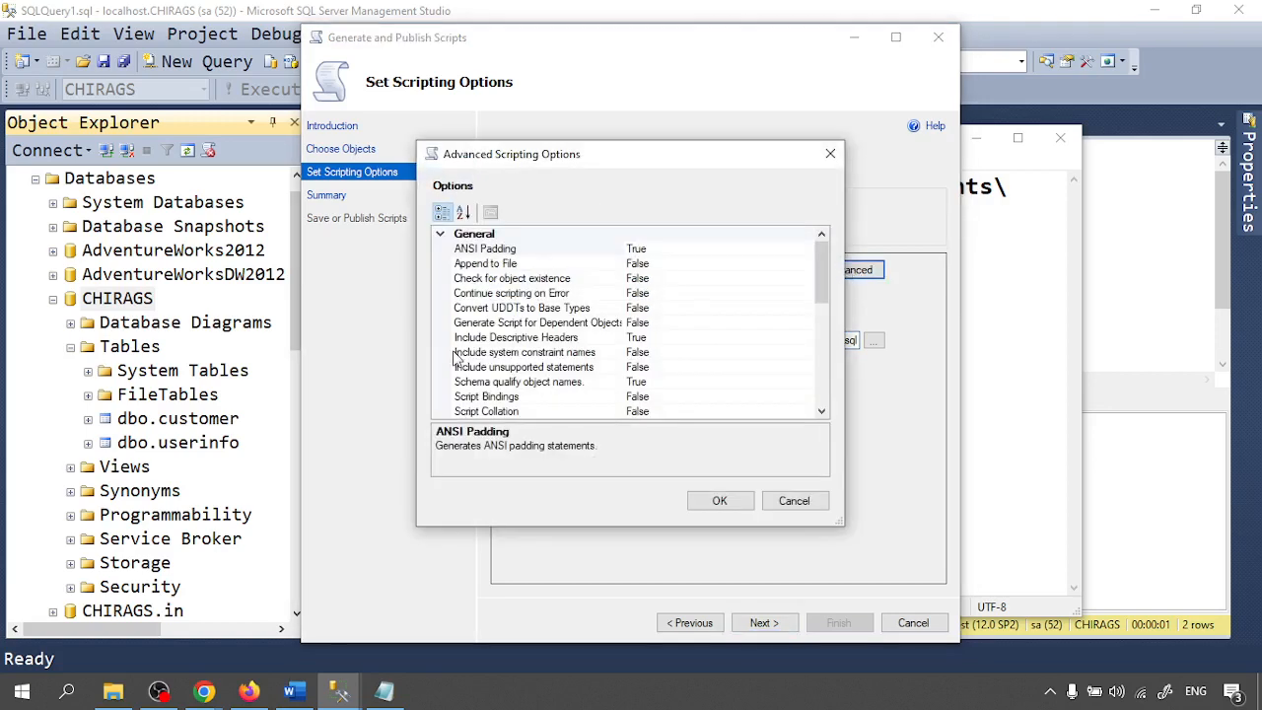
{"action": "scroll", "scroll_direction": "down", "scroll_amount": 3}
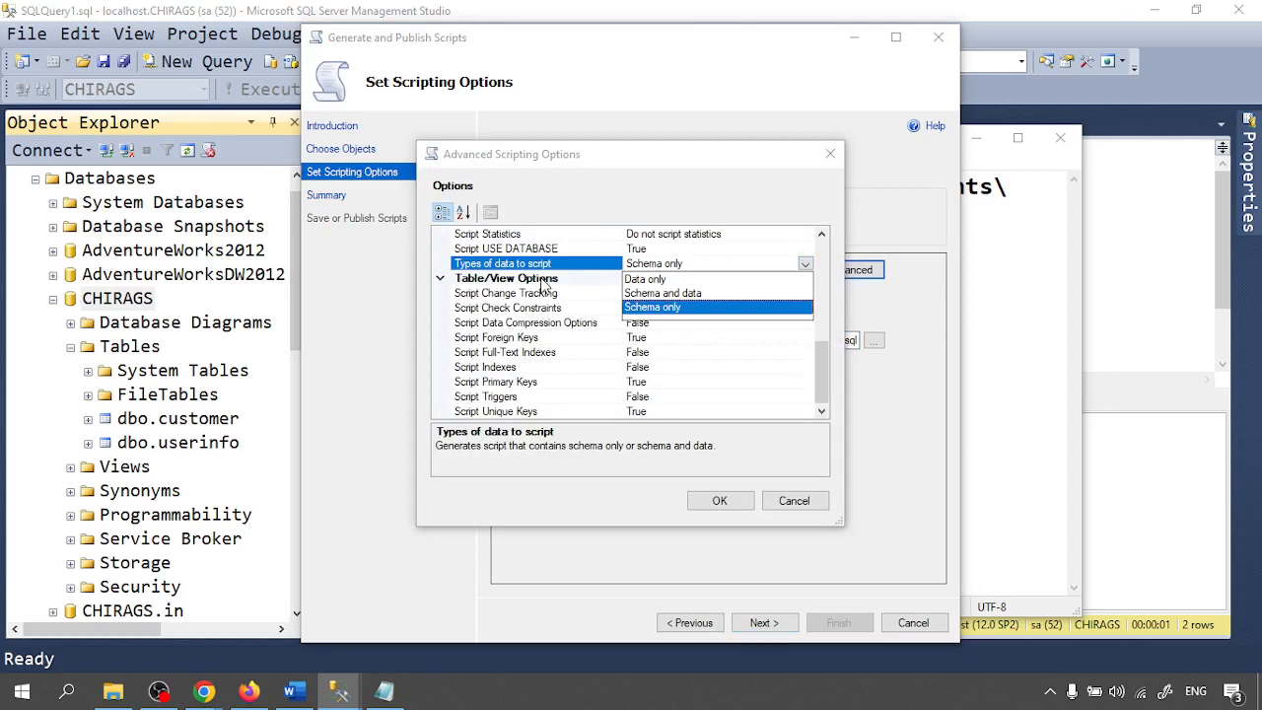
{"action": "mouse_move", "coordinate": [656, 292]}
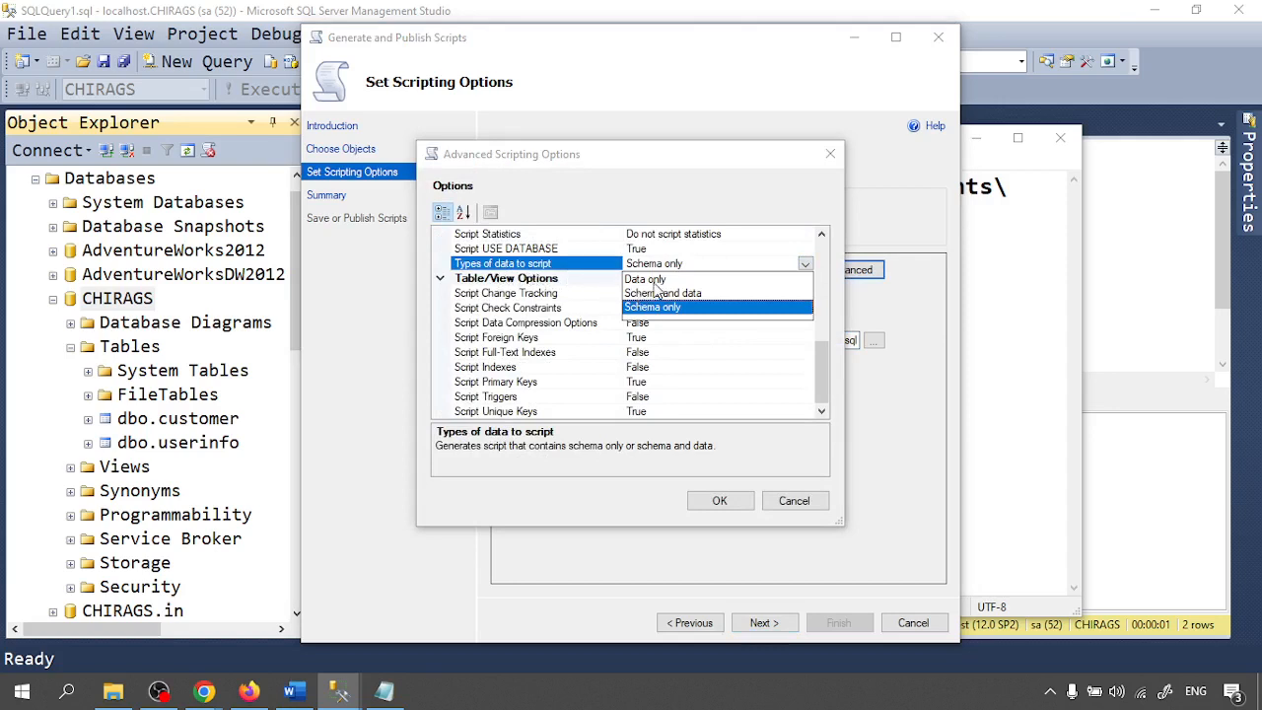
{"action": "mouse_move", "coordinate": [713, 304]}
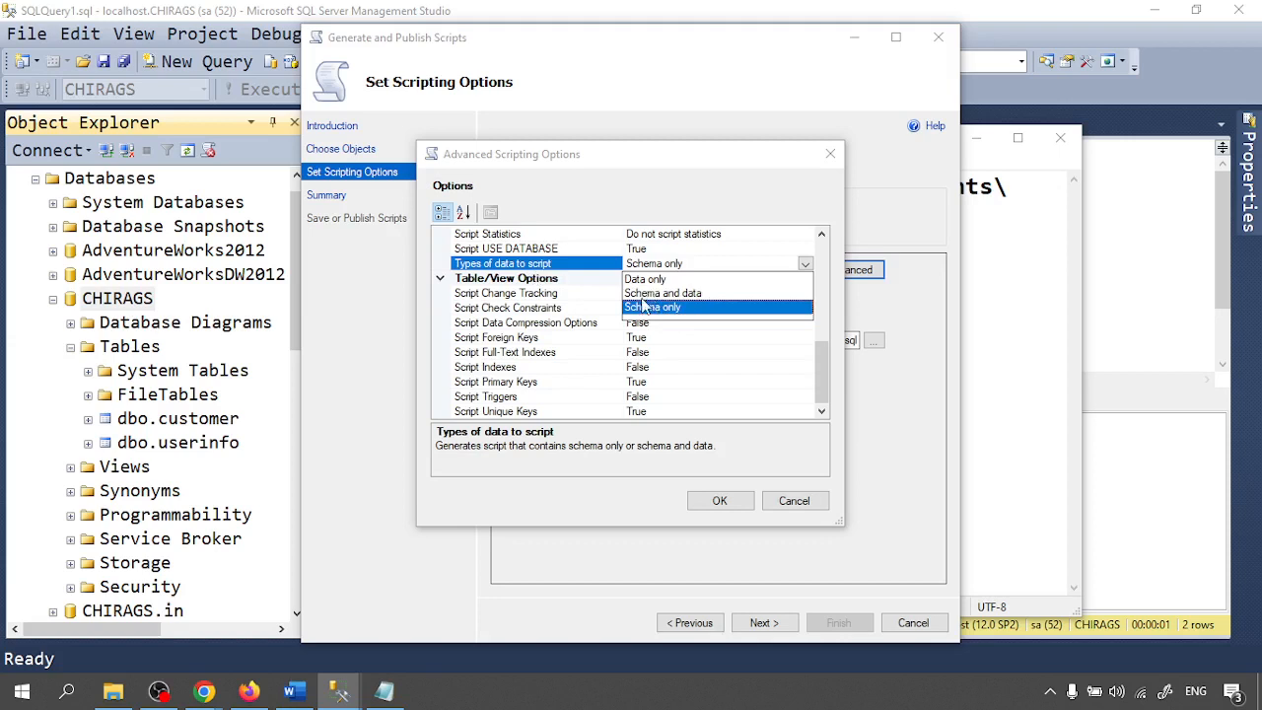
{"action": "mouse_move", "coordinate": [690, 314]}
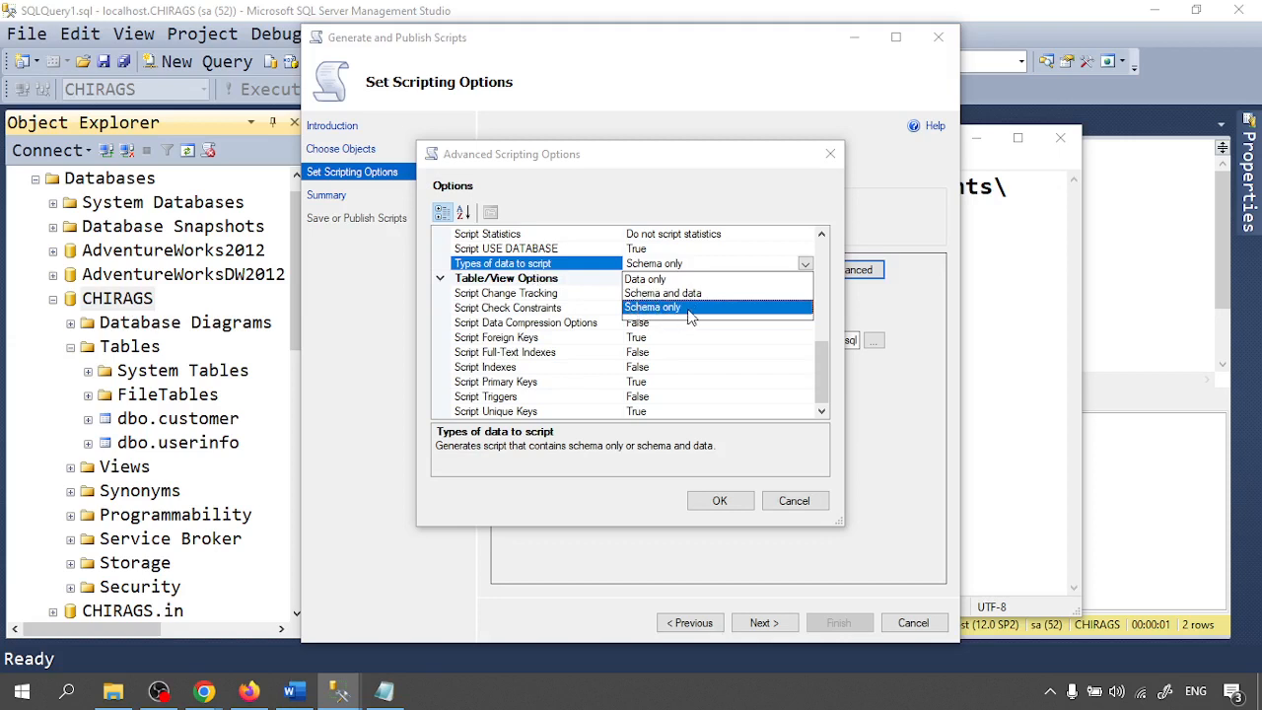
{"action": "left_click", "coordinate": [662, 293]}
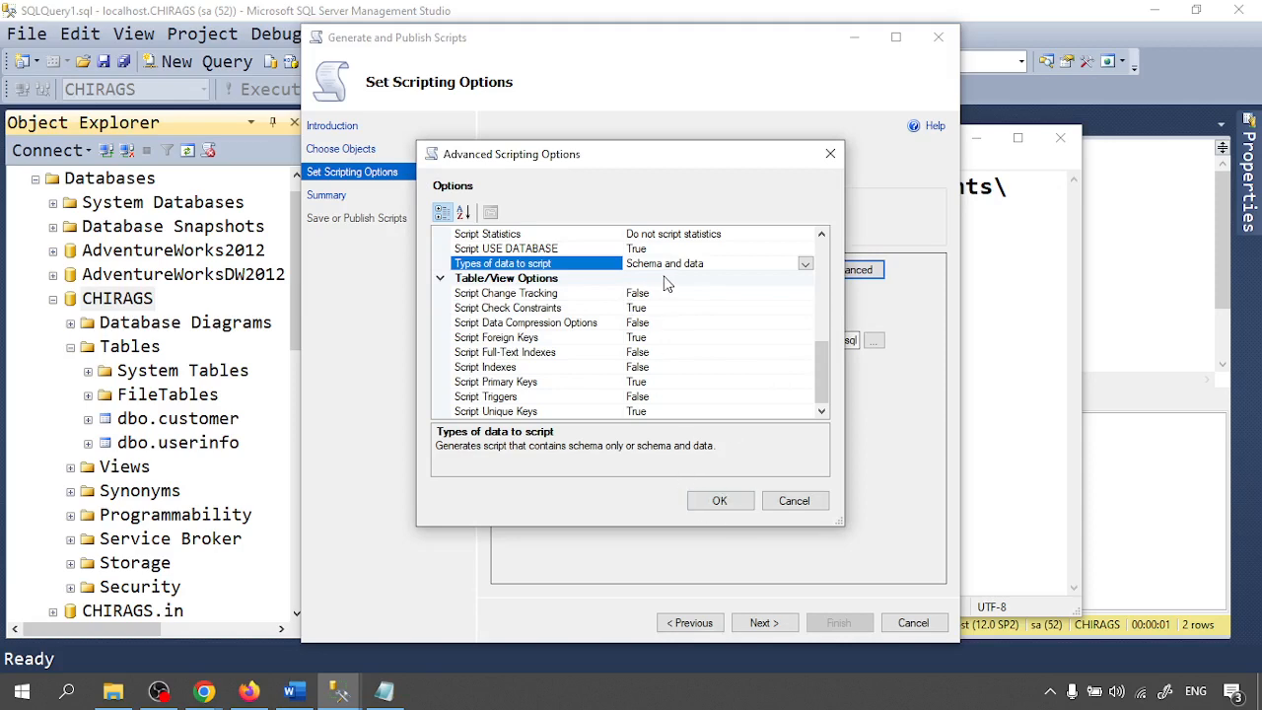
{"action": "mouse_move", "coordinate": [720, 500]}
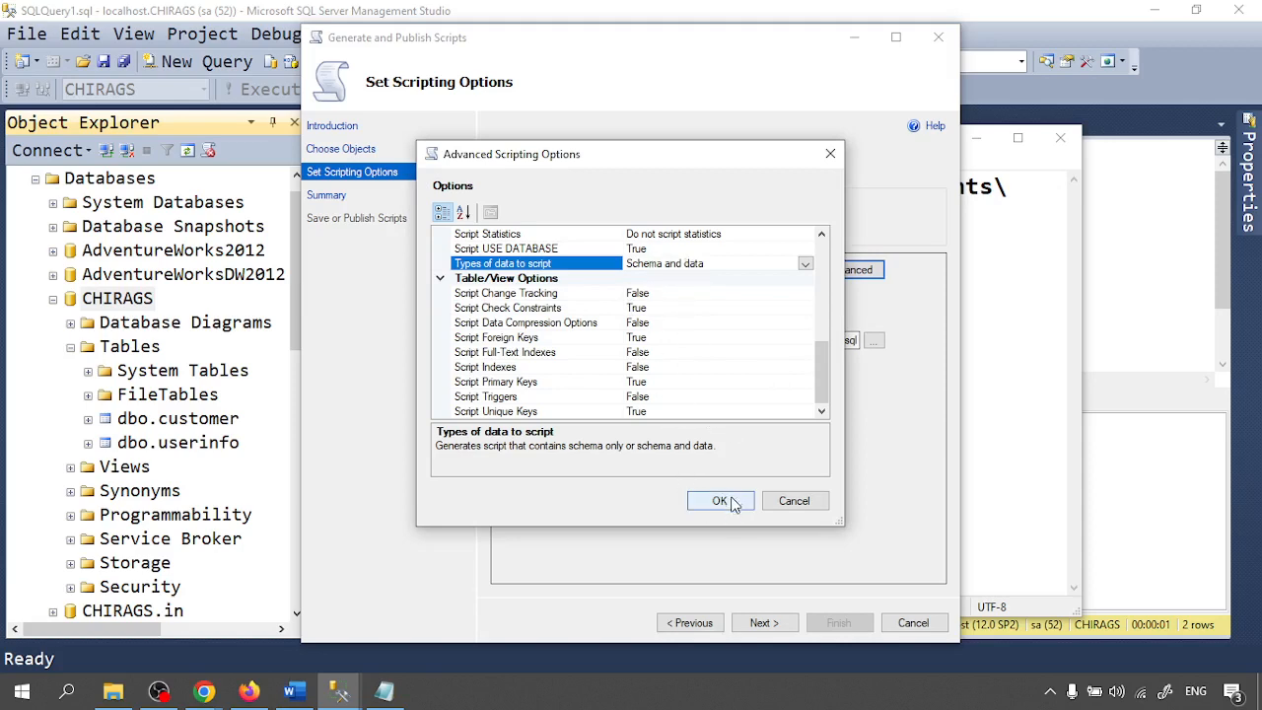
Confirm the advanced options, generate customer_script.sql with all actions successful, and finish the wizard.
{"action": "left_click", "coordinate": [715, 501]}
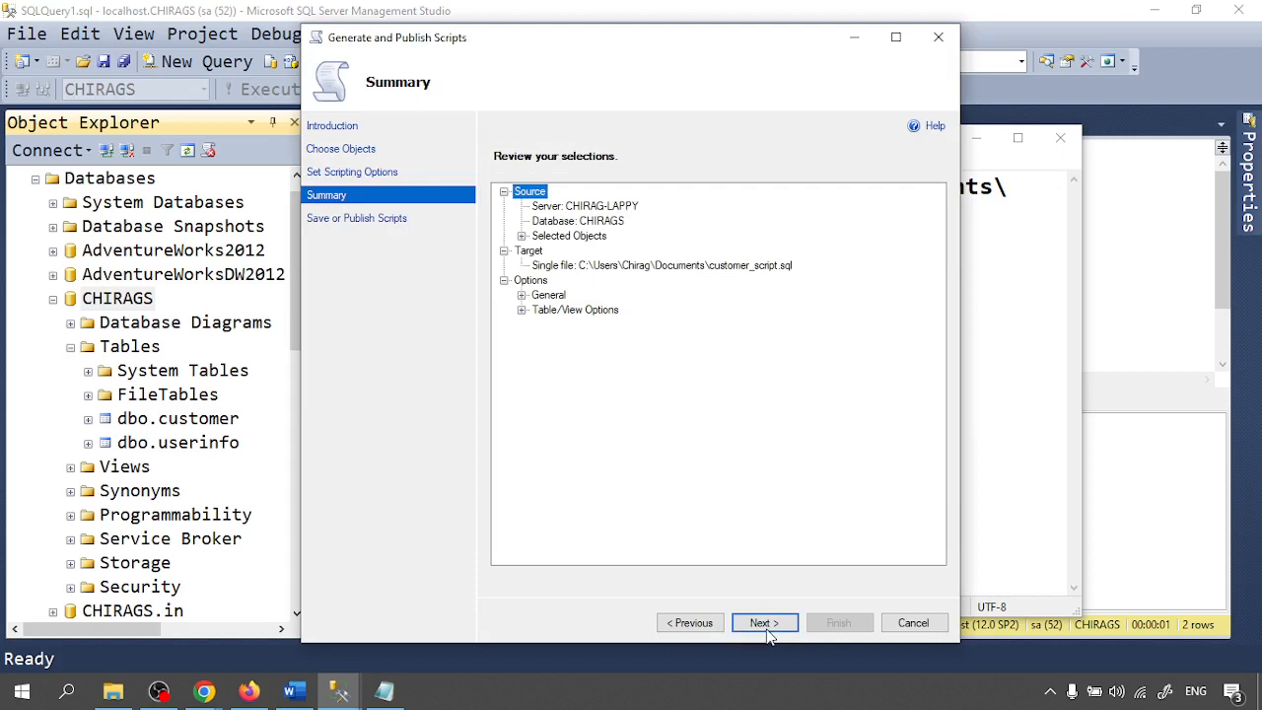
{"action": "left_click", "coordinate": [764, 622]}
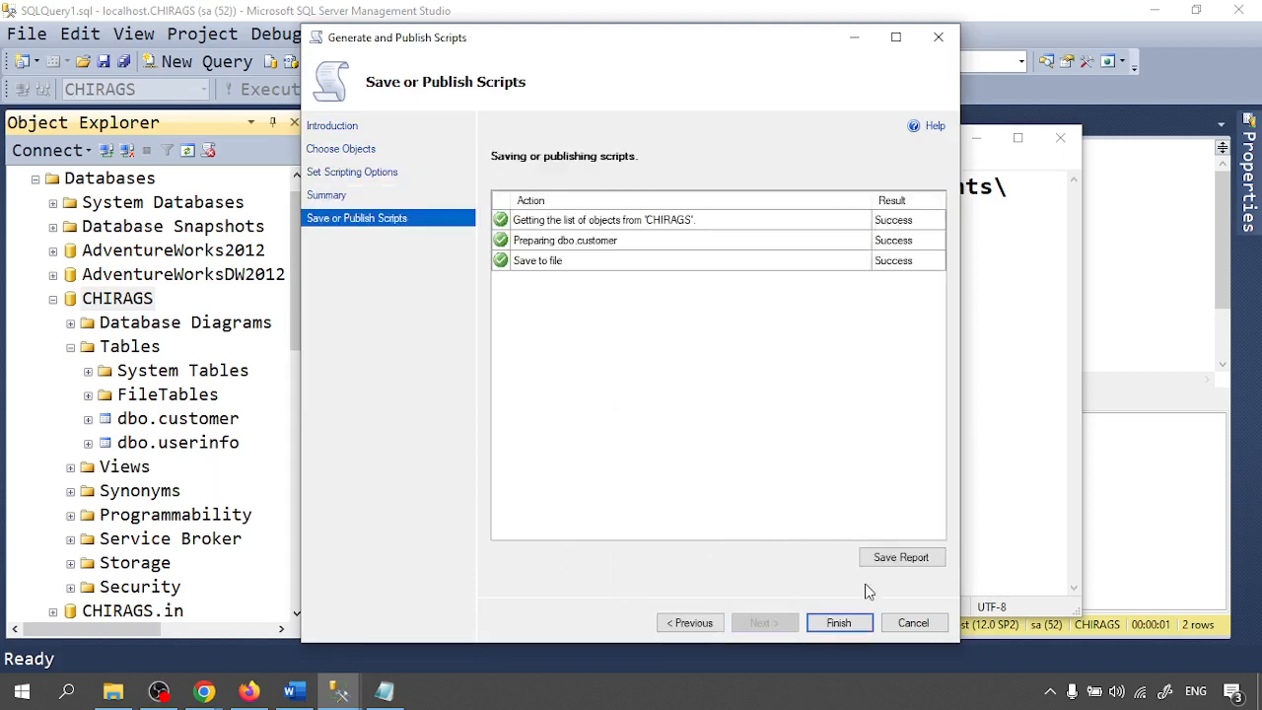
{"action": "left_click", "coordinate": [839, 623]}
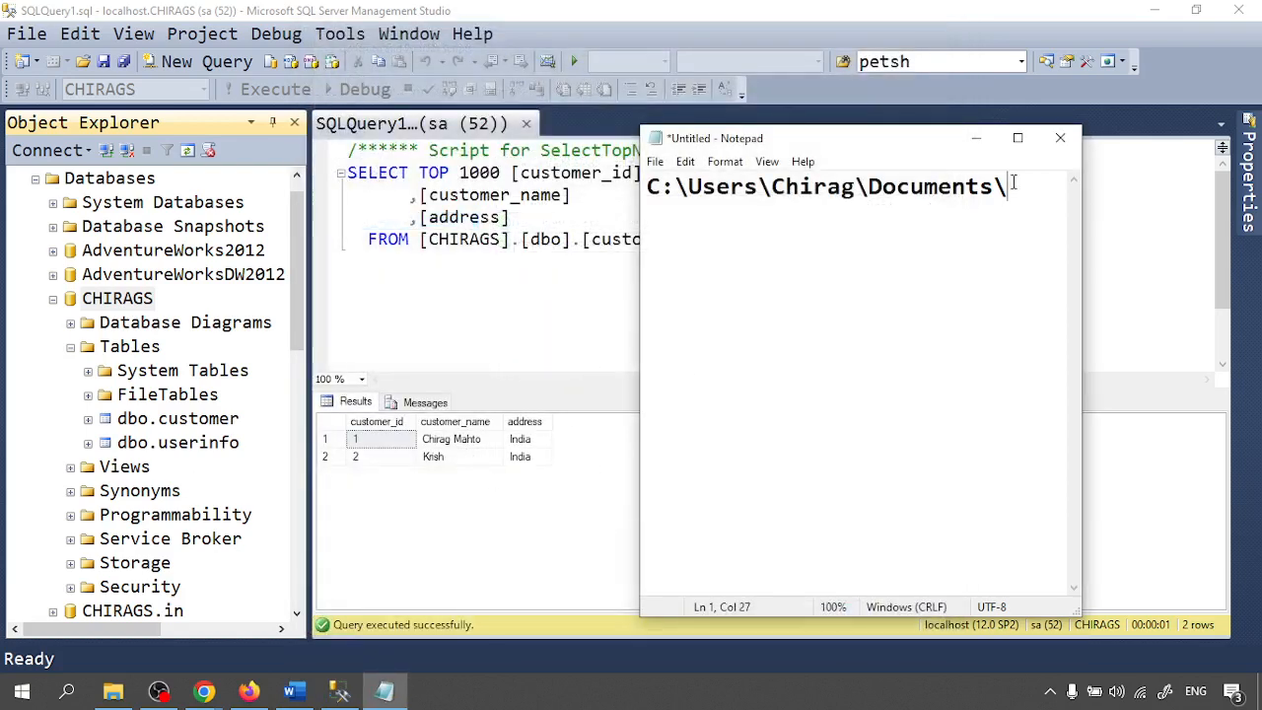
{"action": "mouse_move", "coordinate": [1018, 188]}
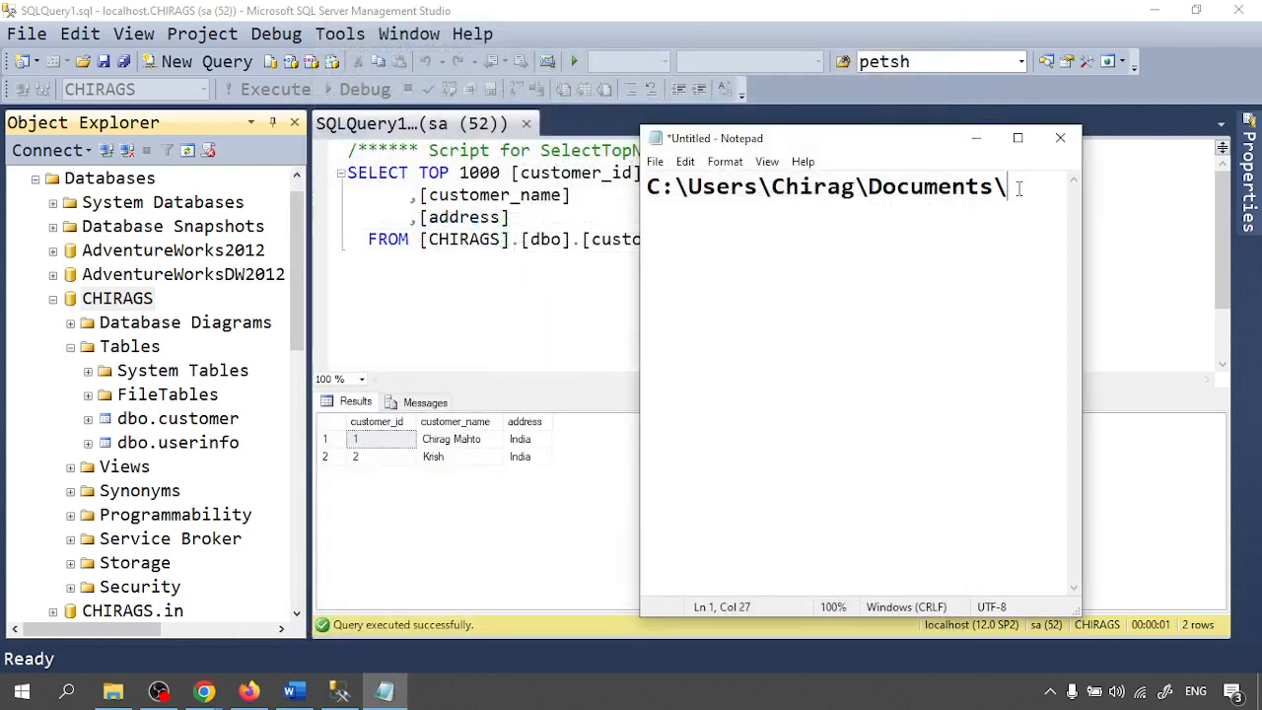
Append customer_script.sql to the noted path, giving C:\Users\Chirag\Documents\customer_script.sql.
{"action": "type", "text": "custome"}
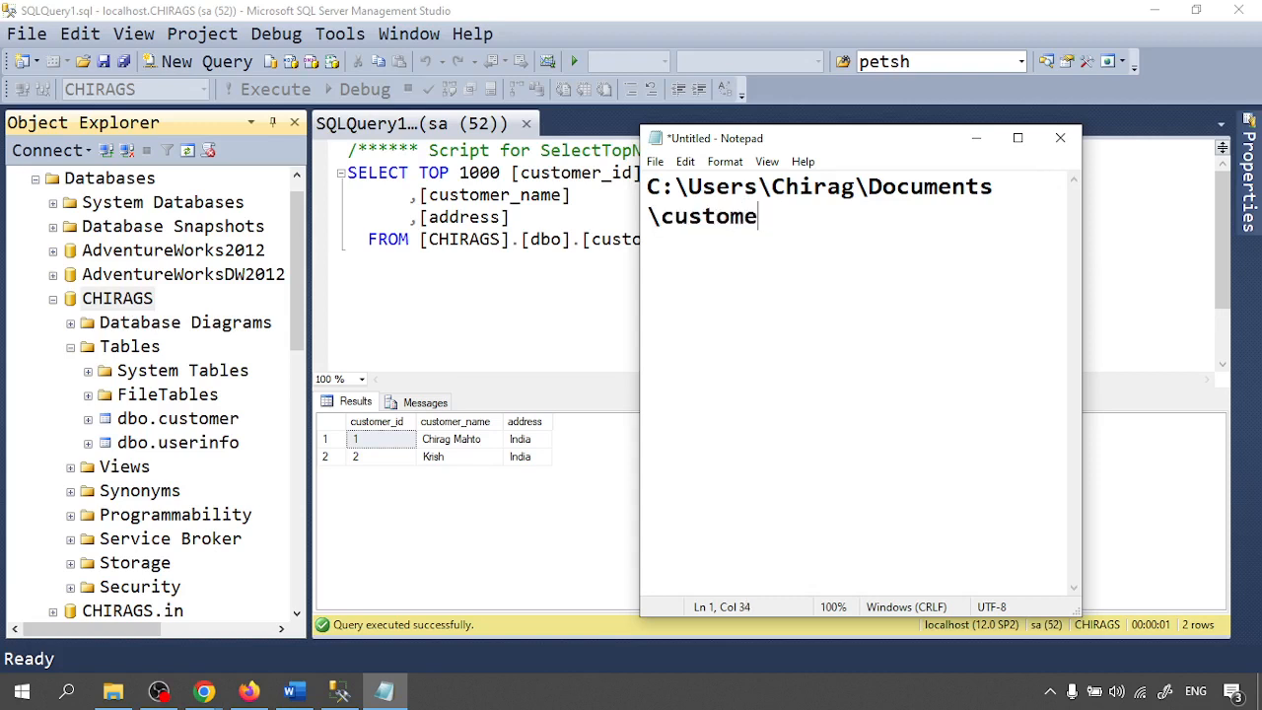
{"action": "type", "text": "r_sc"}
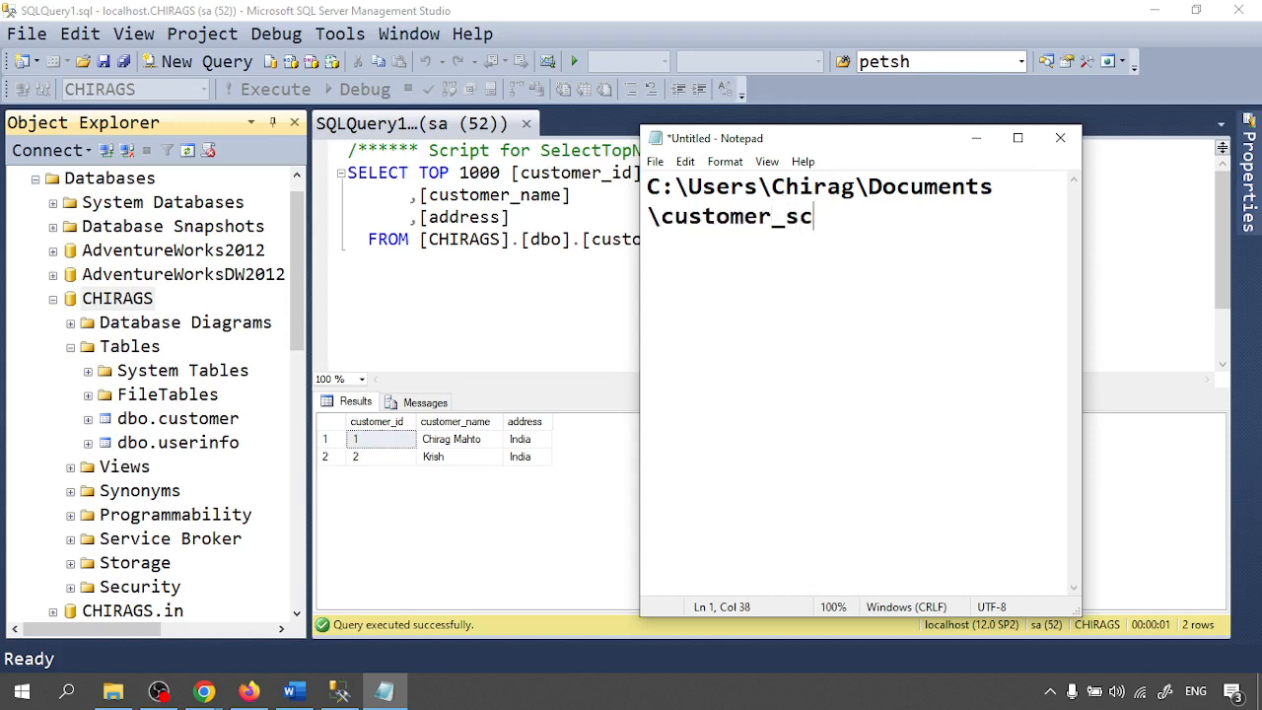
{"action": "type", "text": "ript."}
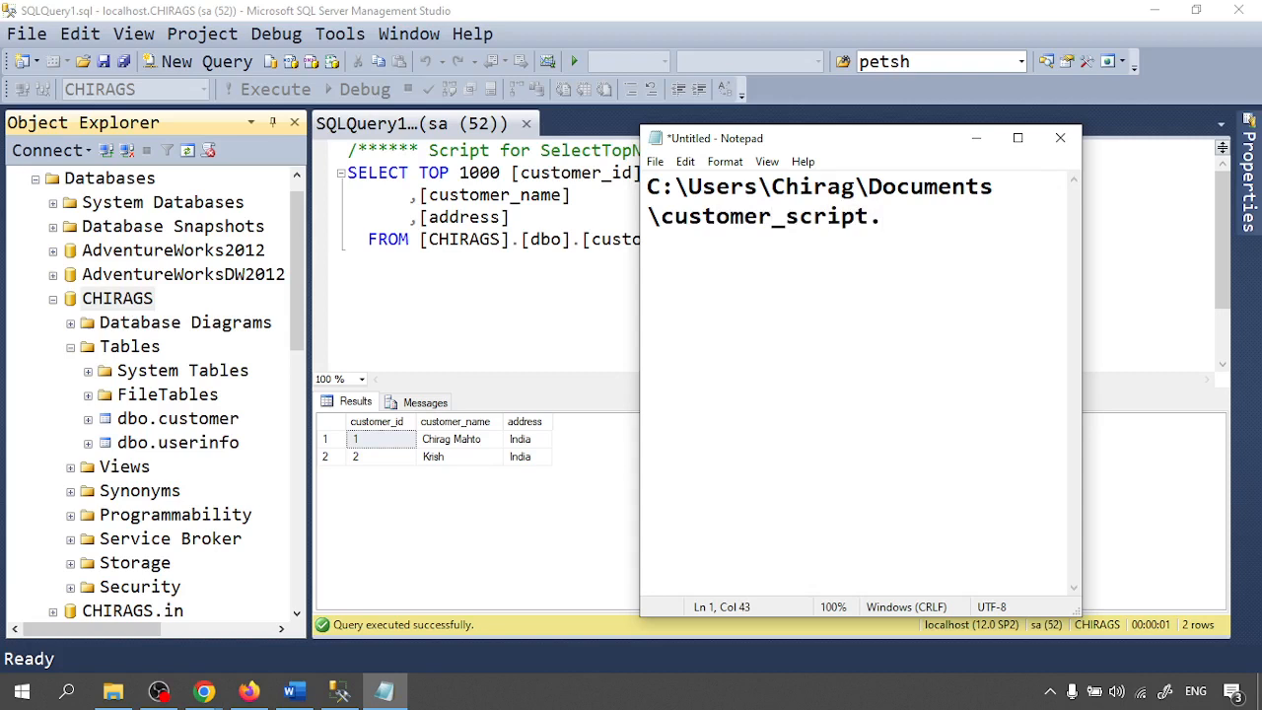
{"action": "type", "text": "sql"}
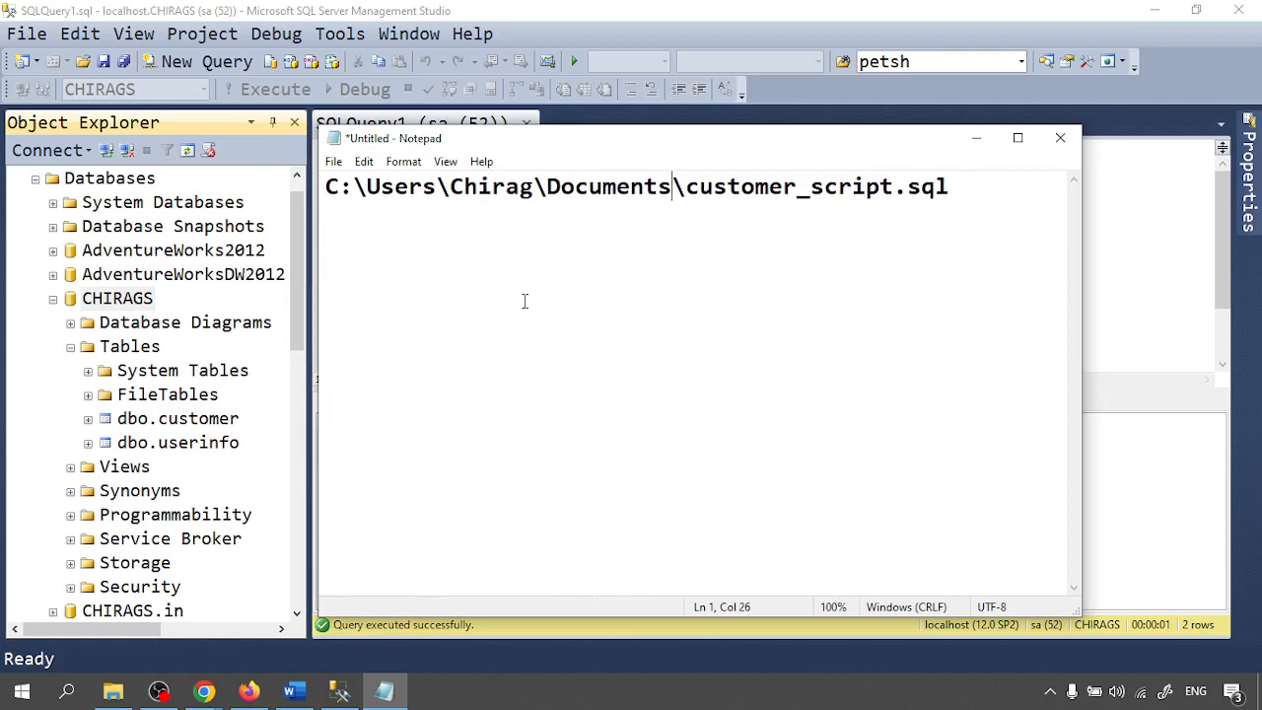
Delete the dbo.customer table from the CHIRAGS database.
{"action": "right_click", "coordinate": [133, 418]}
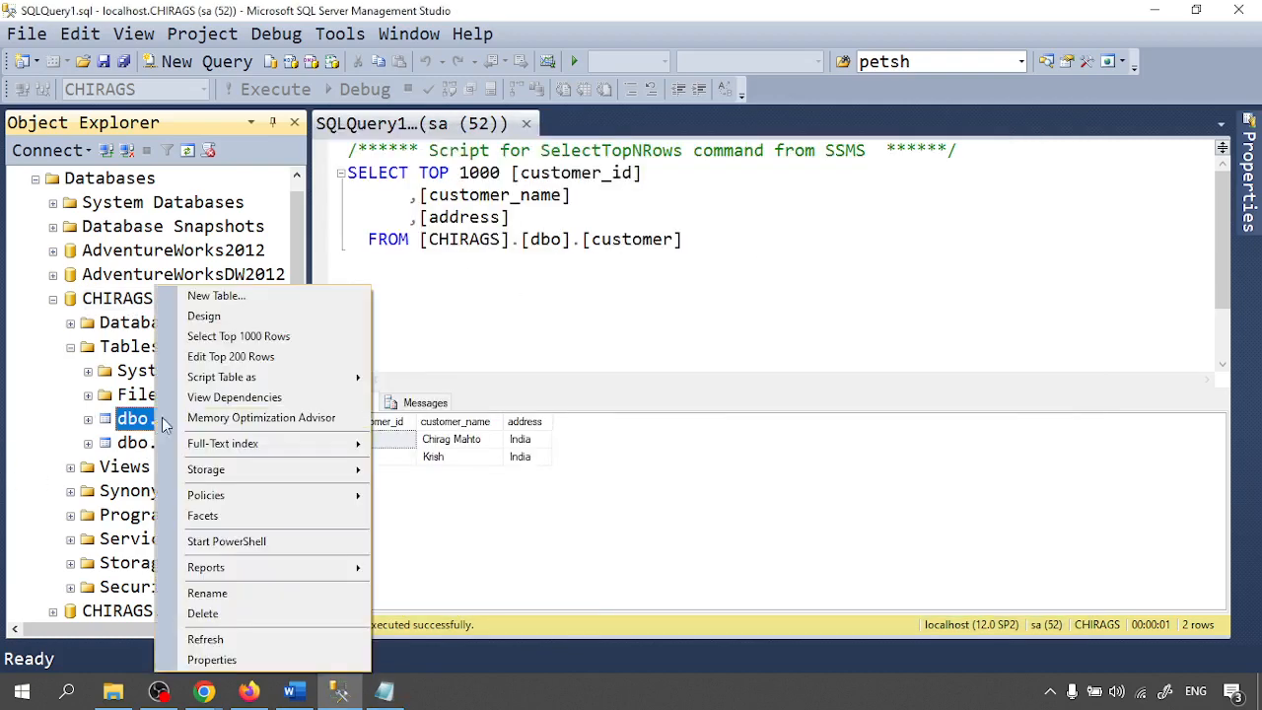
{"action": "left_click", "coordinate": [238, 336]}
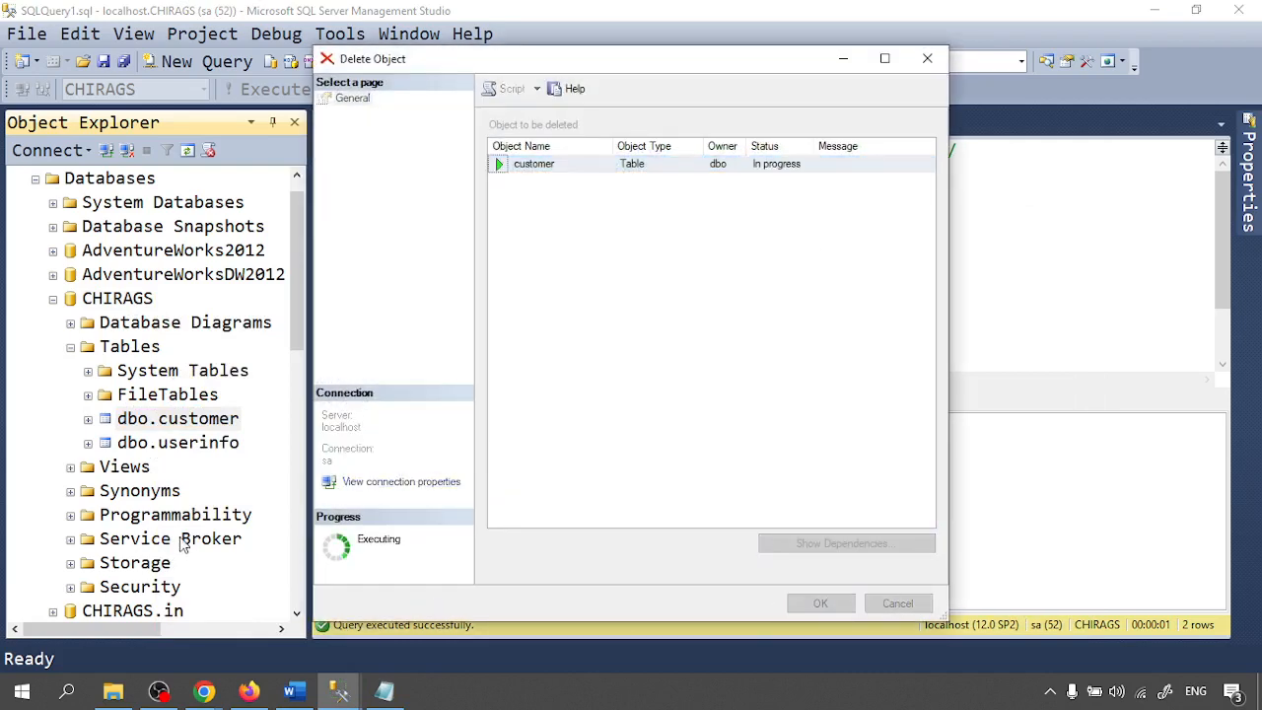
{"action": "left_click", "coordinate": [820, 602]}
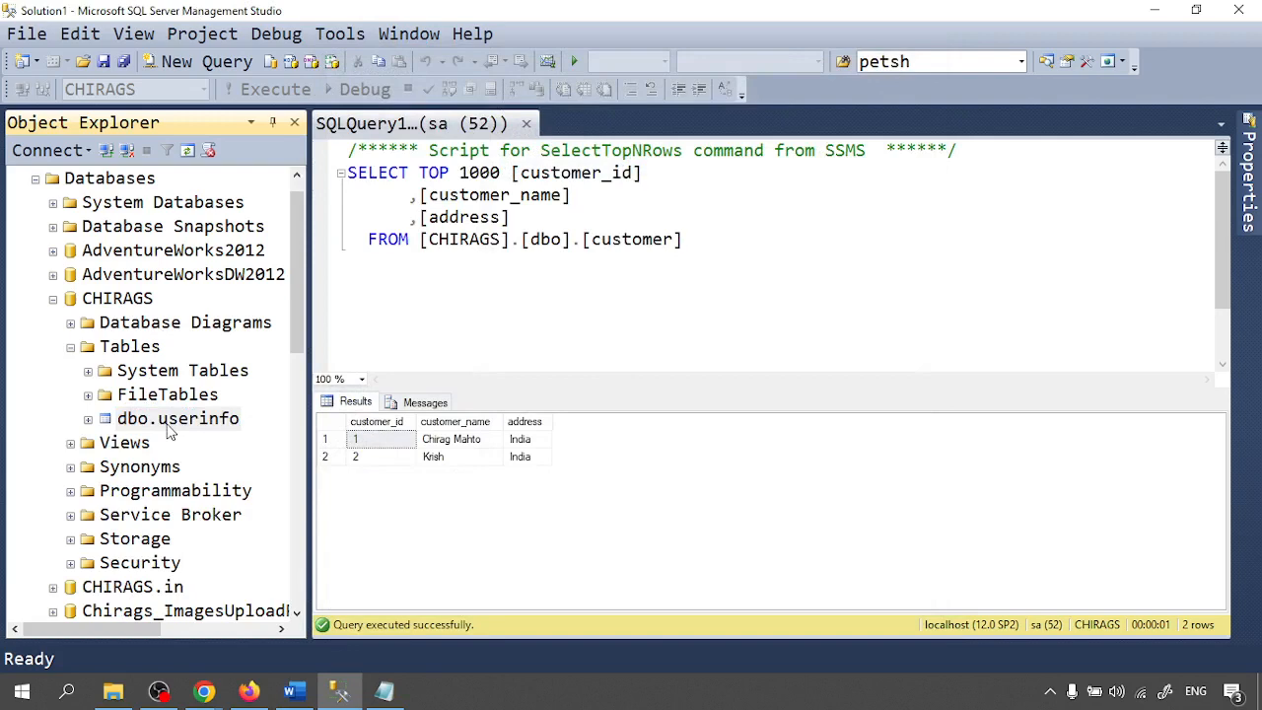
Refresh CHIRAGS and expand Tables, confirming only dbo.userinfo remains.
{"action": "right_click", "coordinate": [116, 271]}
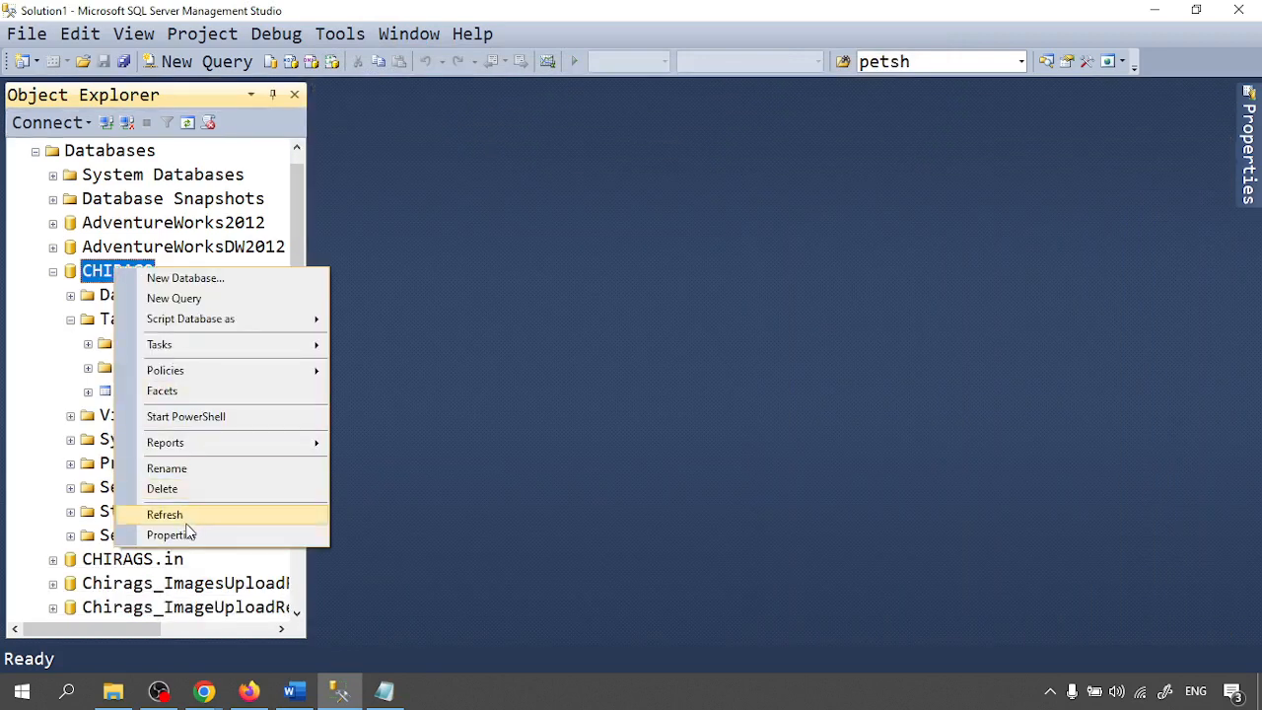
{"action": "left_click", "coordinate": [165, 514]}
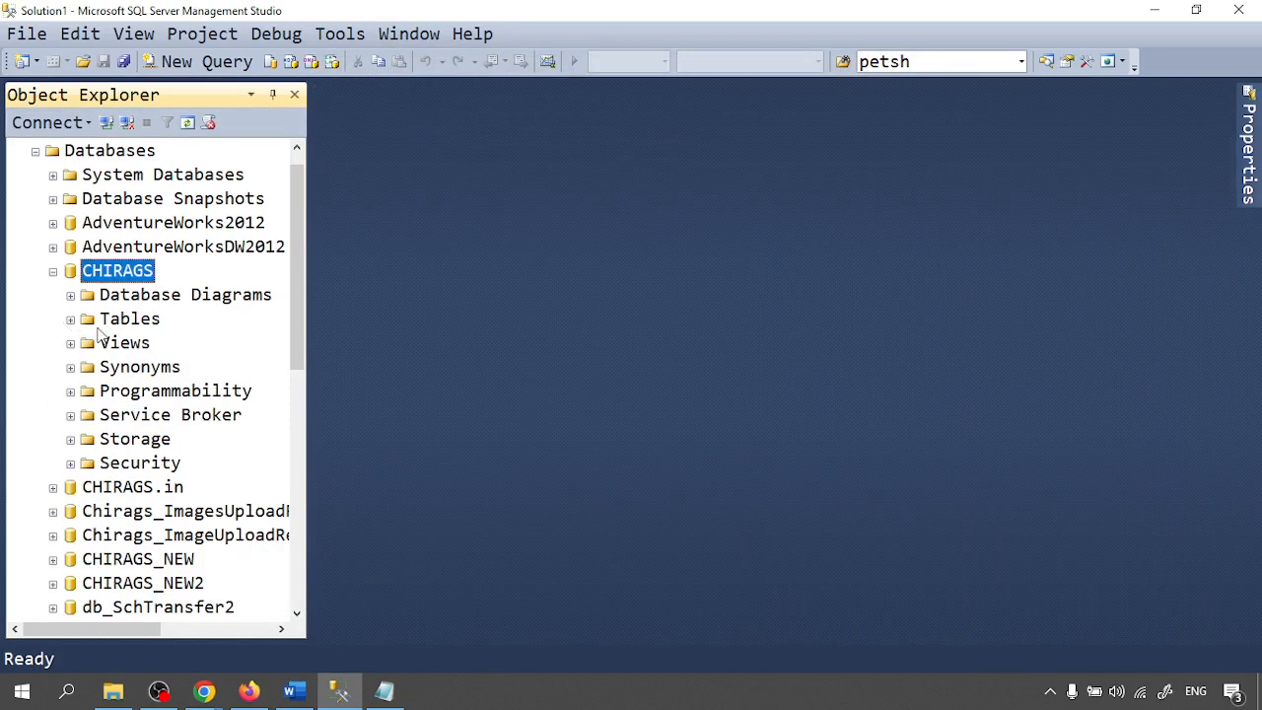
{"action": "left_click", "coordinate": [70, 318]}
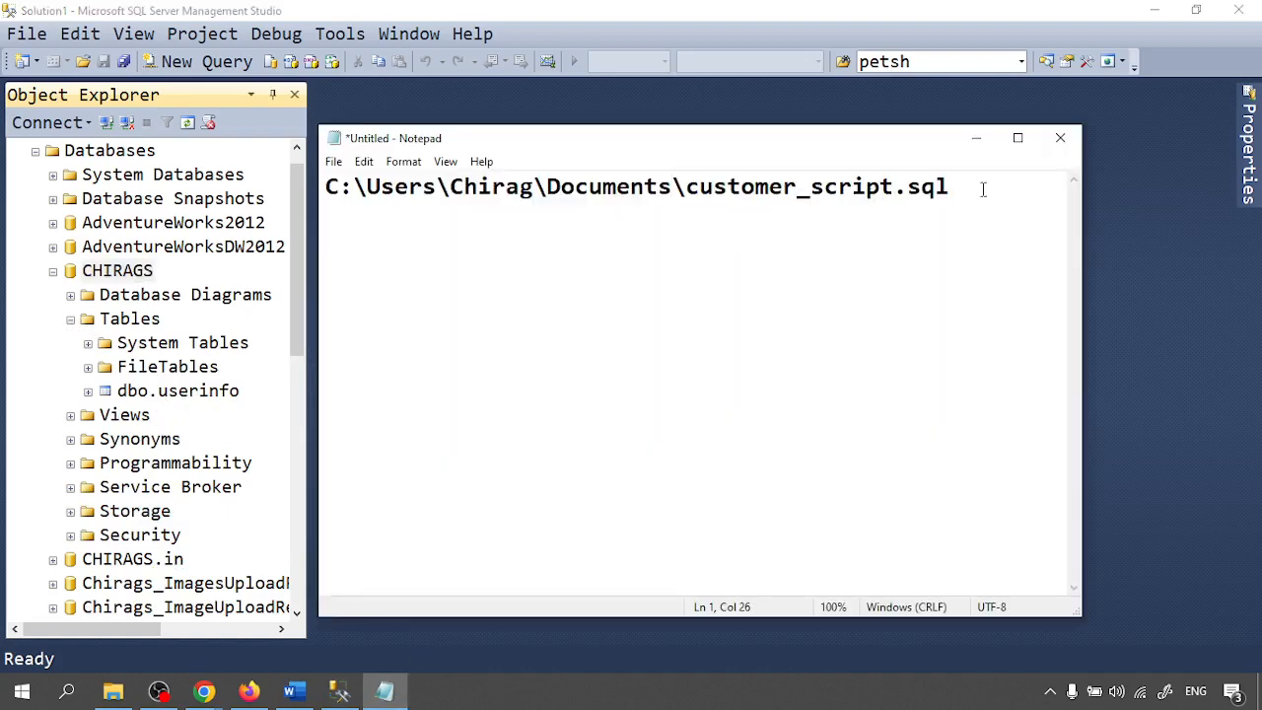
Replace the sqlcmd -i path in Word with C:\Users\Chirag\Documents\customer_script.sql.
{"action": "triple_click", "coordinate": [636, 187]}
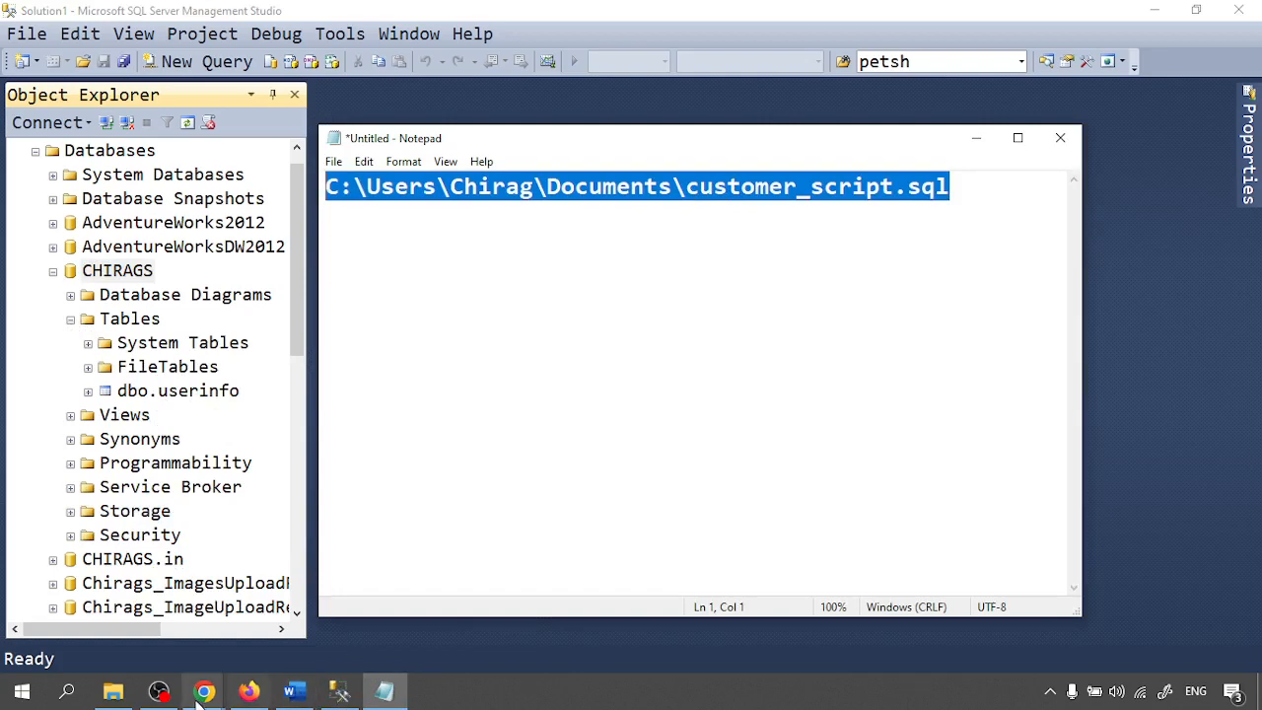
{"action": "left_click", "coordinate": [293, 690]}
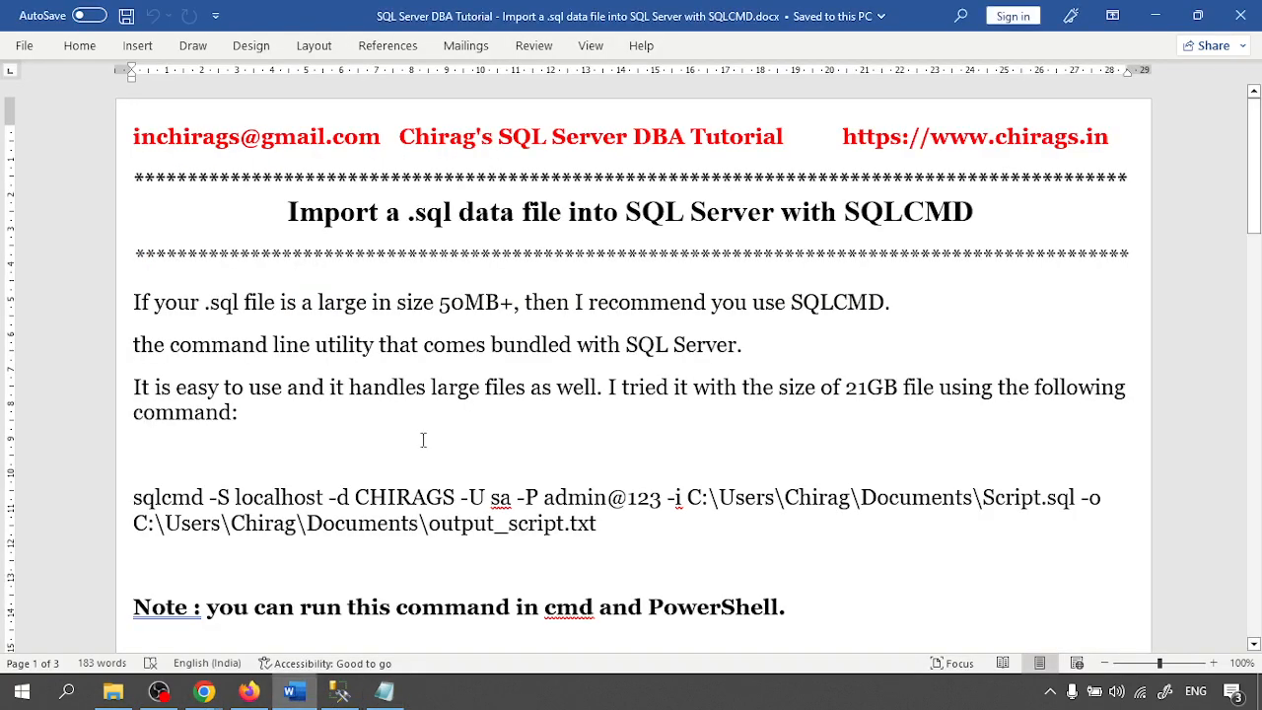
{"action": "left_click_drag", "start_coordinate": [690, 497], "coordinate": [990, 496]}
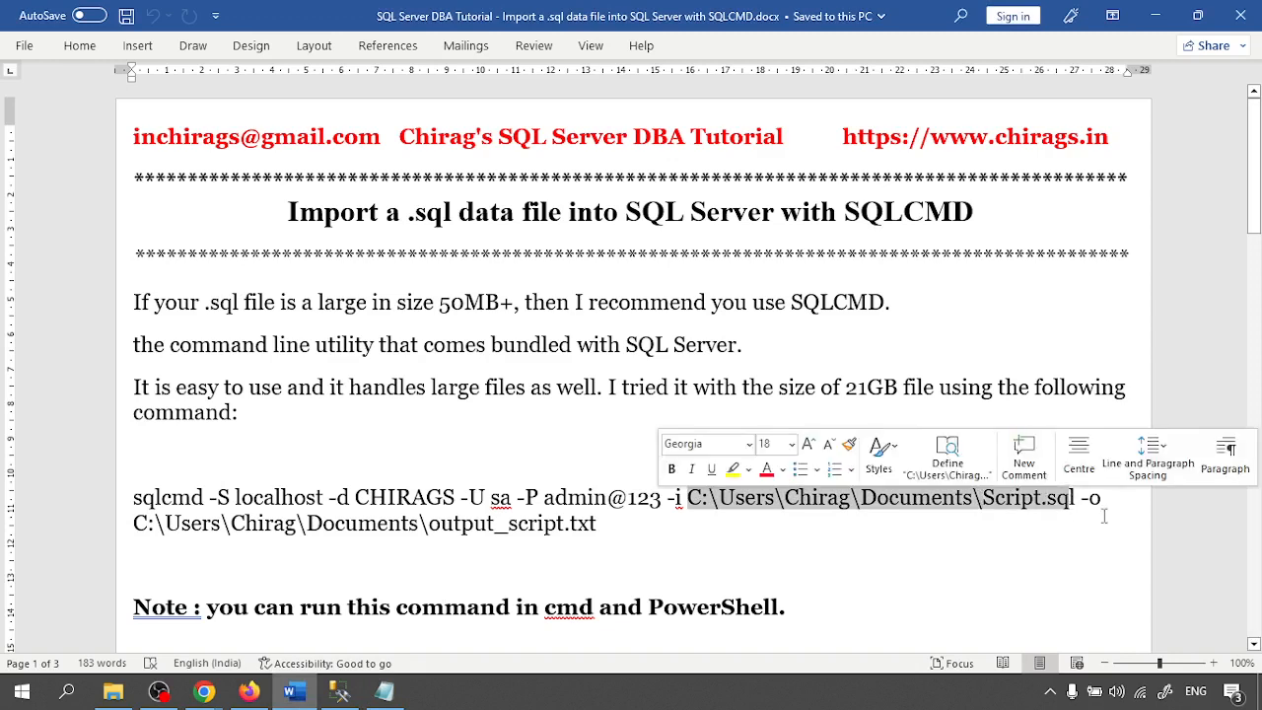
{"action": "key", "text": "Delete"}
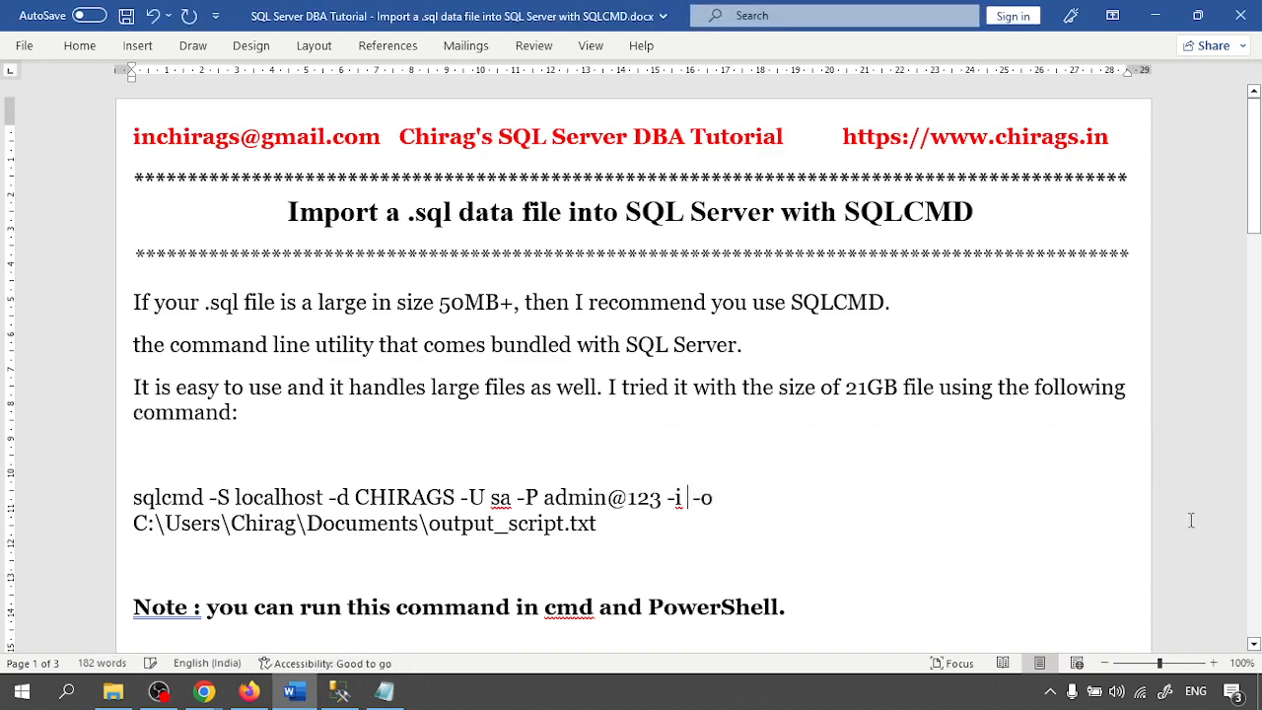
{"action": "type", "text": "C:\\Users\\Chirag\\Documents\\customer_script.sql"}
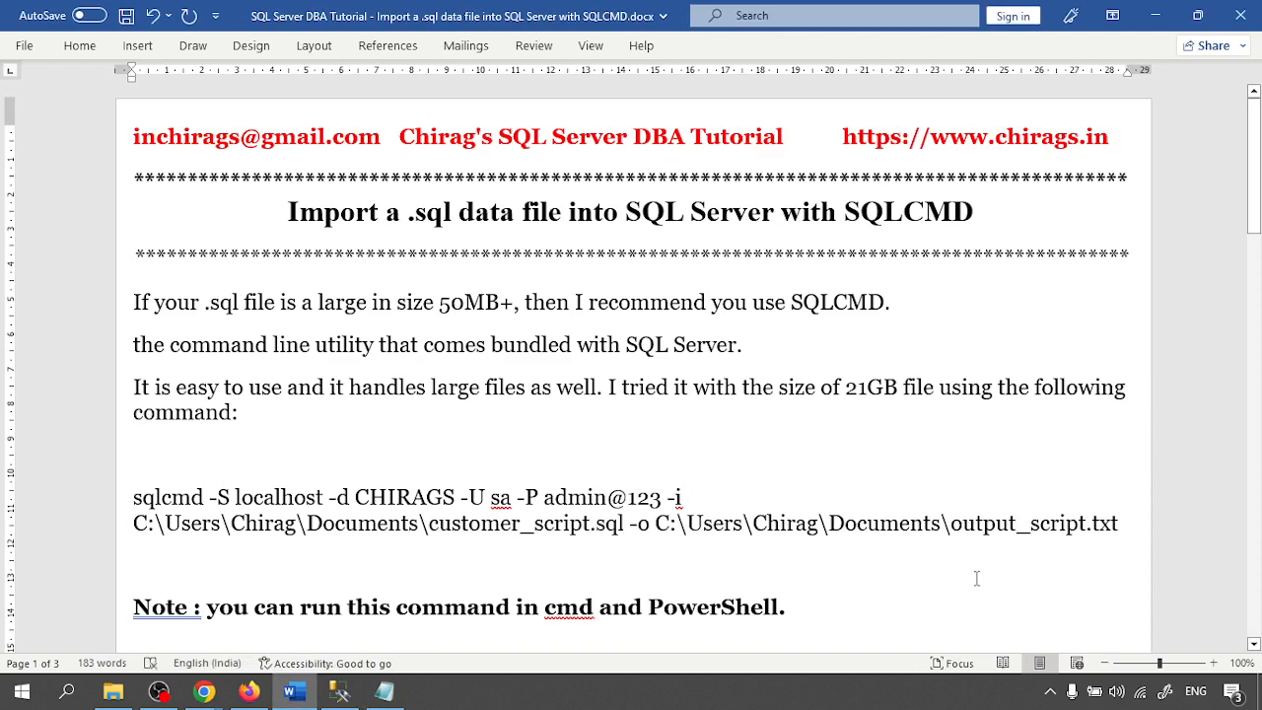
{"action": "mouse_move", "coordinate": [661, 523]}
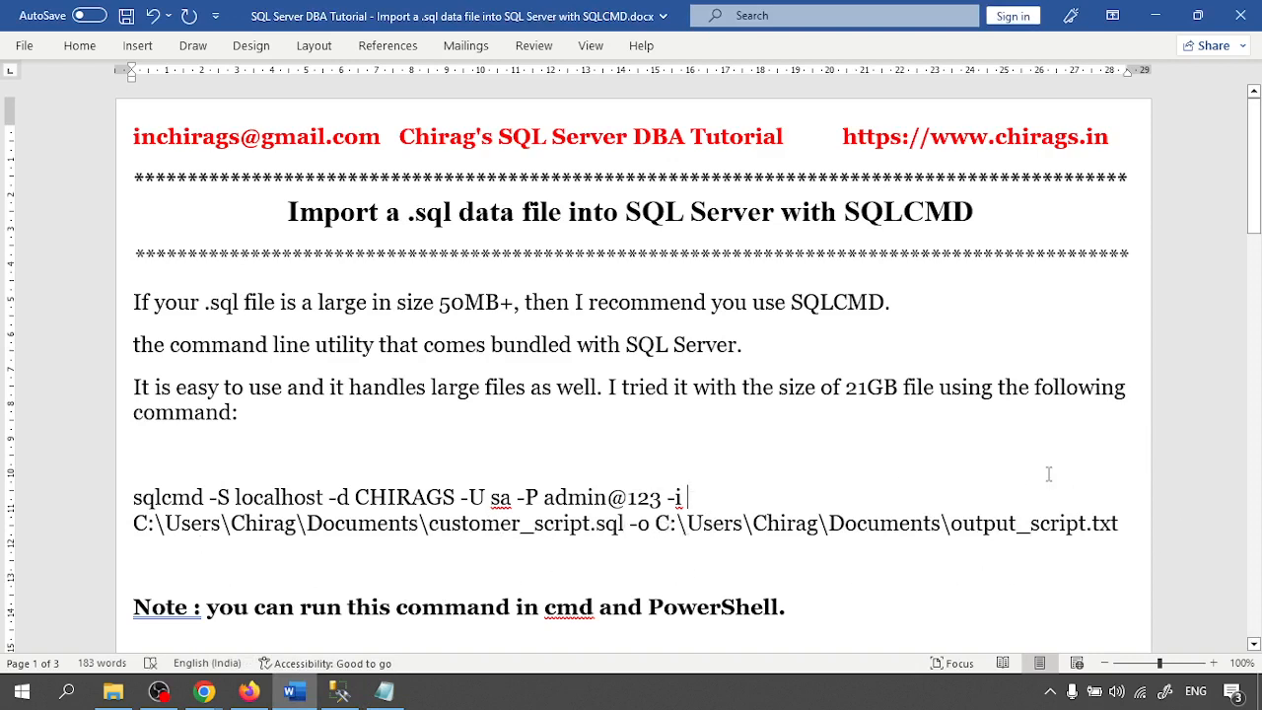
{"action": "scroll", "scroll_direction": "down", "scroll_amount": 3}
{"action": "type", "text": "customer_"}
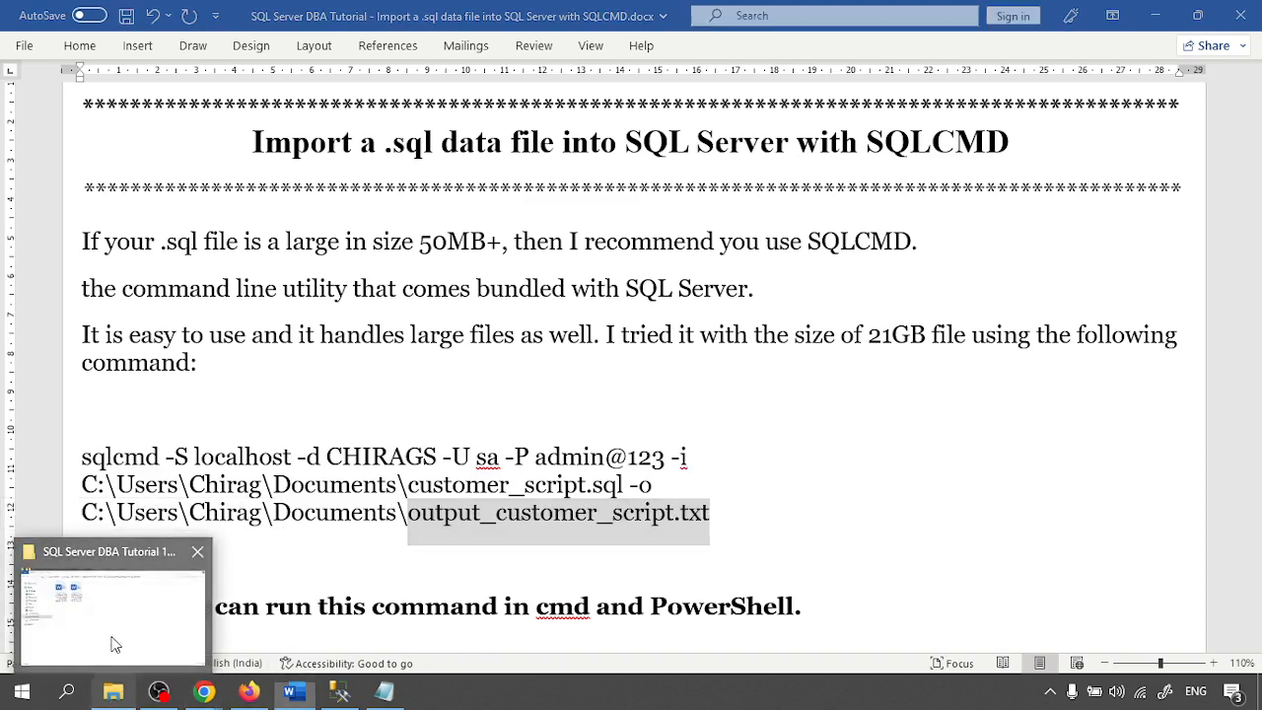
Create an empty output_customer_script.txt in the Documents folder.
{"action": "left_click", "coordinate": [112, 621]}
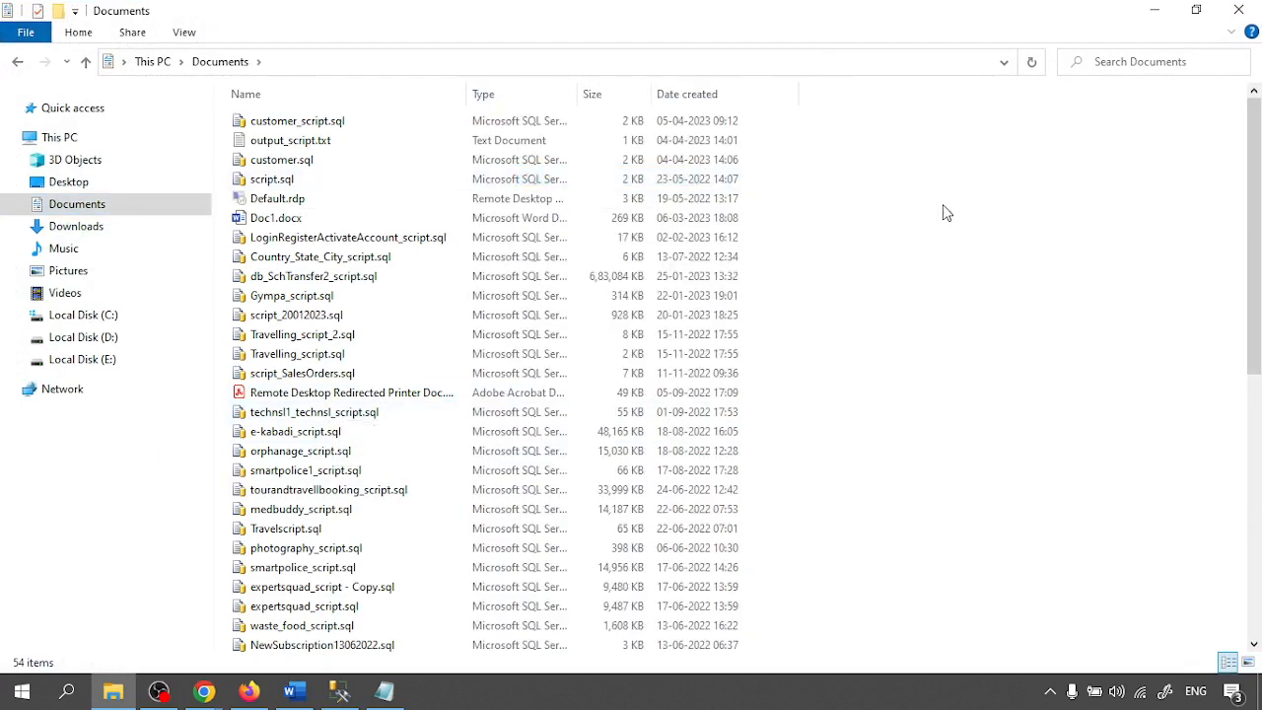
{"action": "left_click", "coordinate": [296, 120]}
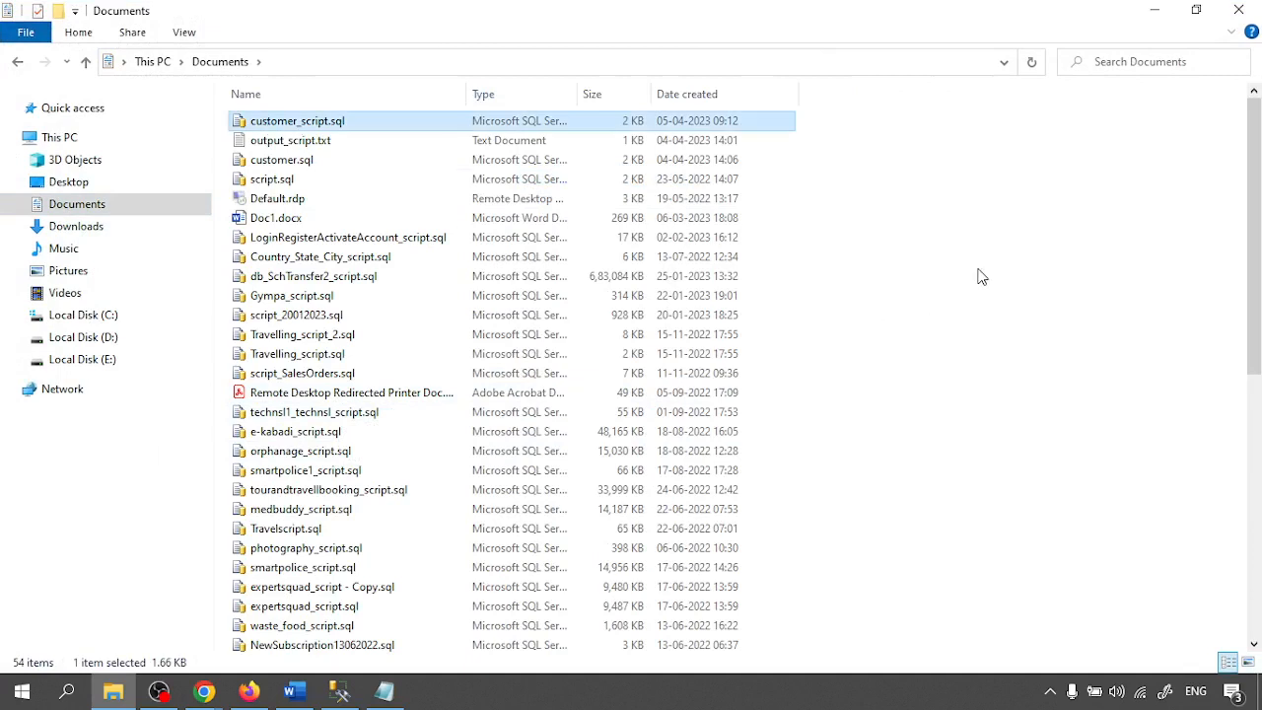
{"action": "right_click", "coordinate": [700, 93]}
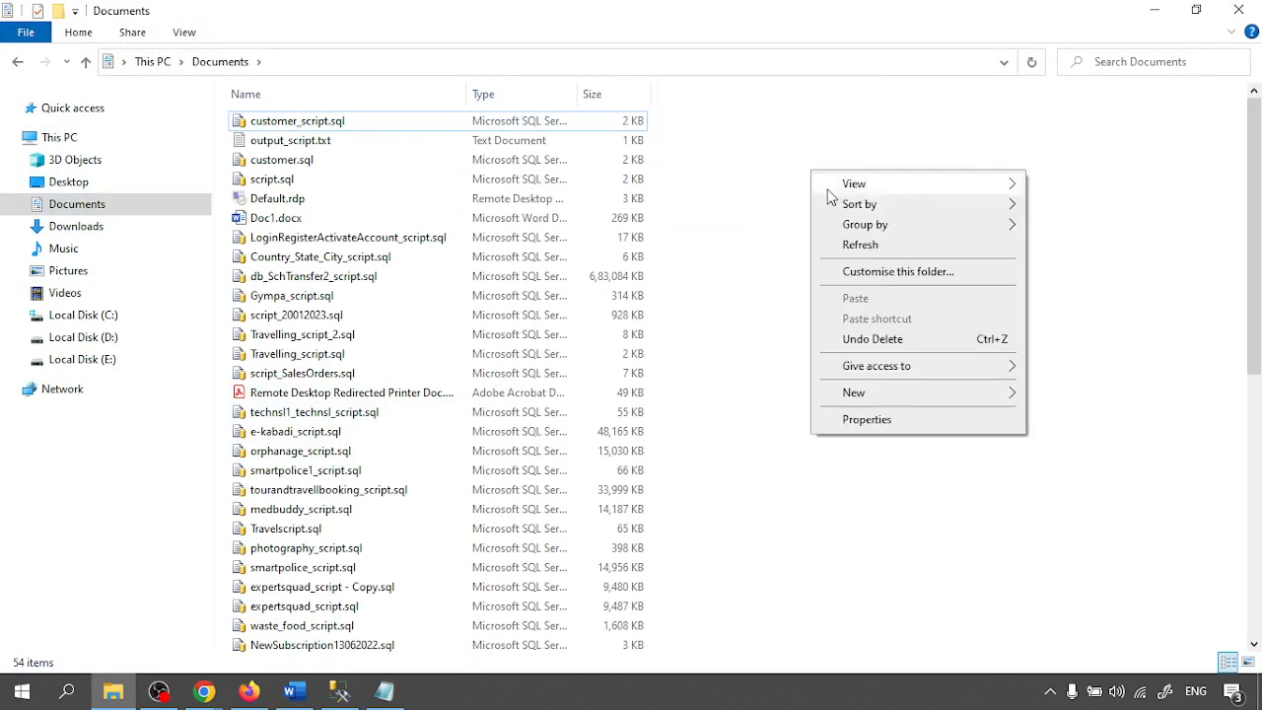
{"action": "mouse_move", "coordinate": [875, 366]}
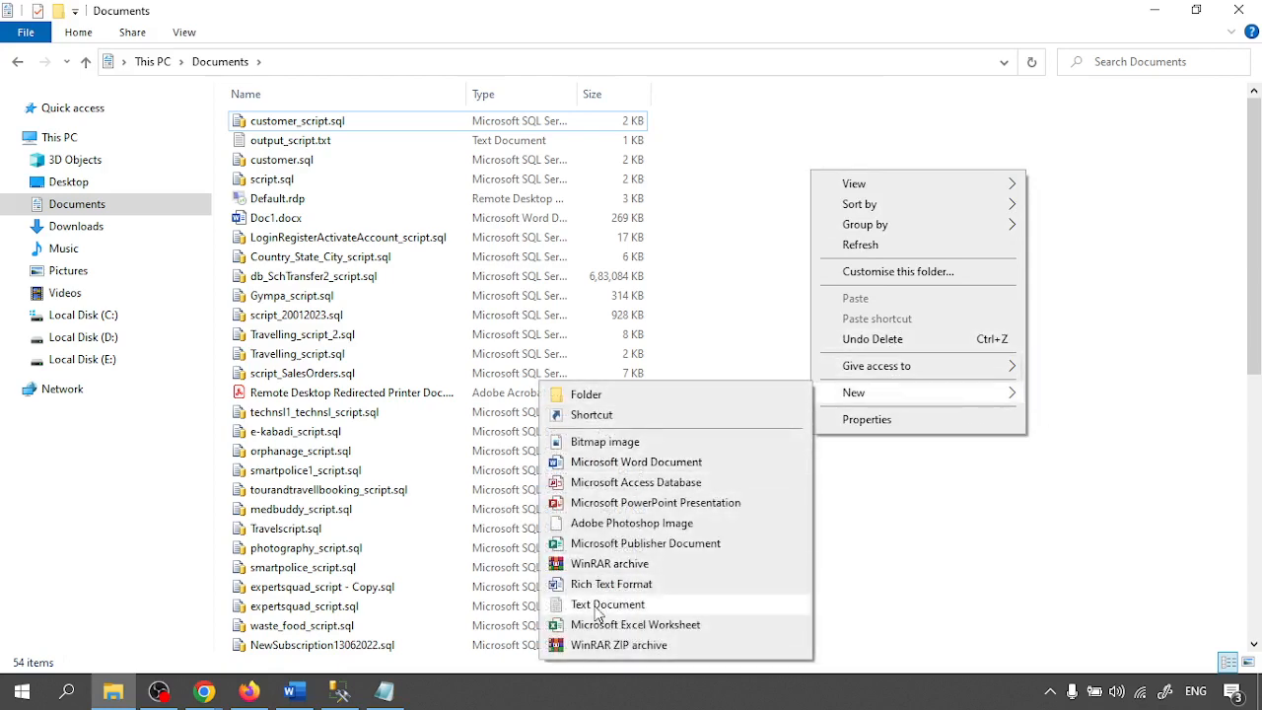
{"action": "left_click", "coordinate": [606, 605]}
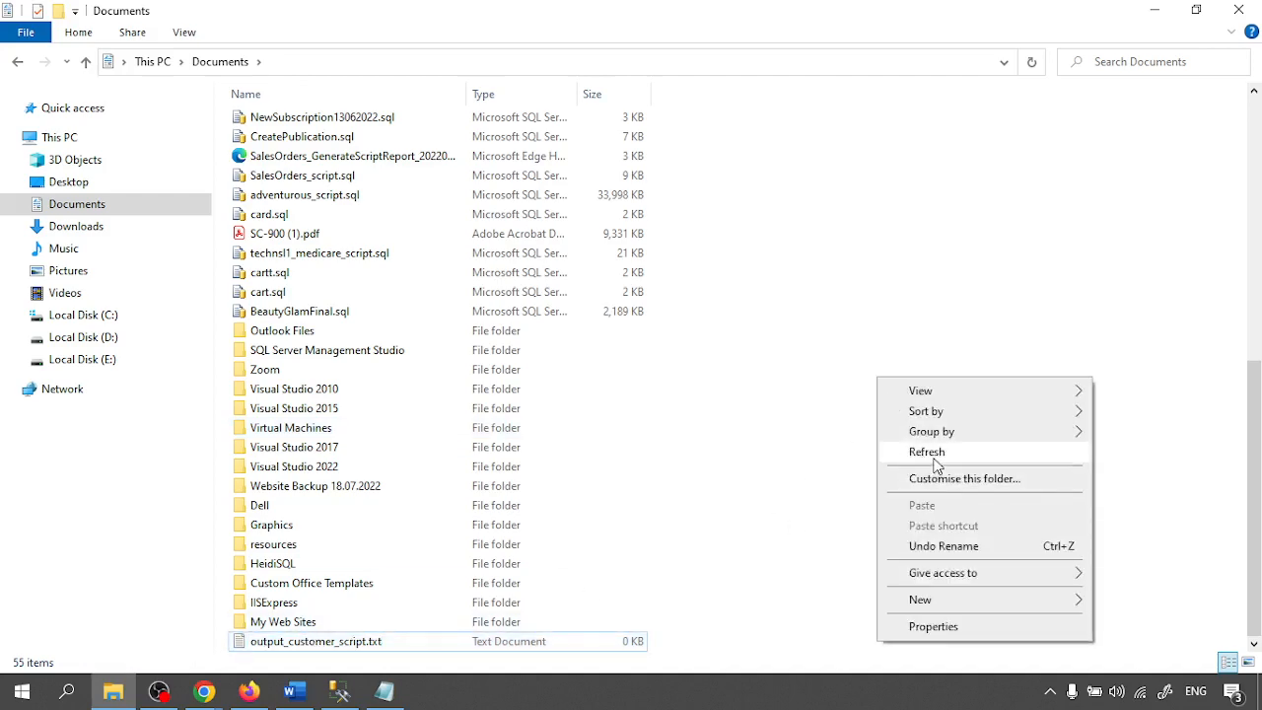
{"action": "left_click", "coordinate": [927, 452]}
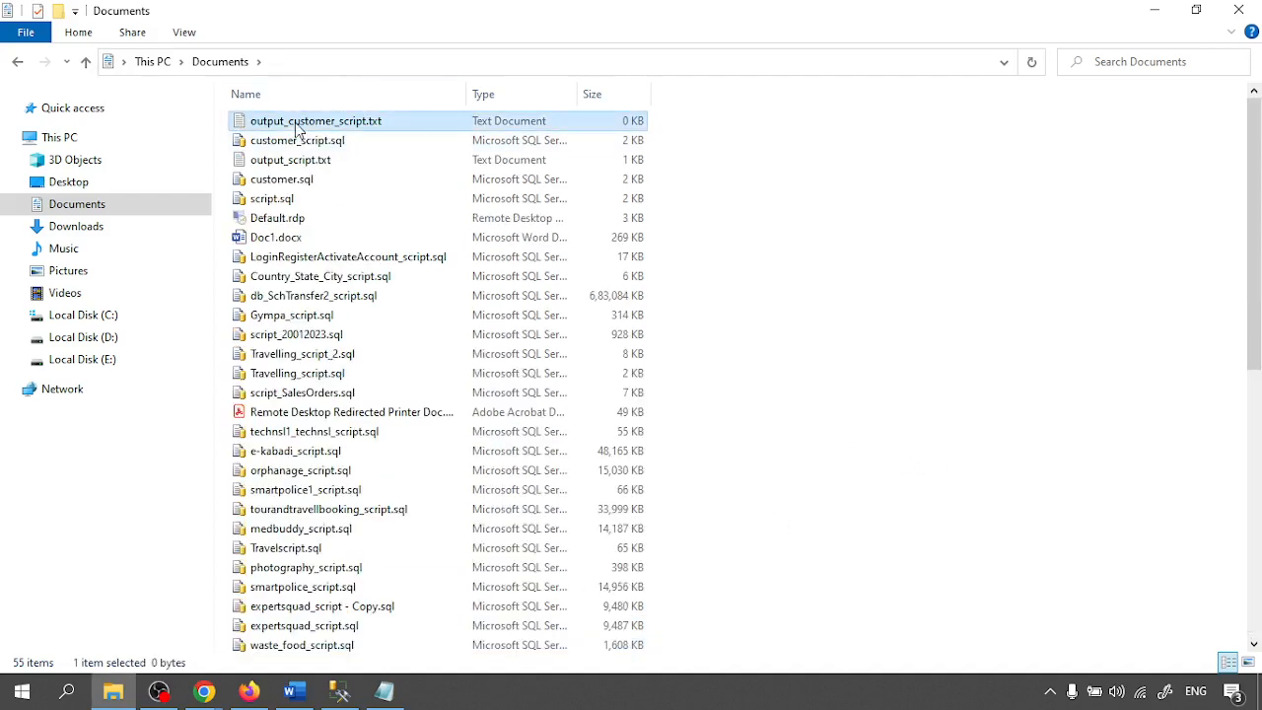
{"action": "double_click", "coordinate": [315, 121]}
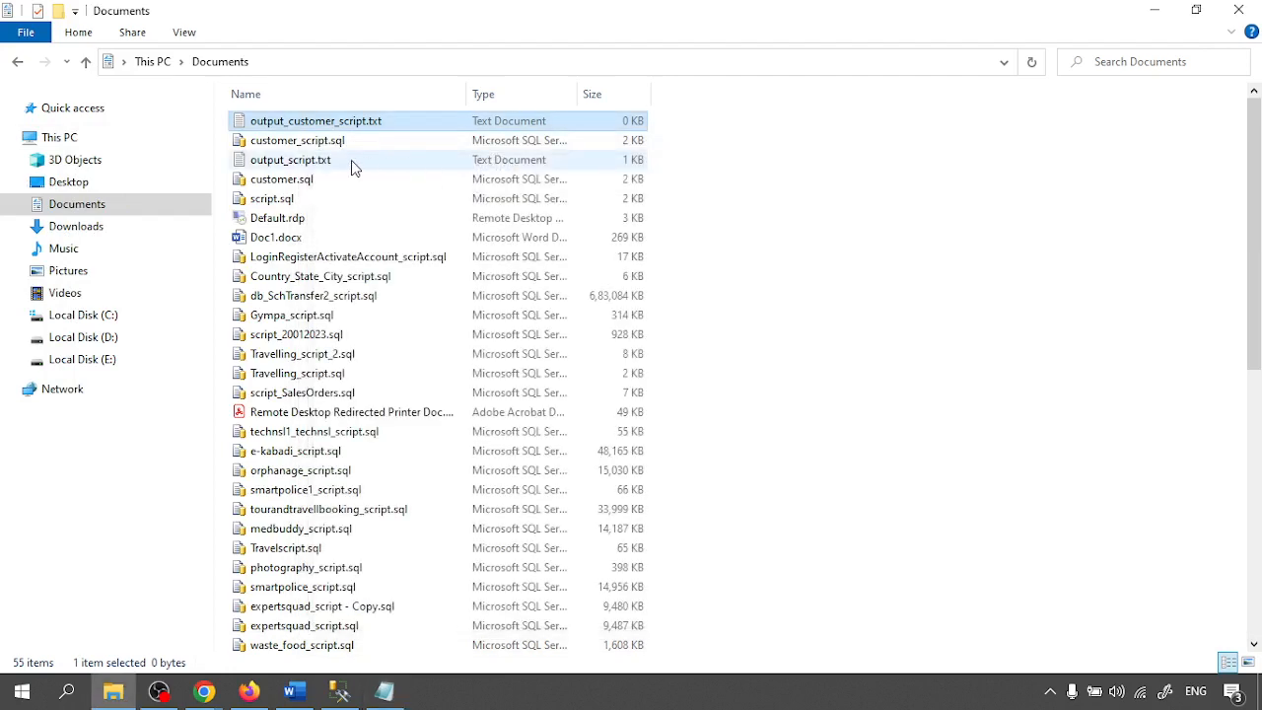
Preview the exported customer_script.sql table script in Notepad.
{"action": "left_click", "coordinate": [297, 140]}
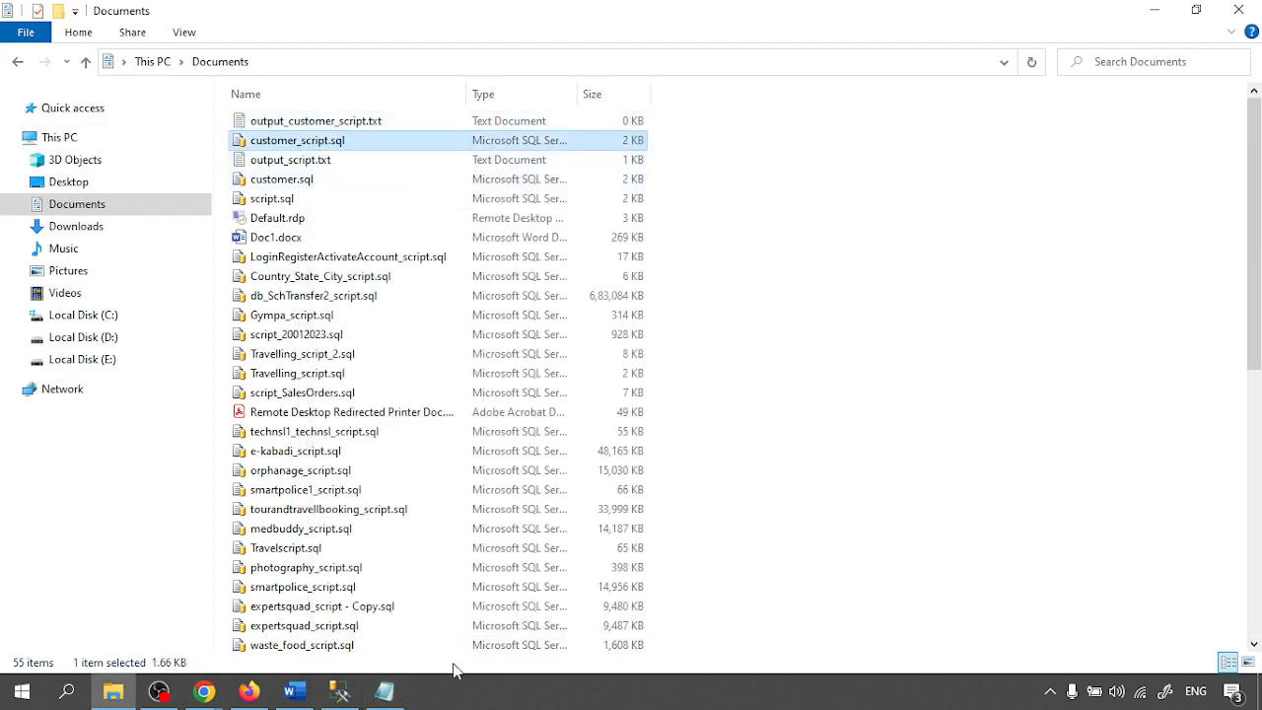
{"action": "right_click", "coordinate": [298, 140]}
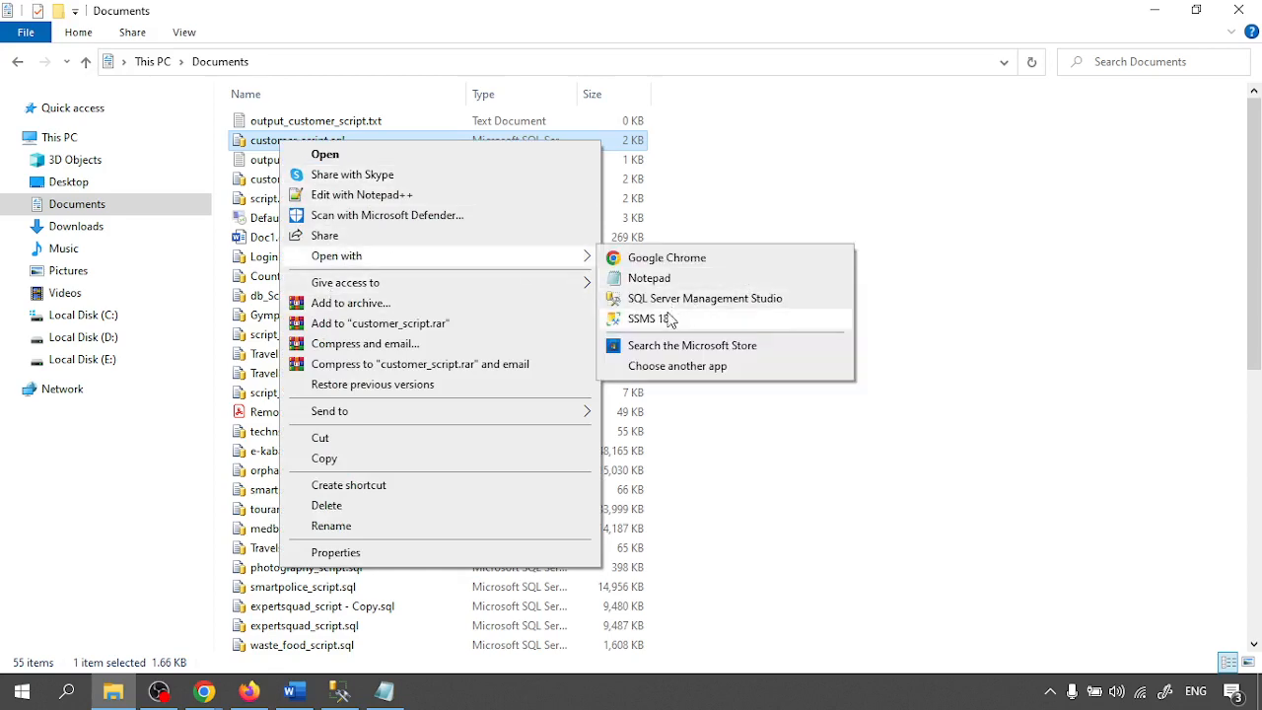
{"action": "left_click", "coordinate": [648, 277]}
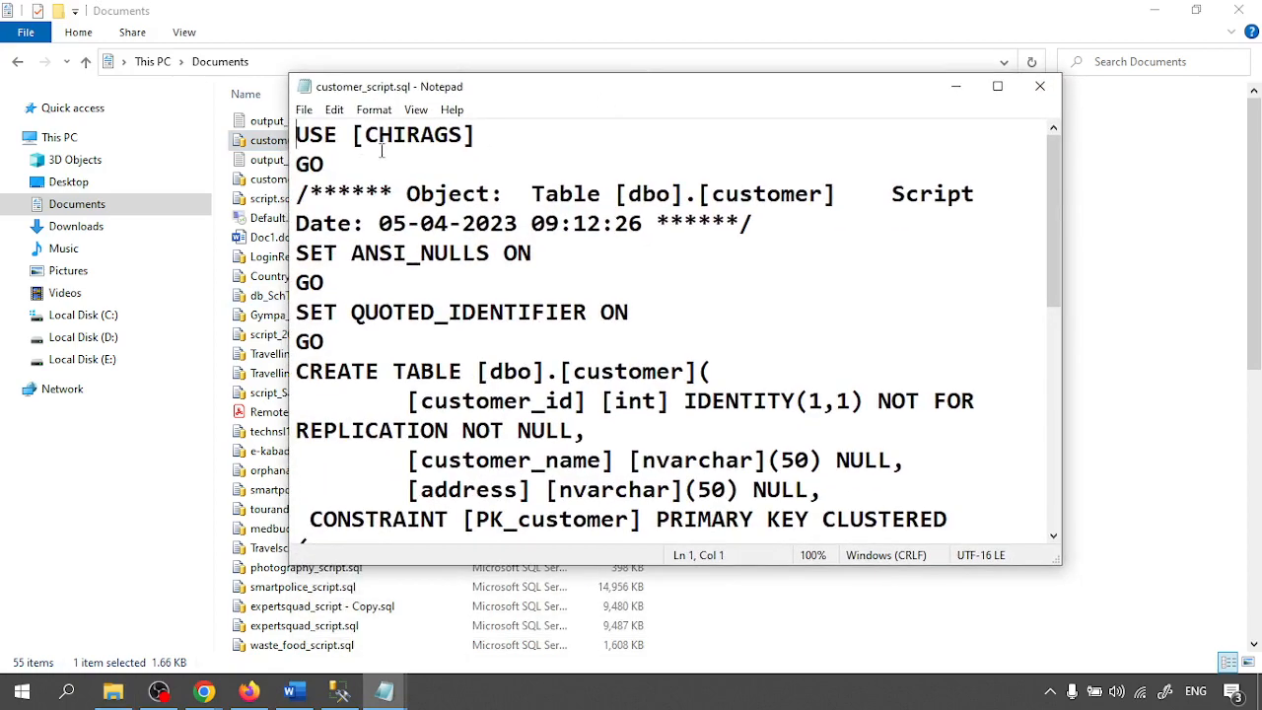
{"action": "scroll", "scroll_direction": "down", "scroll_amount": 3}
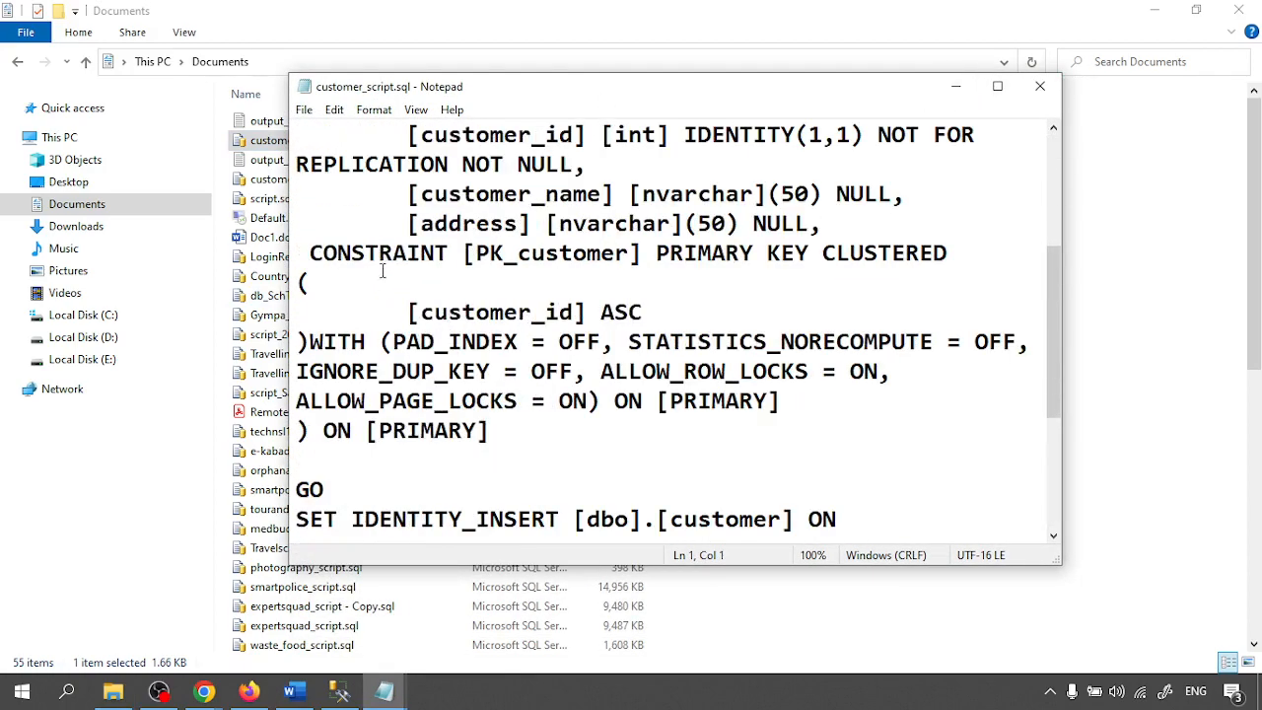
{"action": "scroll", "scroll_direction": "down", "scroll_amount": 3}
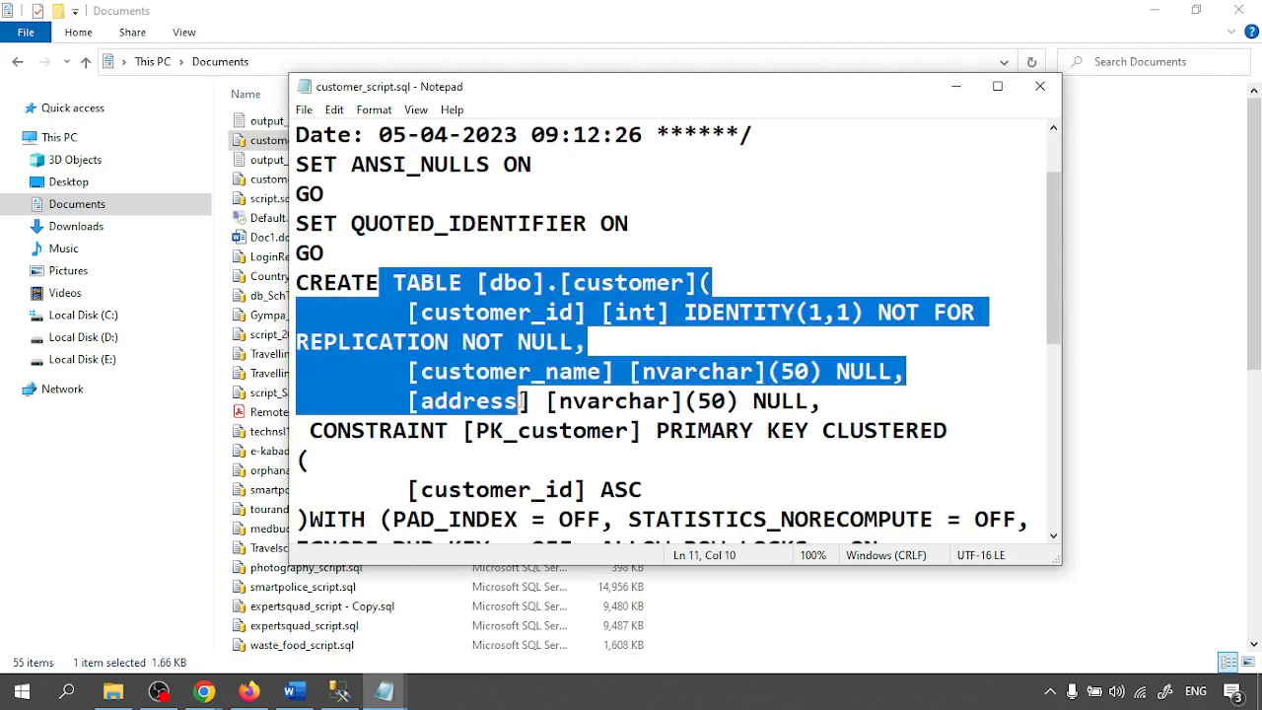
{"action": "left_click", "coordinate": [1039, 86]}
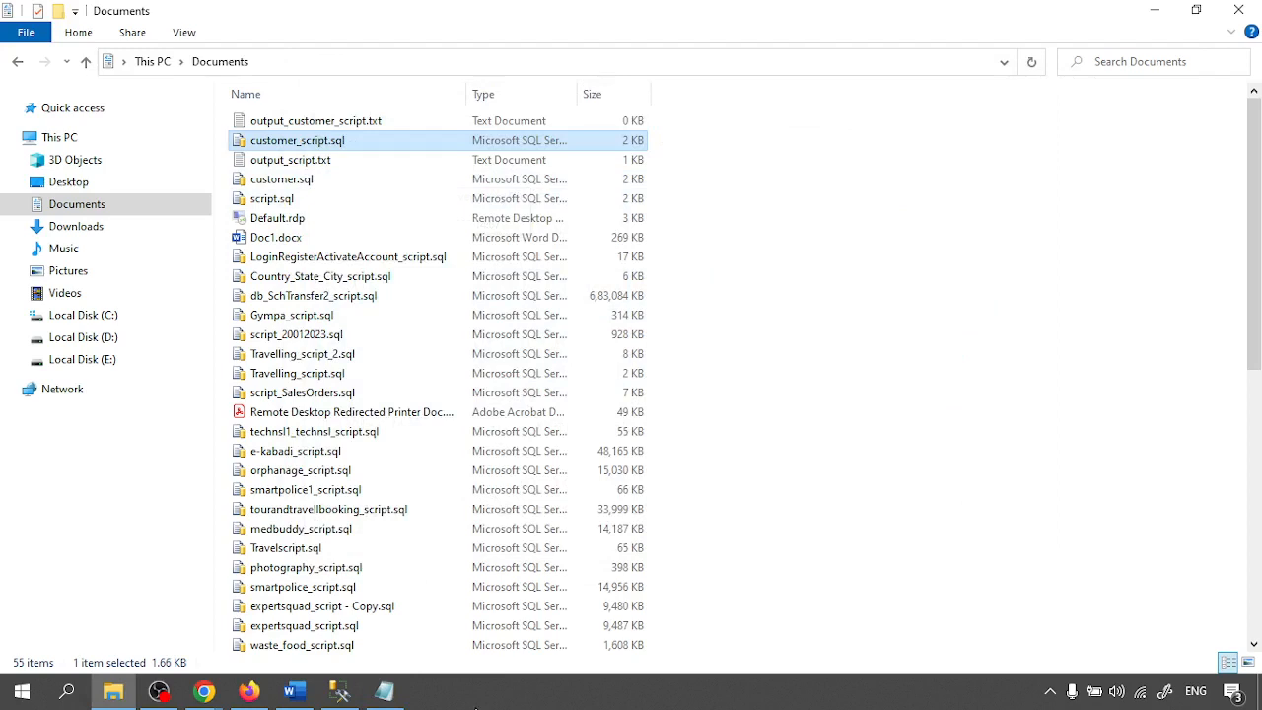
{"action": "mouse_move", "coordinate": [496, 698]}
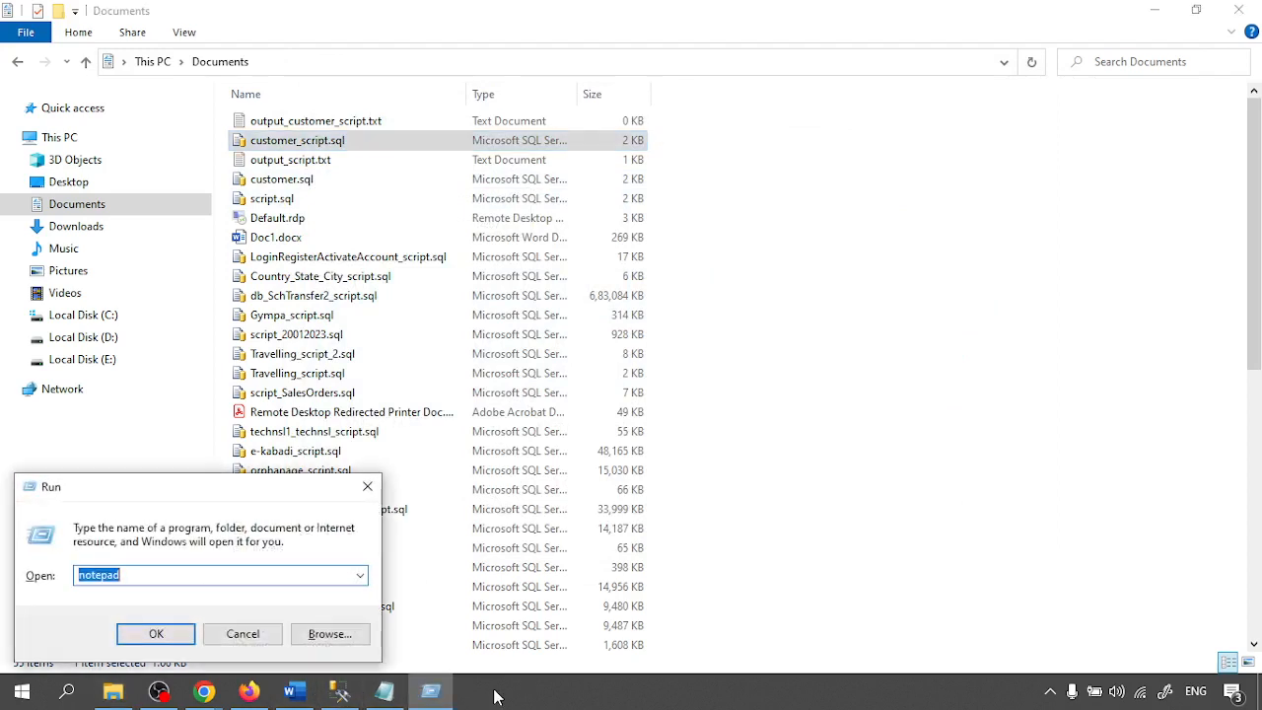
Run sqlcmd -S localhost -d CHIRAGS -i customer_script.sql -o output_customer_script.txt in Command Prompt.
{"action": "type", "text": "cmd"}
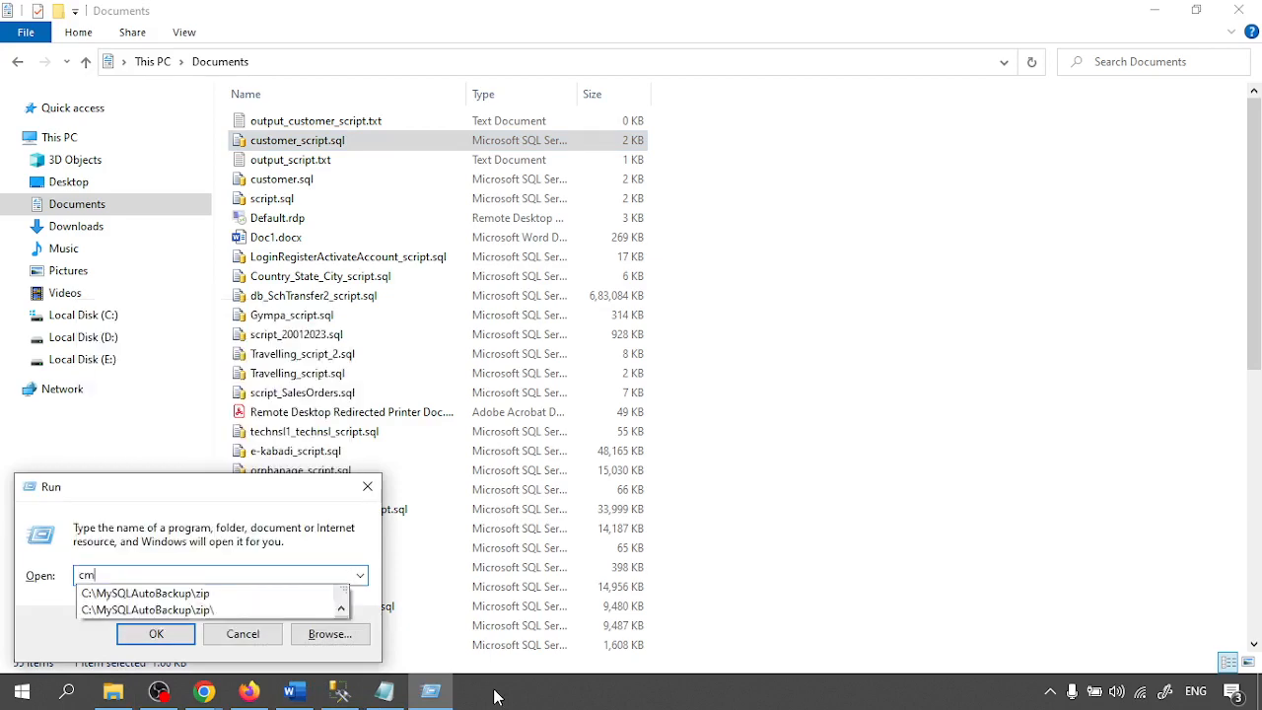
{"action": "left_click", "coordinate": [155, 634]}
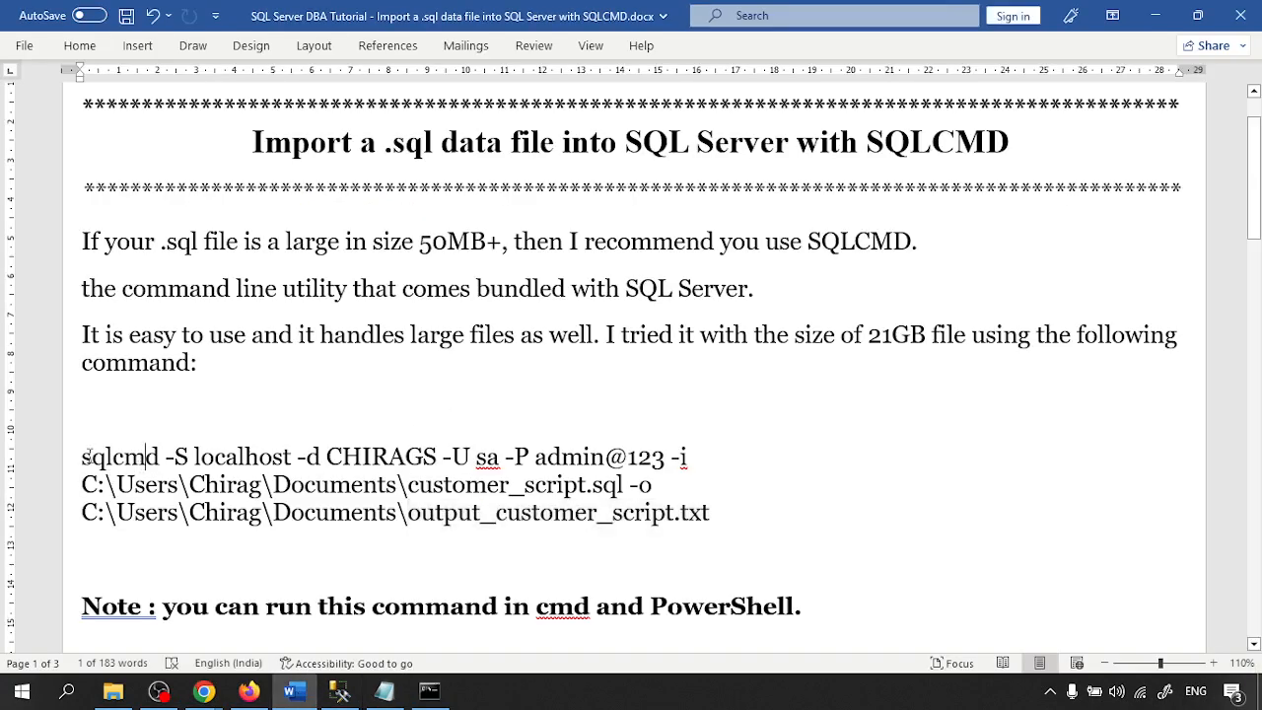
{"action": "left_click_drag", "start_coordinate": [84, 457], "coordinate": [708, 512]}
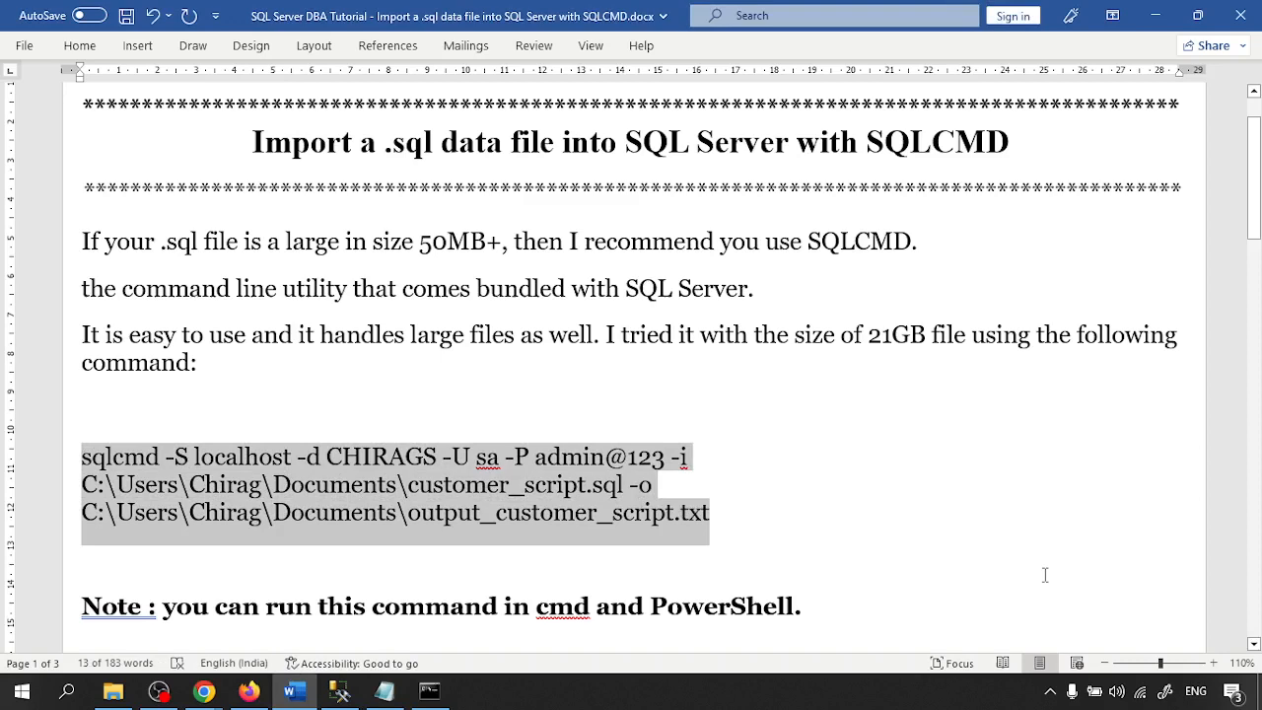
{"action": "left_click", "coordinate": [429, 690]}
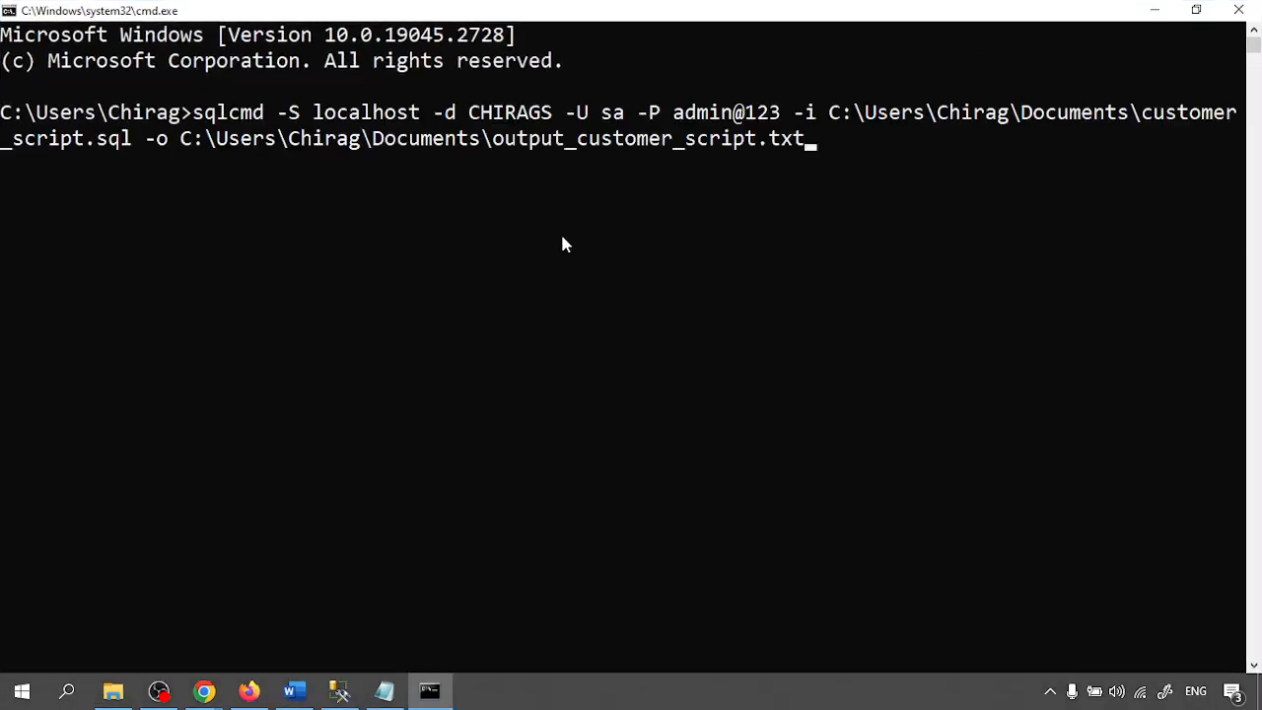
{"action": "key", "text": "Enter"}
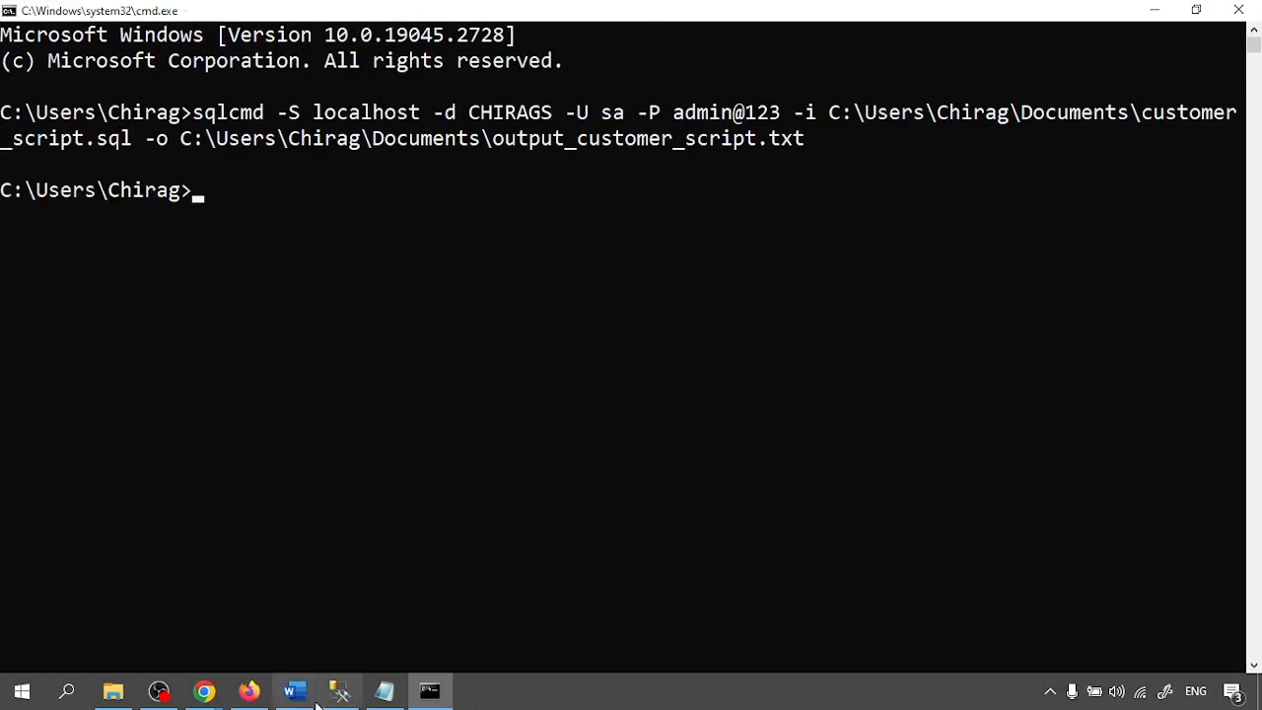
{"action": "left_click", "coordinate": [339, 690]}
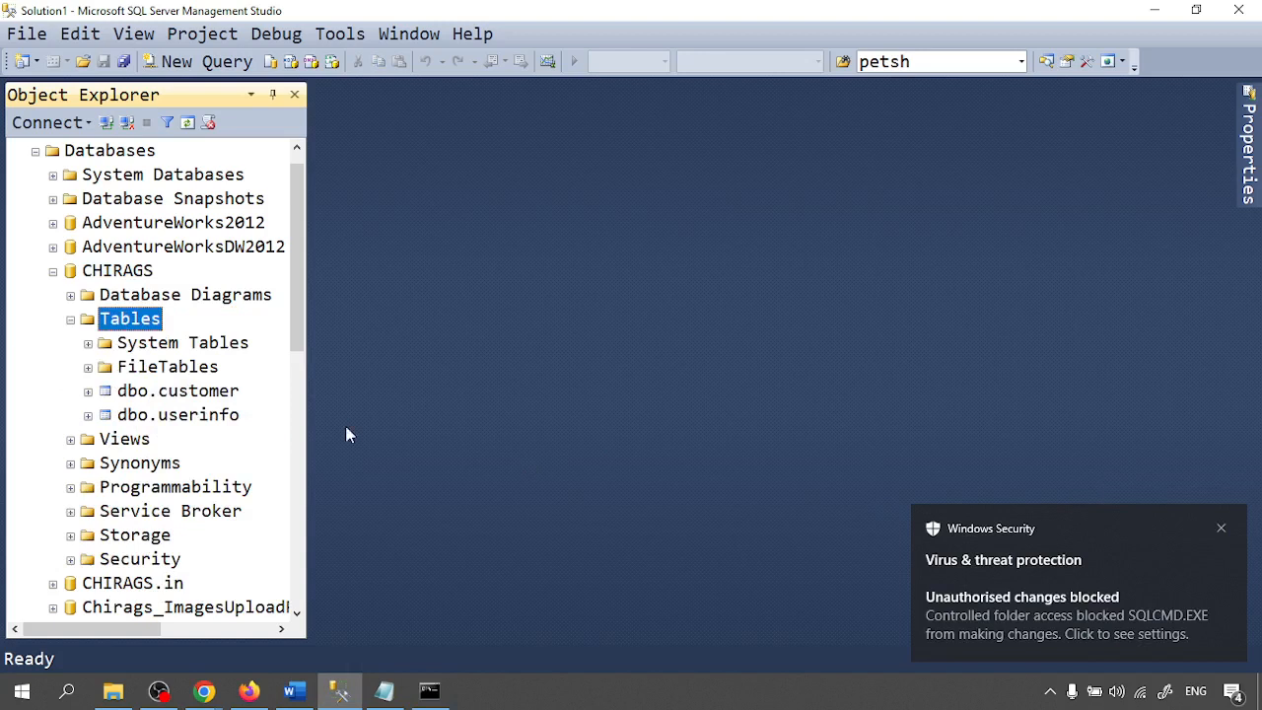
{"action": "mouse_move", "coordinate": [288, 434]}
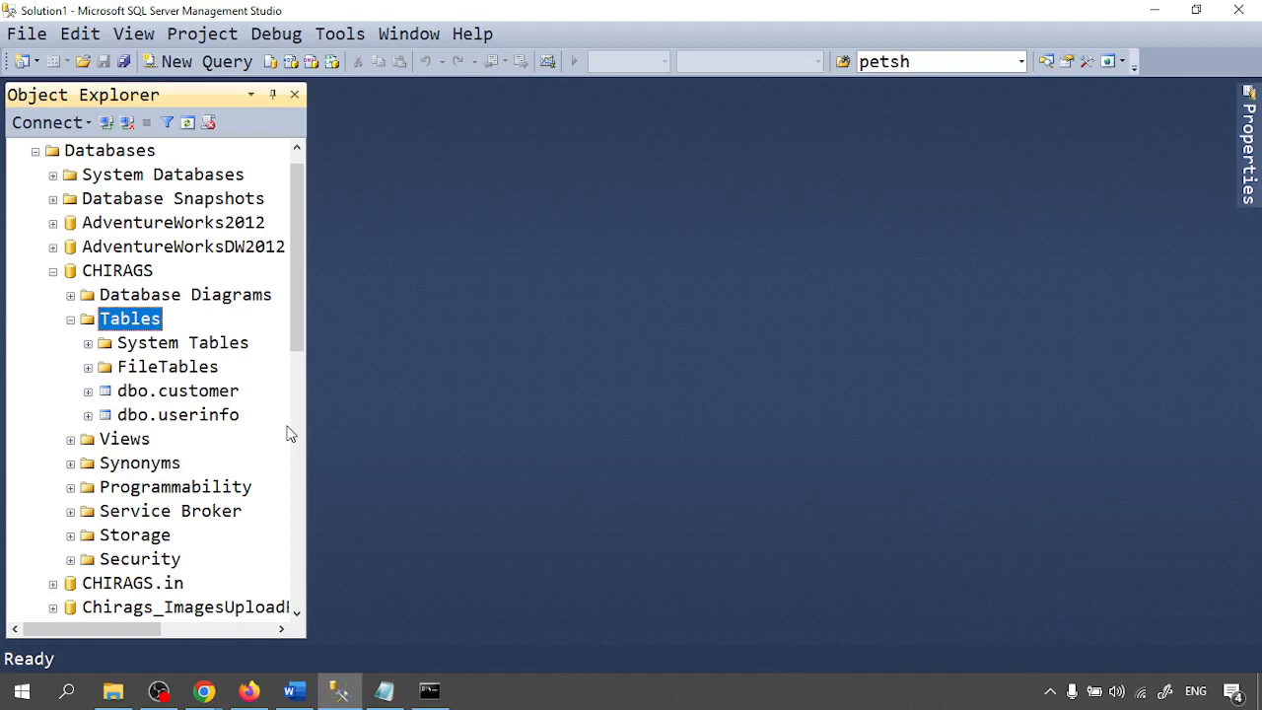
Bring the Documents folder with customer_script.sql and output_customer_script.txt to the front.
{"action": "left_click", "coordinate": [177, 391]}
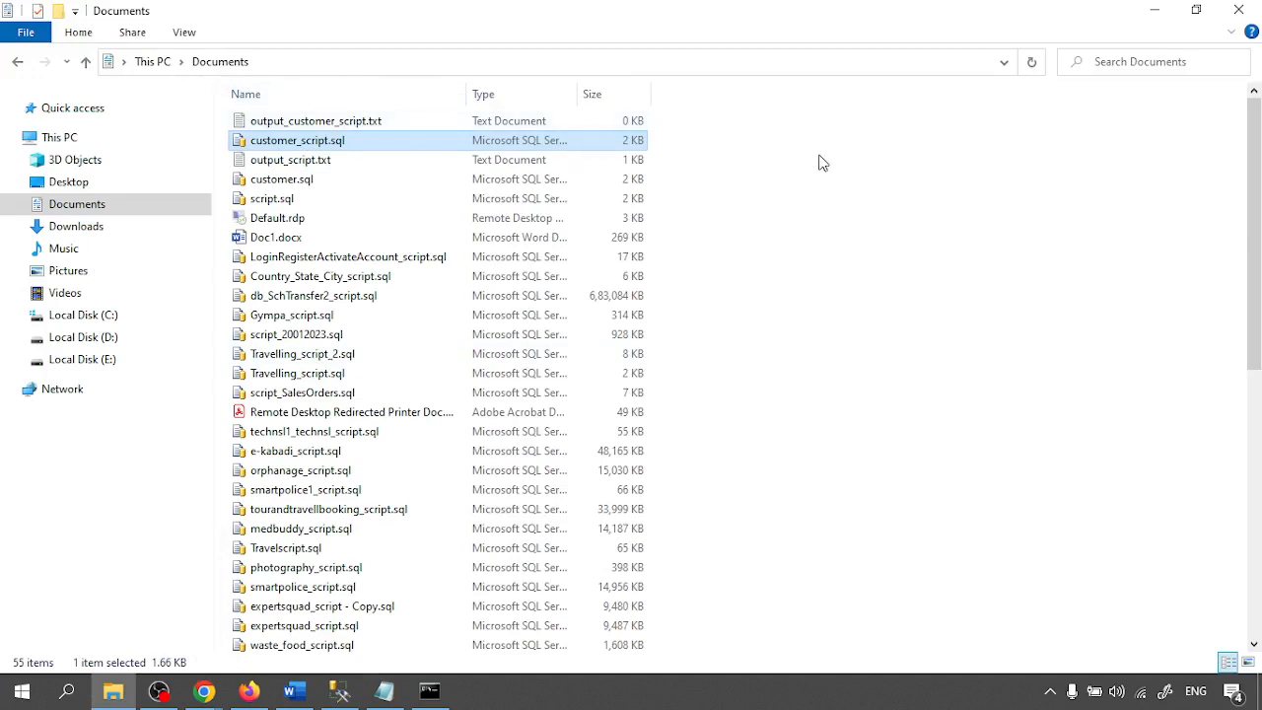
Find output_customer_script.txt empty, then reach Windows Security's controlled folder access settings.
{"action": "left_click", "coordinate": [315, 120]}
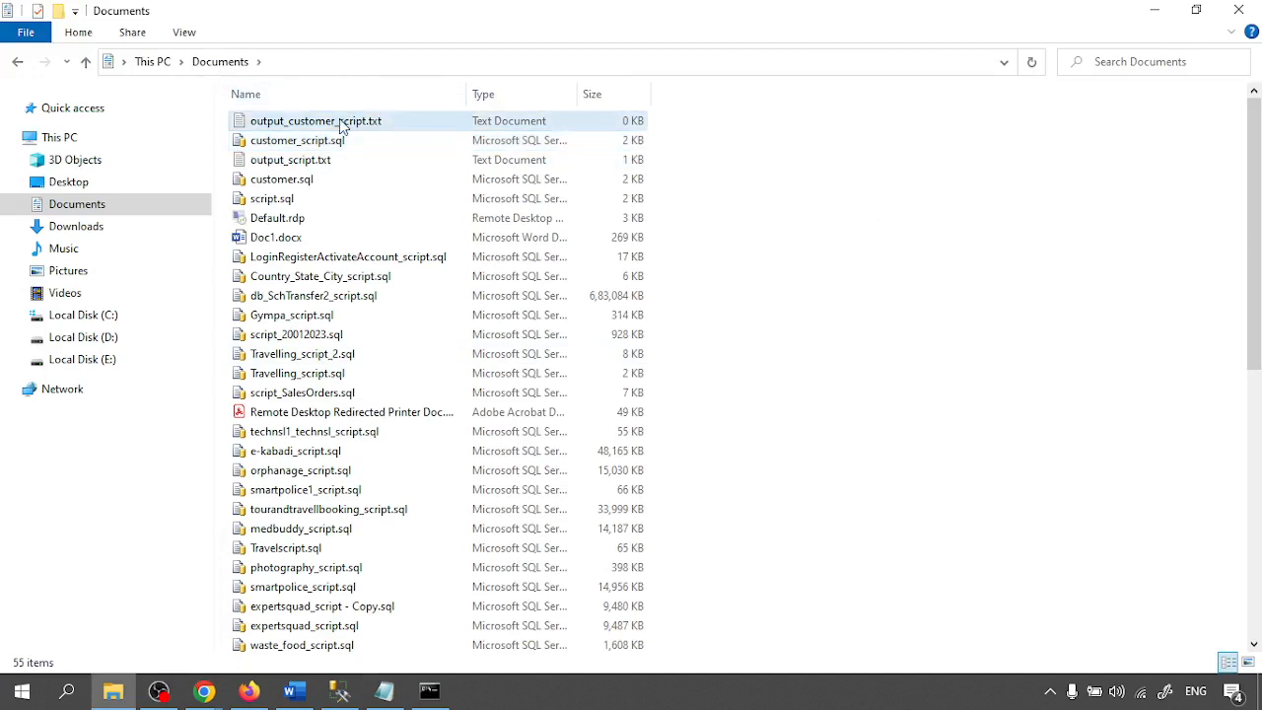
{"action": "double_click", "coordinate": [314, 120]}
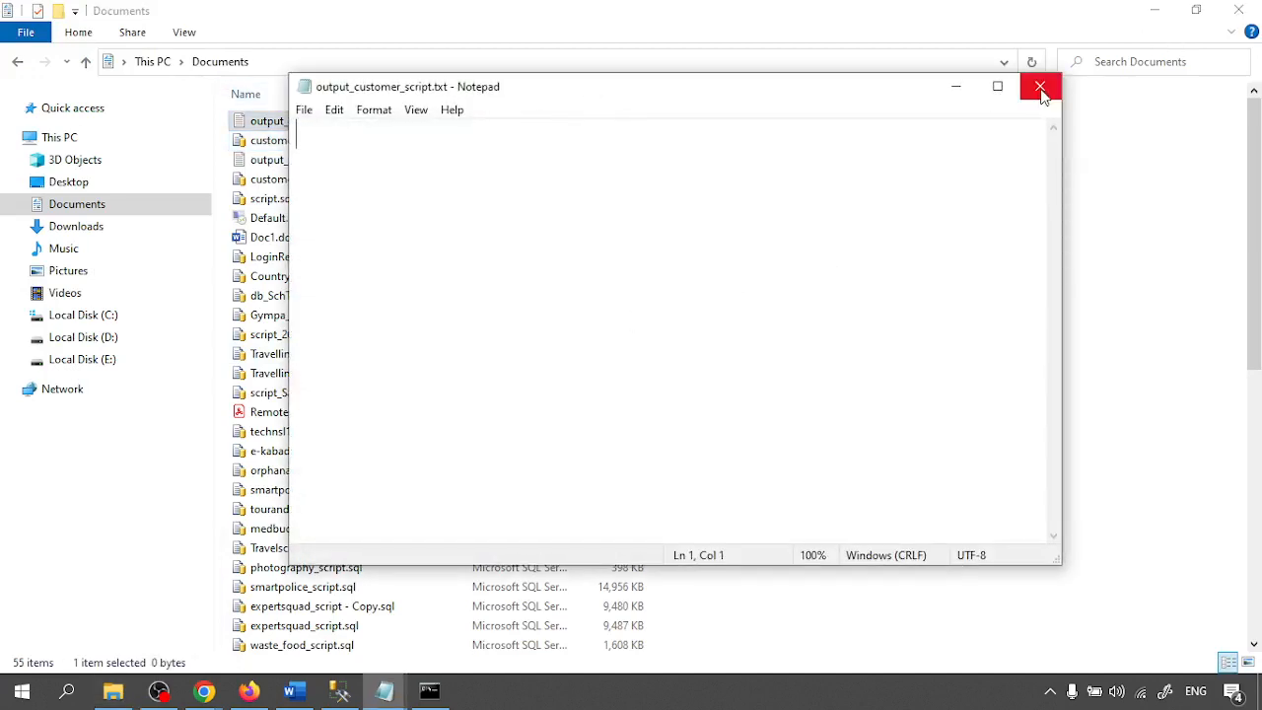
{"action": "left_click", "coordinate": [1039, 87]}
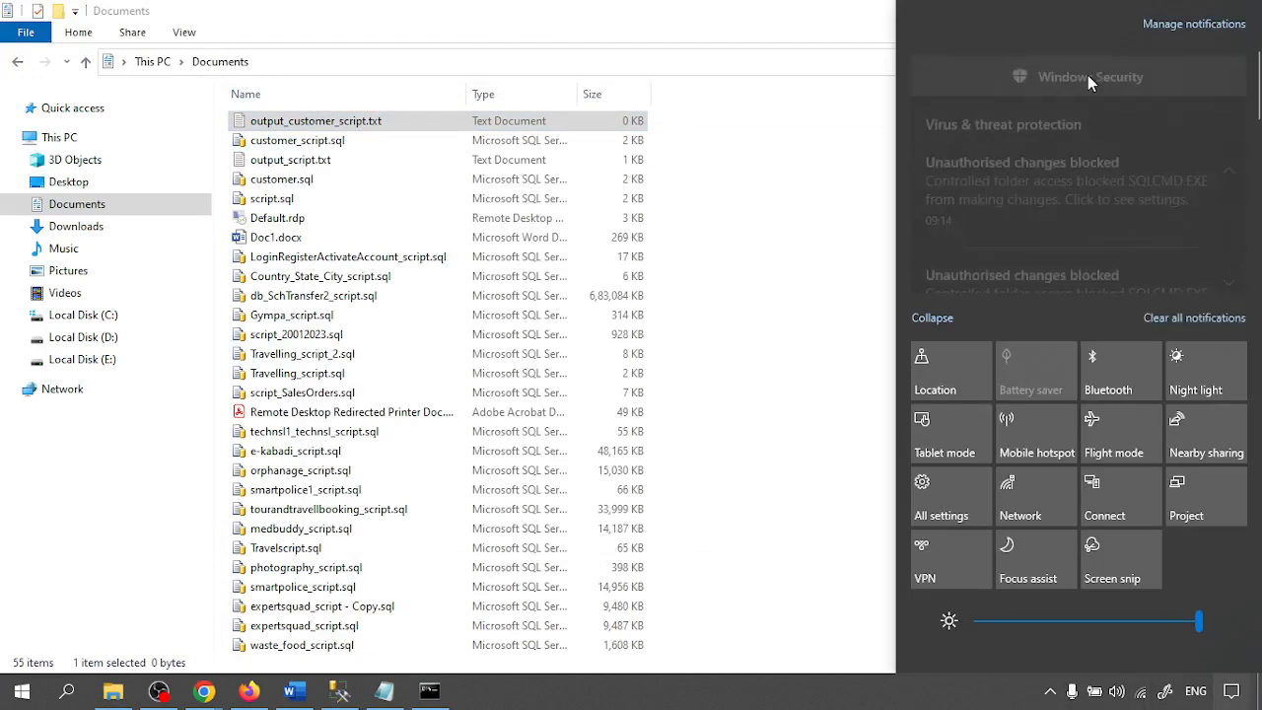
{"action": "mouse_move", "coordinate": [1085, 173]}
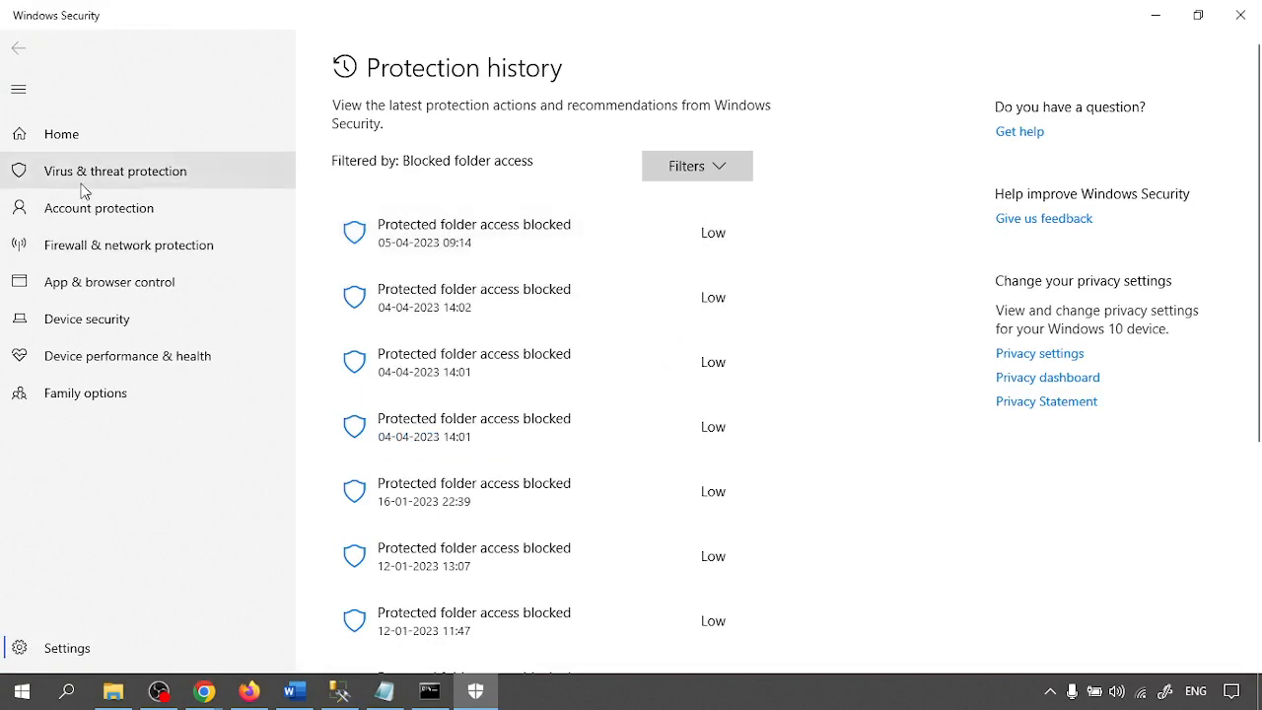
{"action": "left_click", "coordinate": [115, 171]}
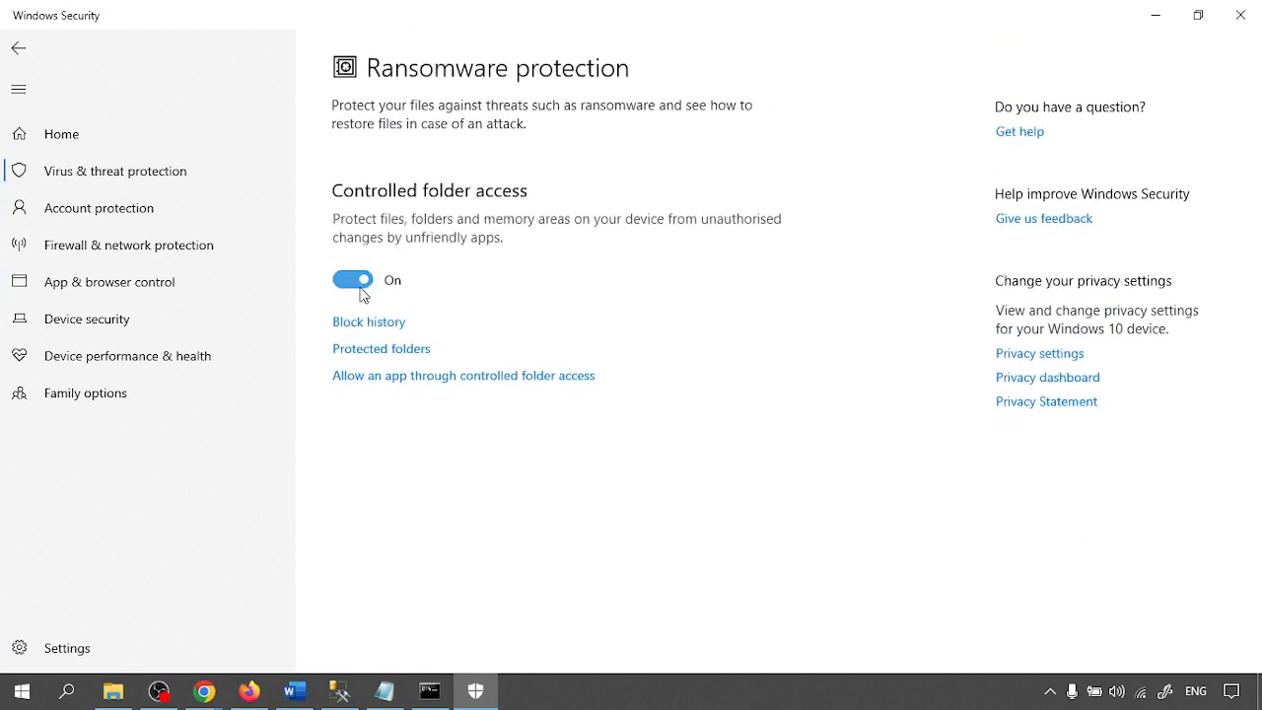
Switch Controlled folder access to Off and approve the User Account Control prompt.
{"action": "left_click", "coordinate": [352, 279]}
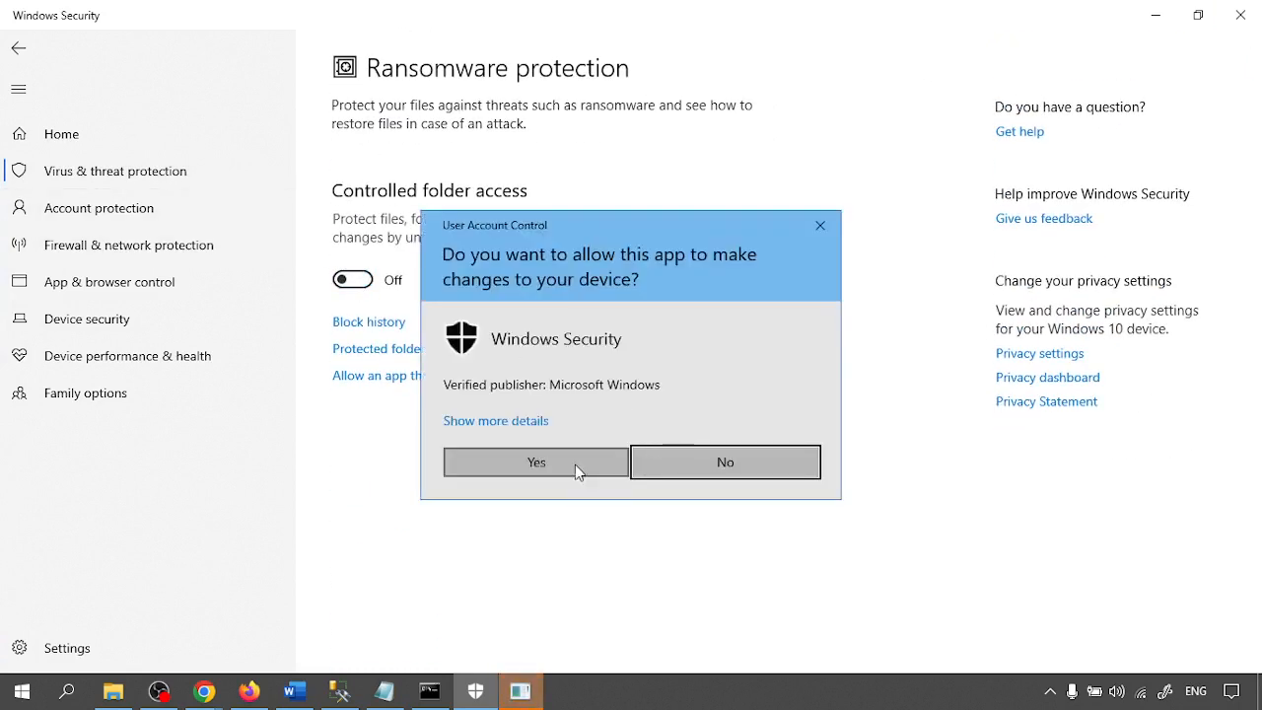
{"action": "left_click", "coordinate": [536, 461]}
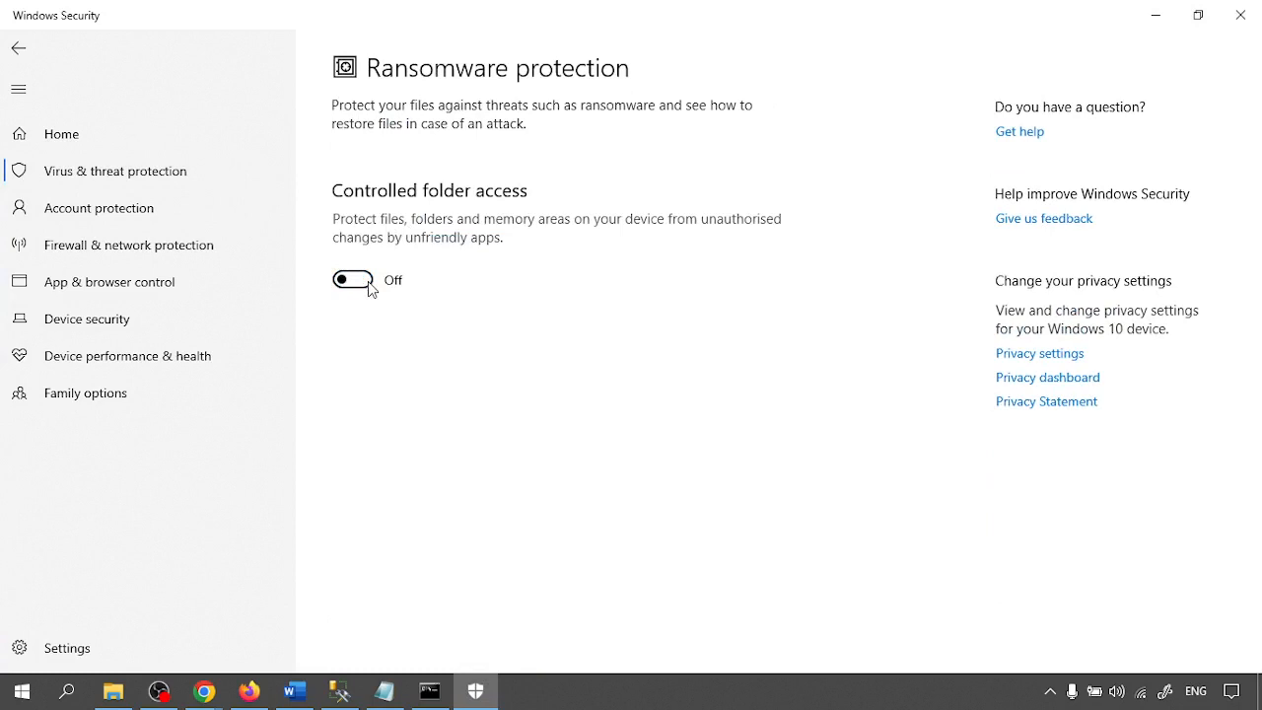
{"action": "left_click", "coordinate": [116, 692]}
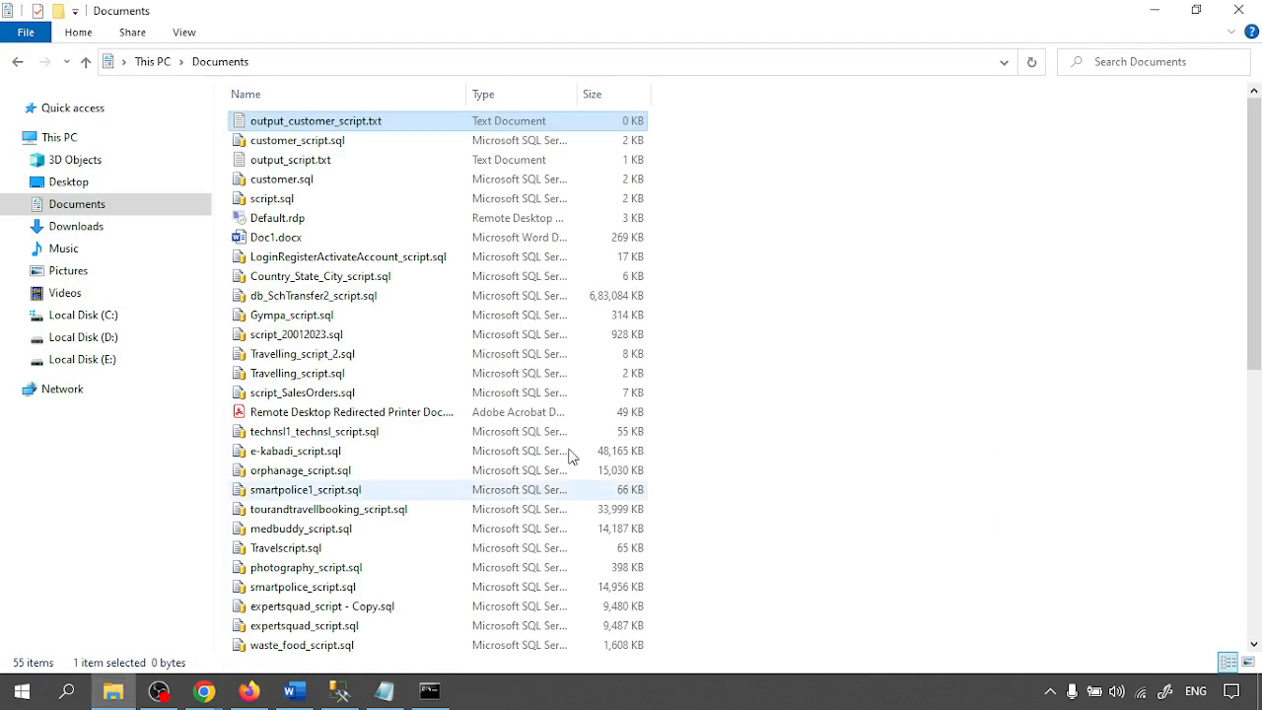
{"action": "left_click", "coordinate": [343, 690]}
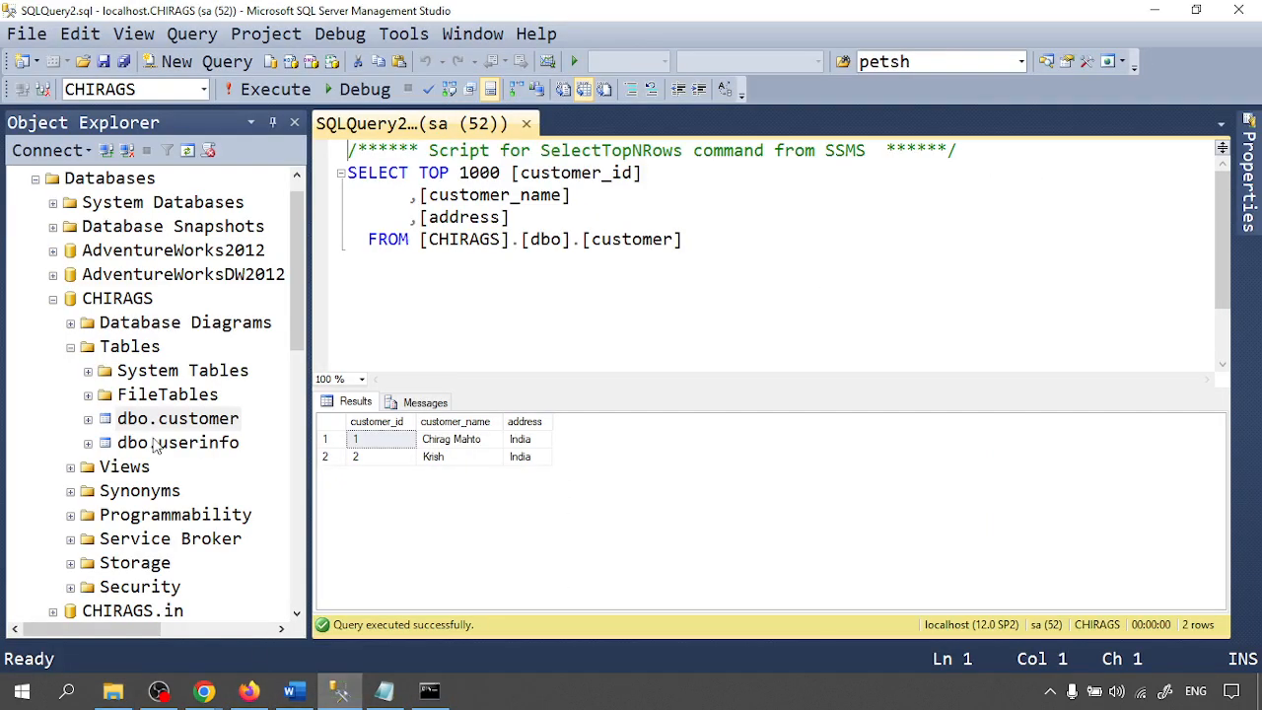
Delete dbo.customer from CHIRAGS through Object Explorer, leaving only dbo.userinfo.
{"action": "right_click", "coordinate": [177, 418]}
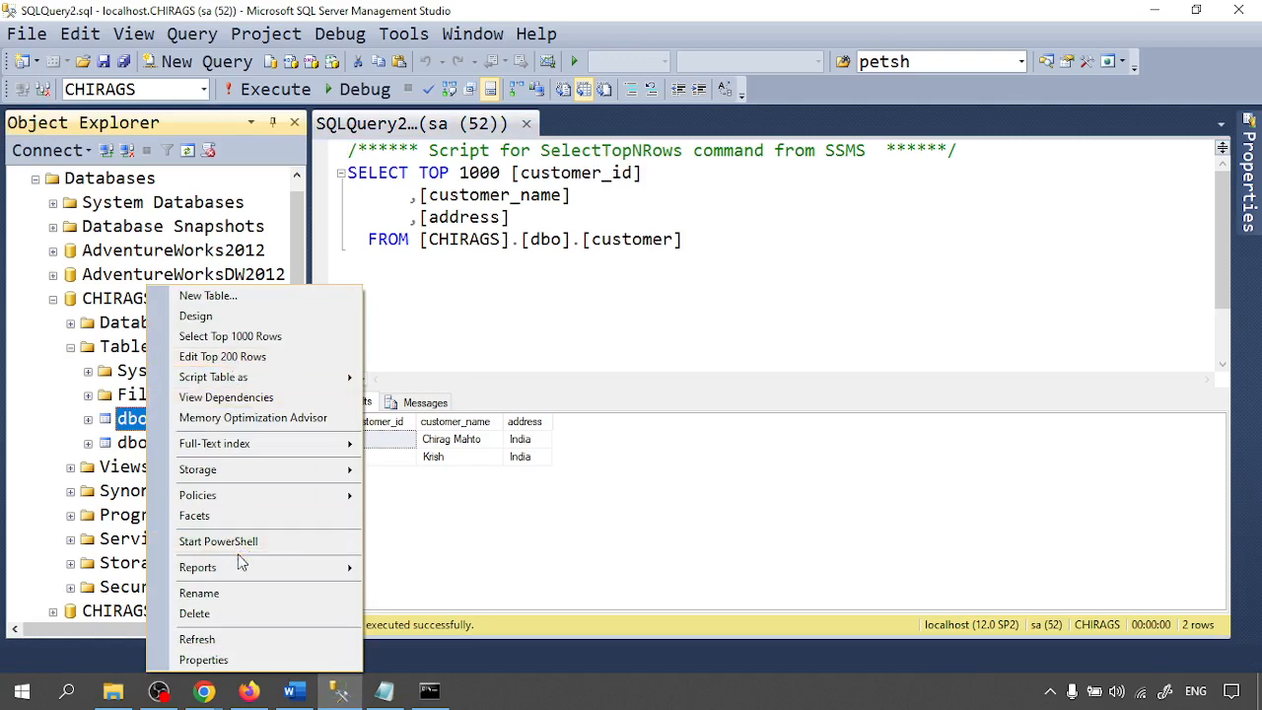
{"action": "left_click", "coordinate": [194, 613]}
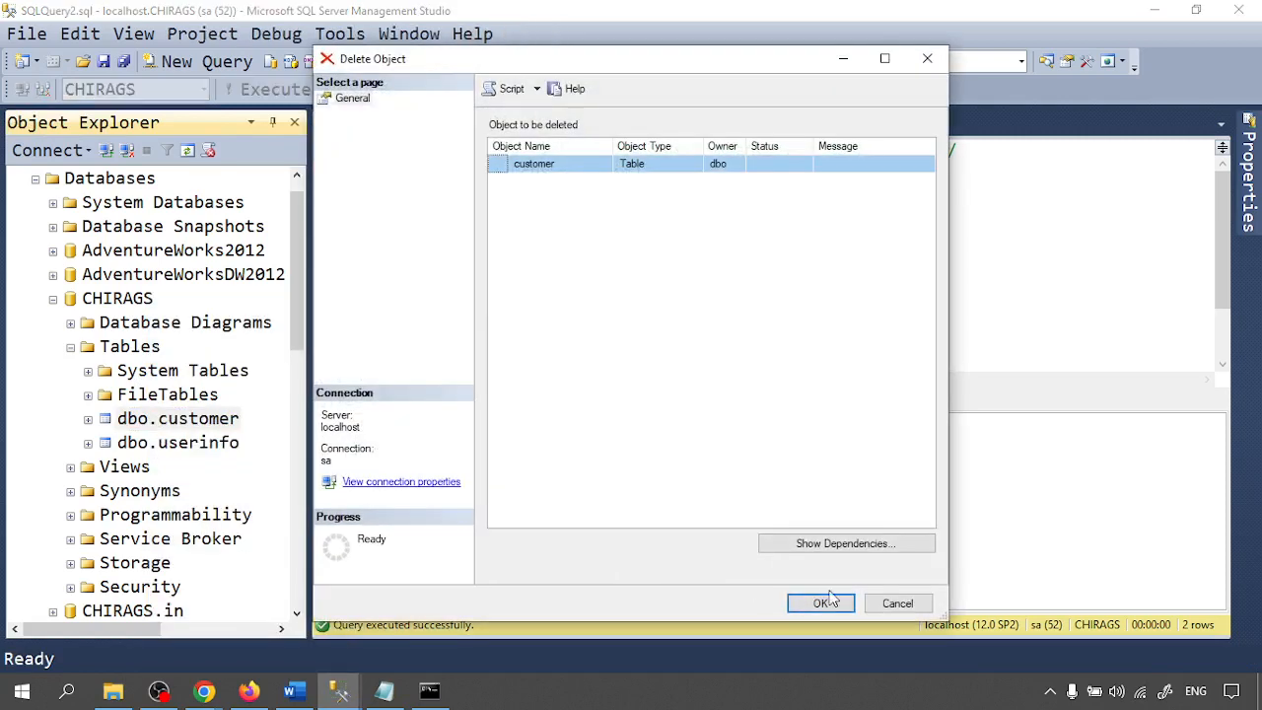
{"action": "left_click", "coordinate": [821, 603]}
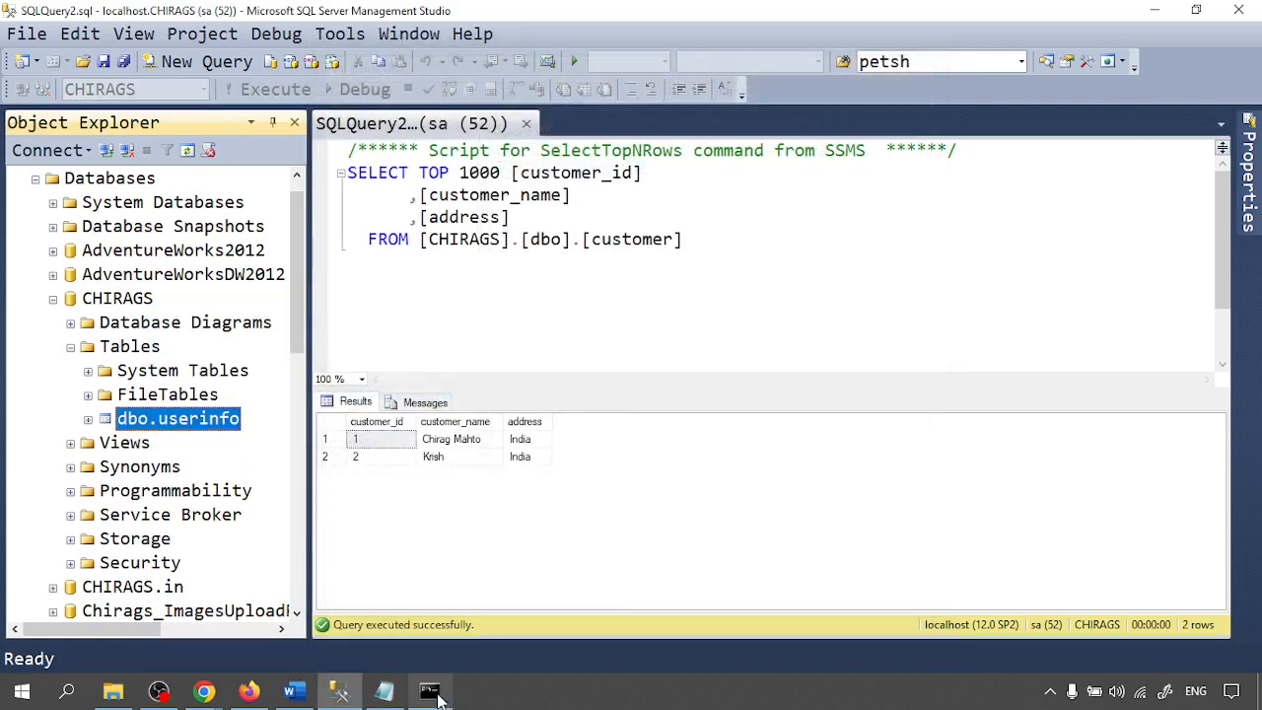
{"action": "key", "text": "Win+r"}
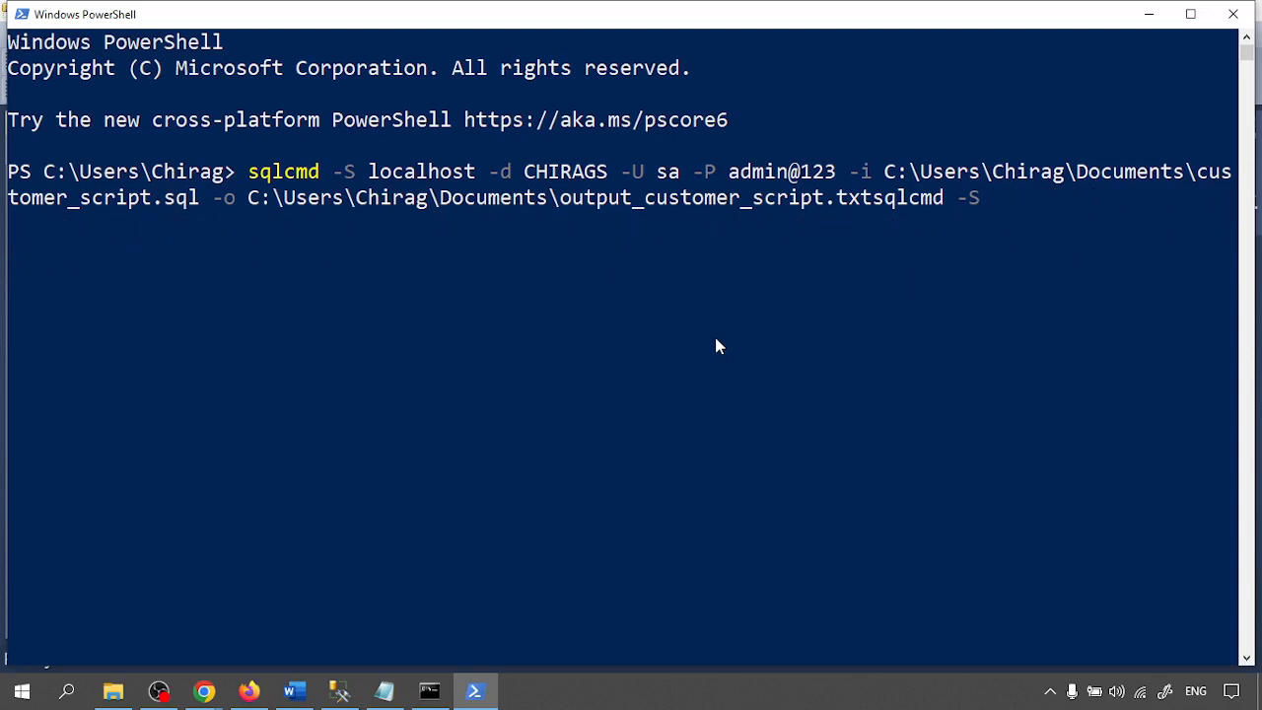
Trim the duplicated text from the pasted sqlcmd import command and run it.
{"action": "key", "text": "Backspace"}
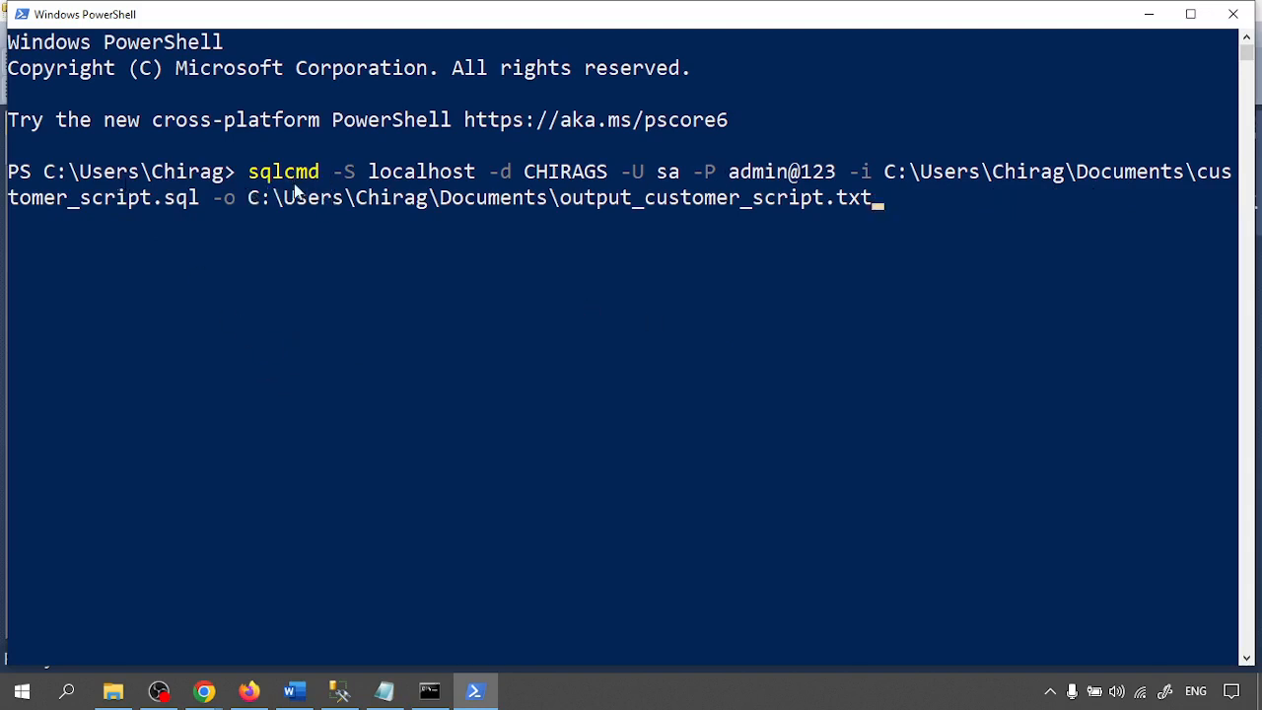
{"action": "mouse_move", "coordinate": [420, 182]}
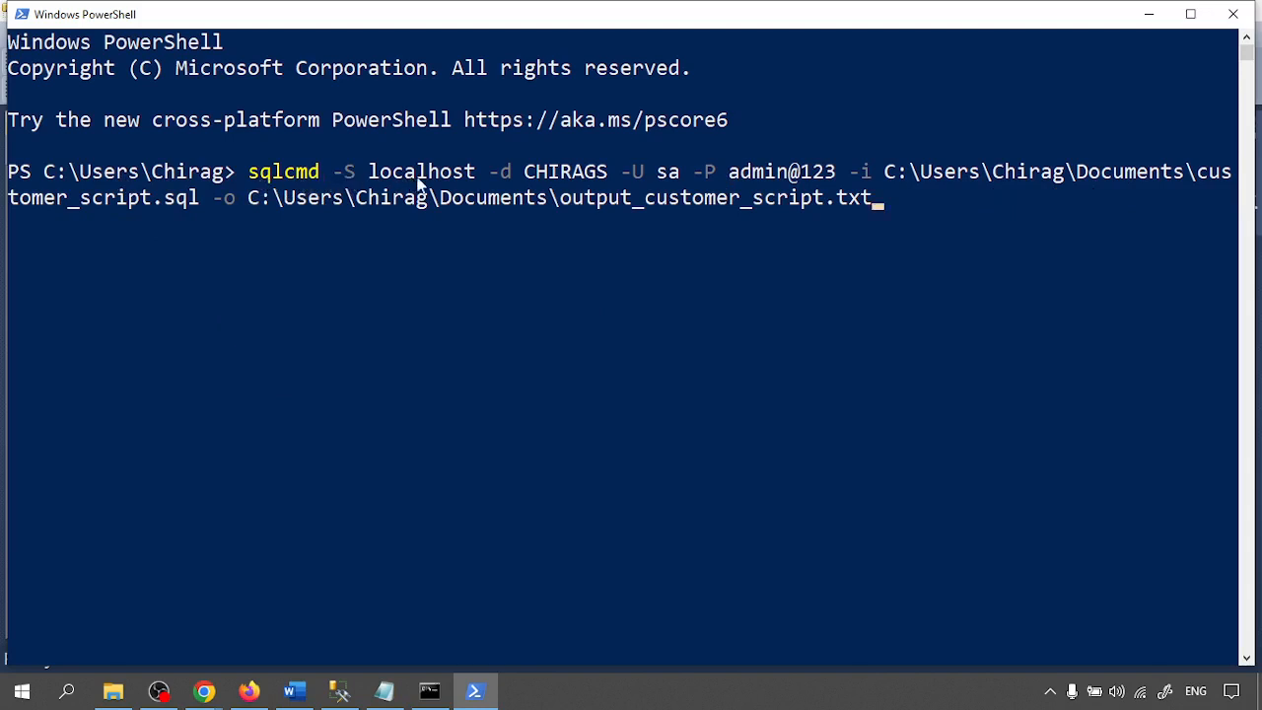
{"action": "mouse_move", "coordinate": [605, 182]}
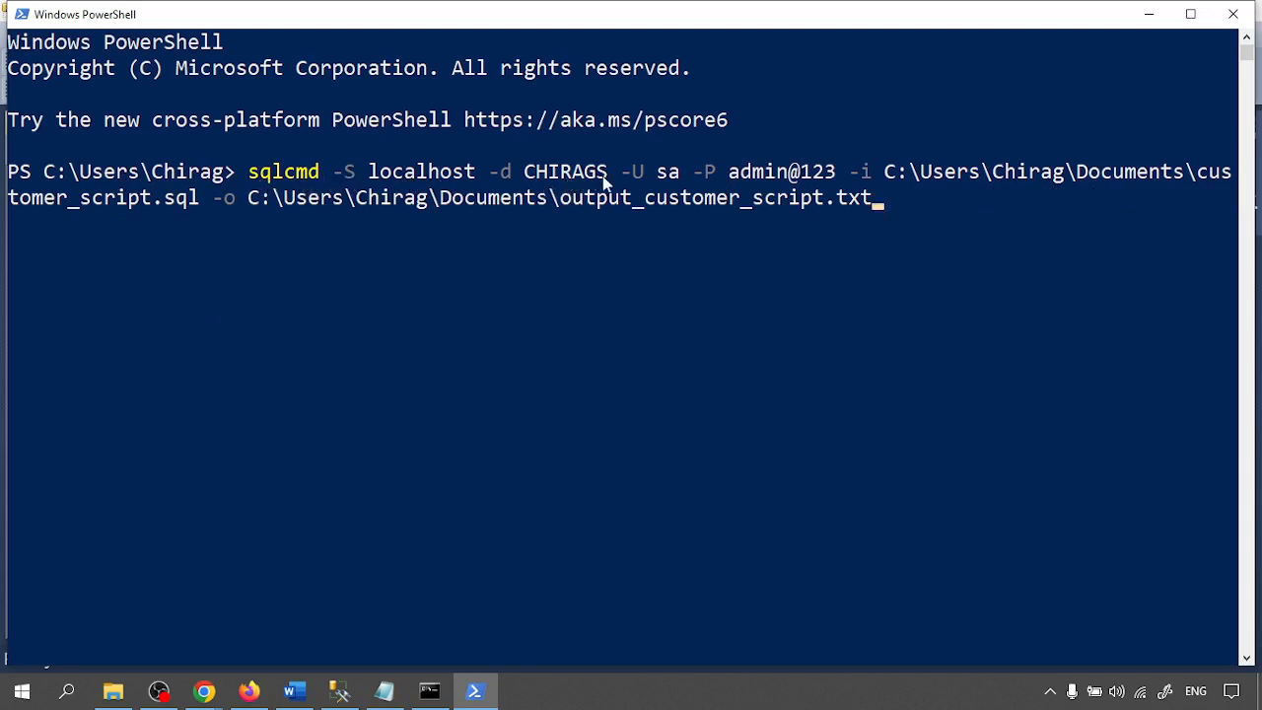
{"action": "mouse_move", "coordinate": [726, 182]}
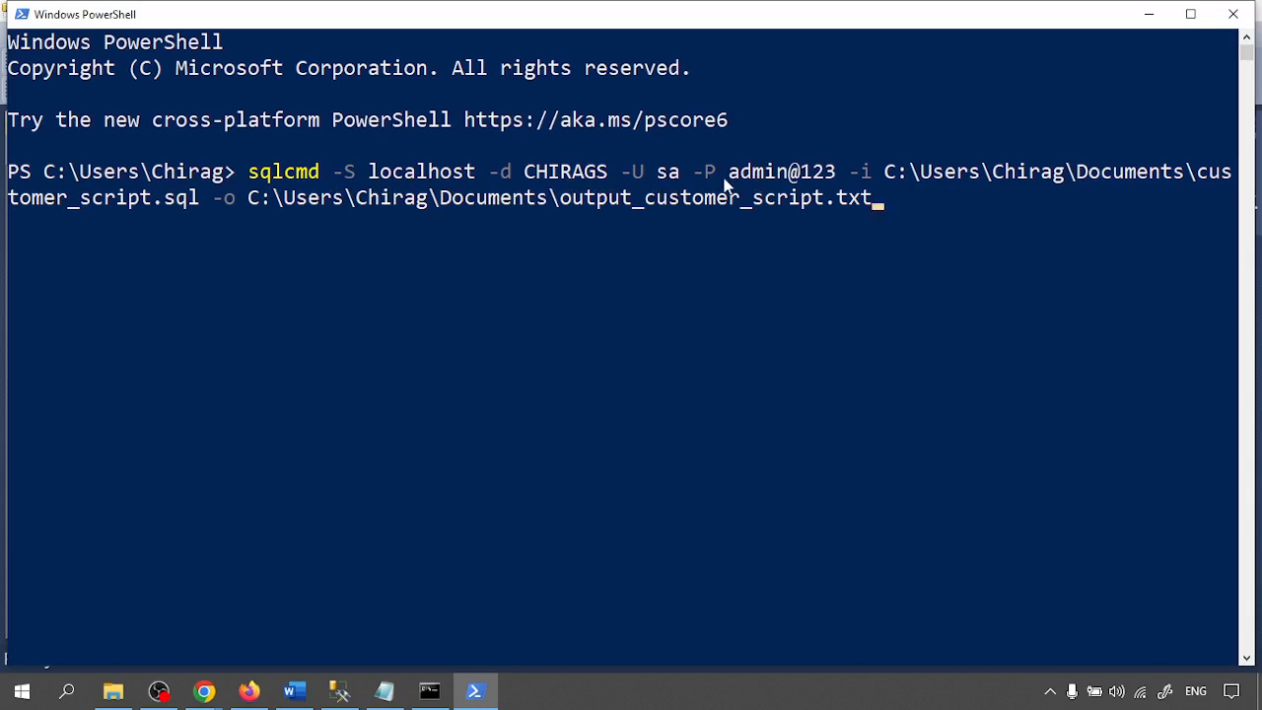
{"action": "mouse_move", "coordinate": [223, 229]}
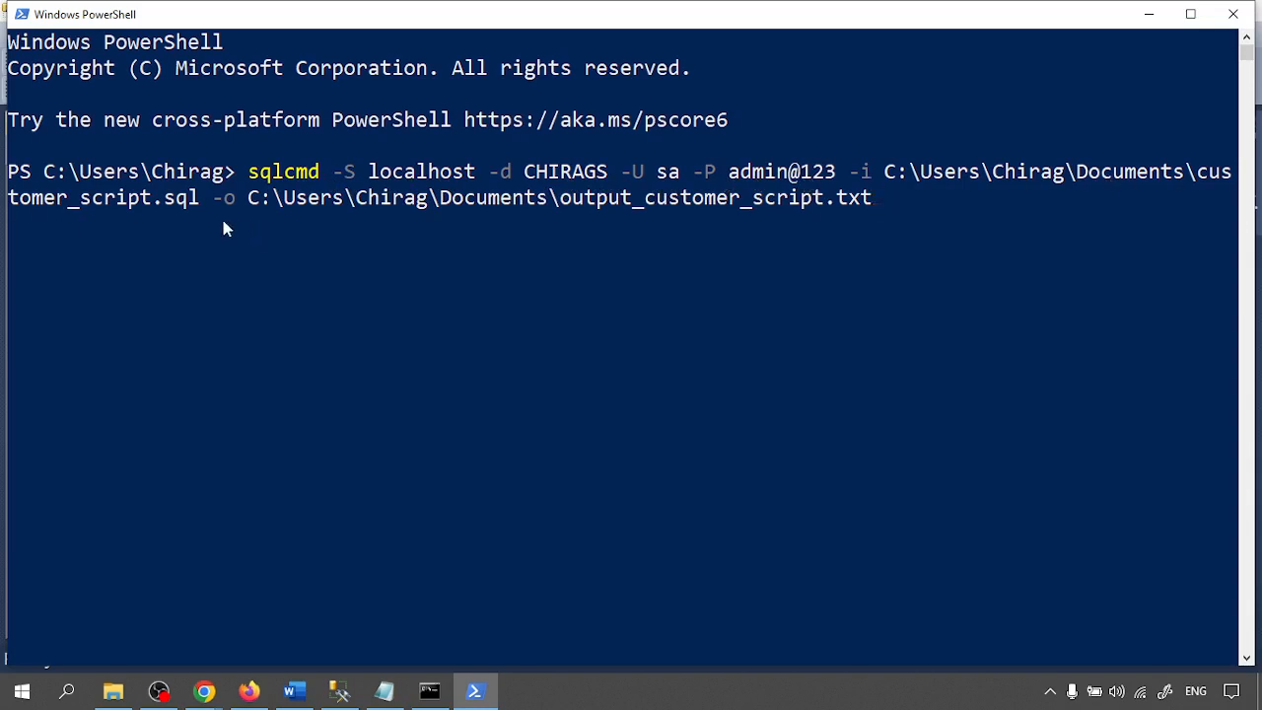
{"action": "mouse_move", "coordinate": [831, 390]}
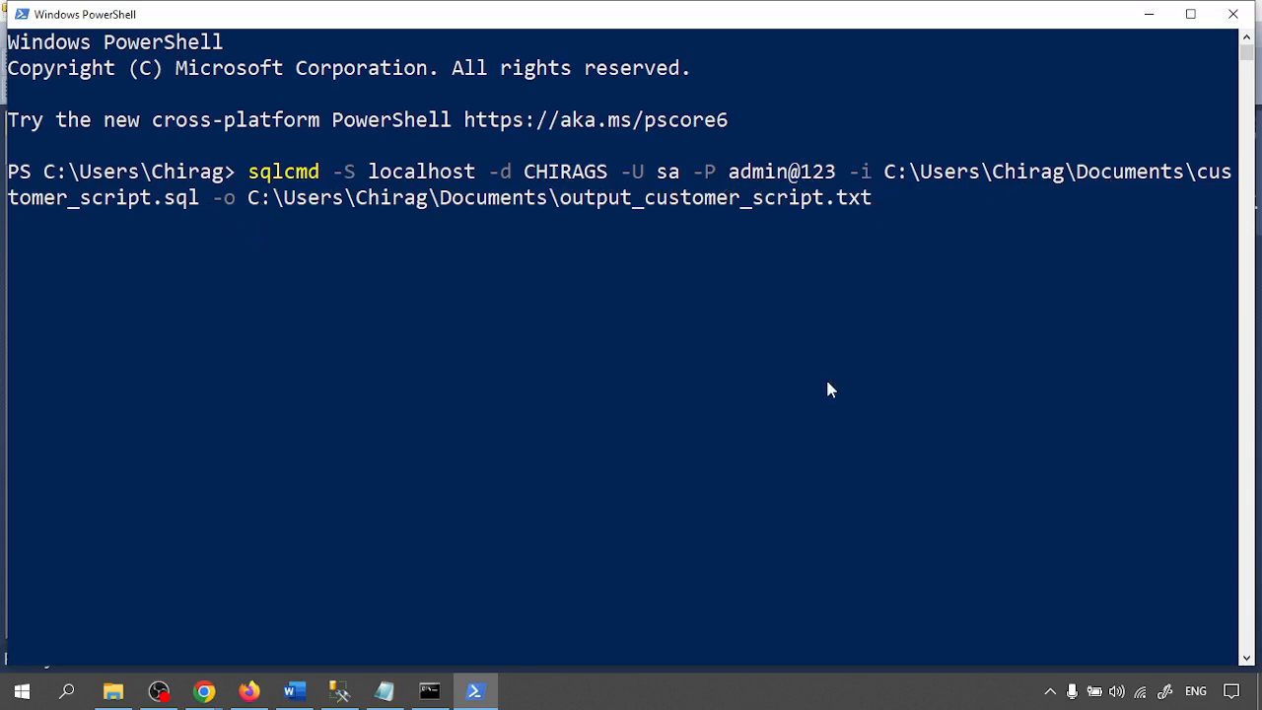
{"action": "key", "text": "Enter"}
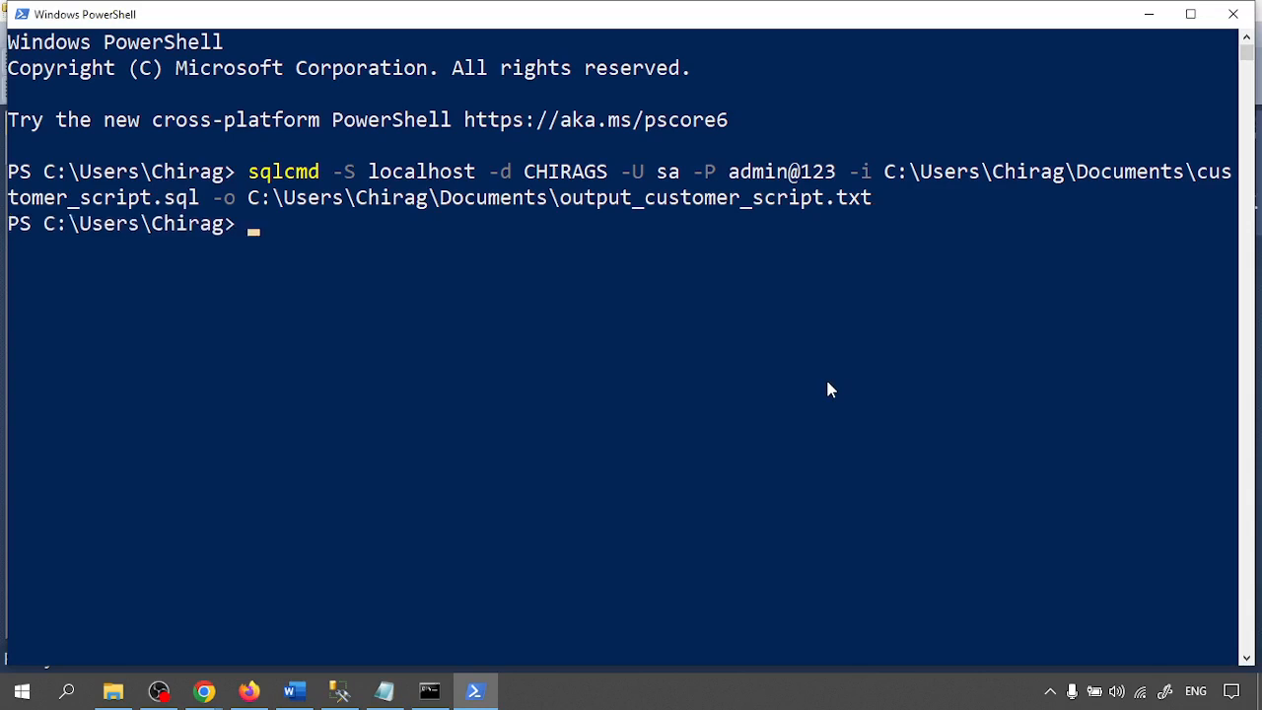
{"action": "mouse_move", "coordinate": [178, 700]}
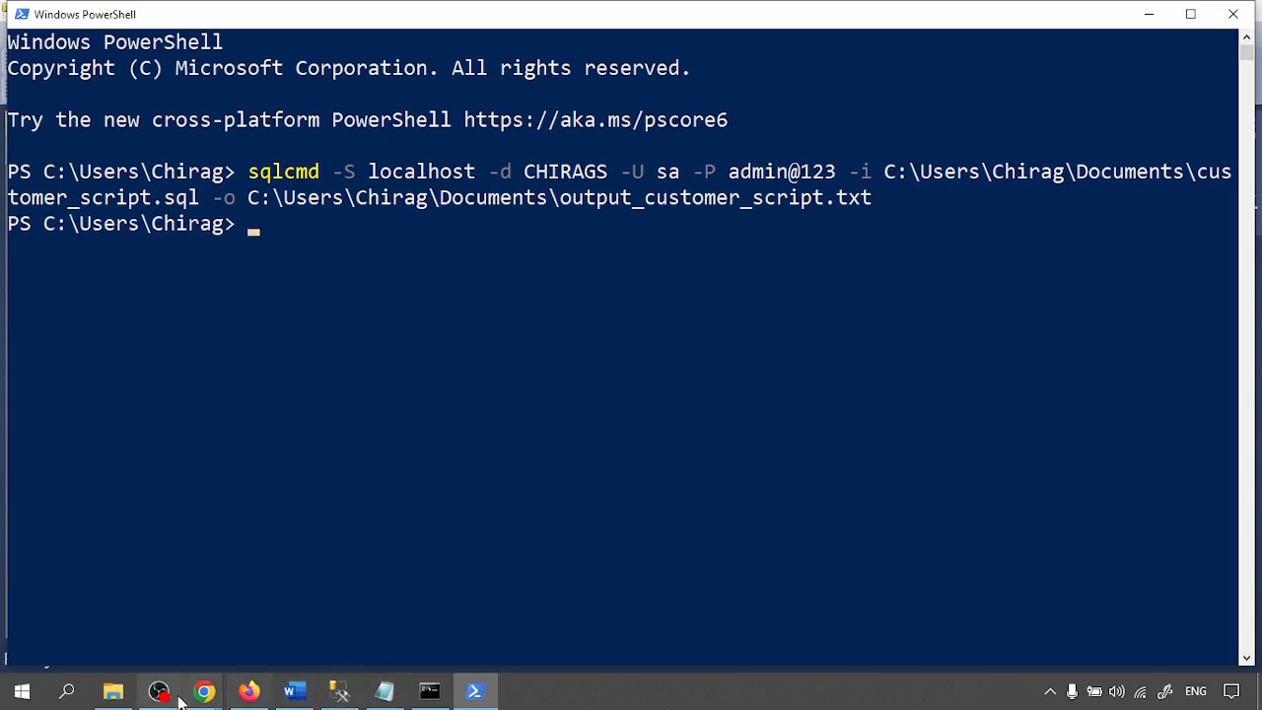
View output_customer_script.txt maximized, showing the CHIRAGS context change and two '(1 rows affected)'.
{"action": "left_click", "coordinate": [385, 690]}
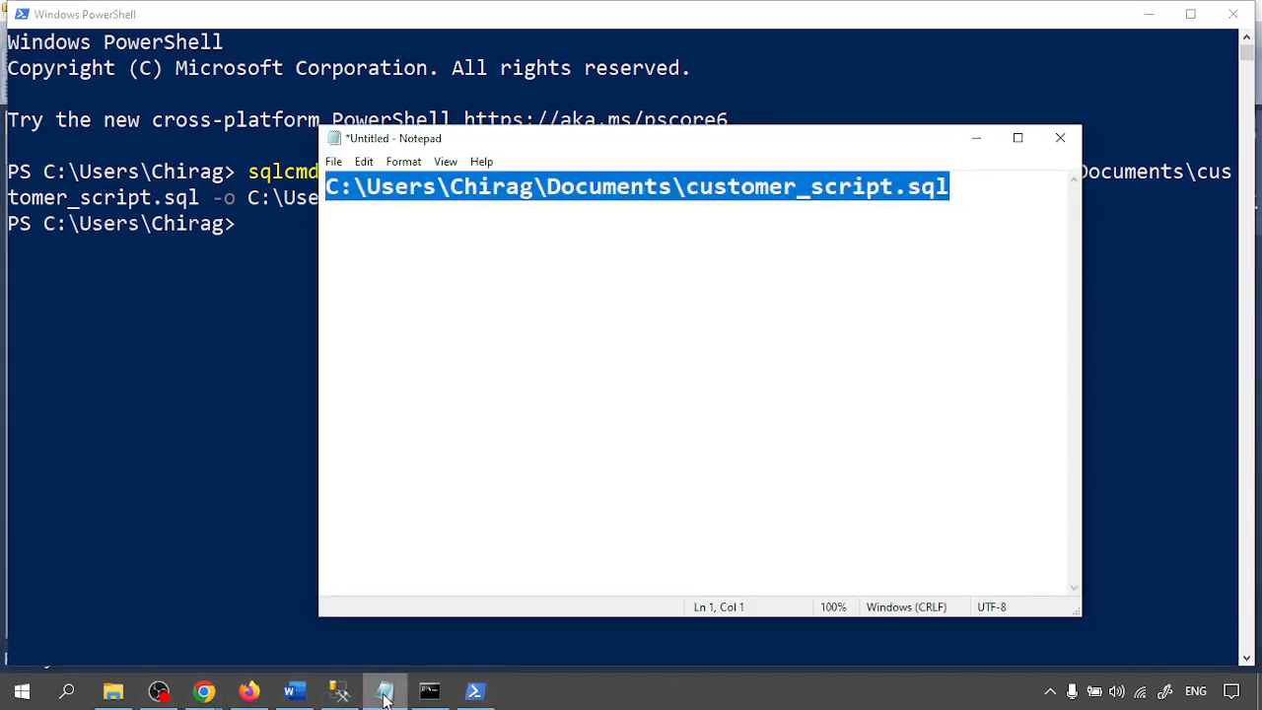
{"action": "left_click", "coordinate": [384, 690]}
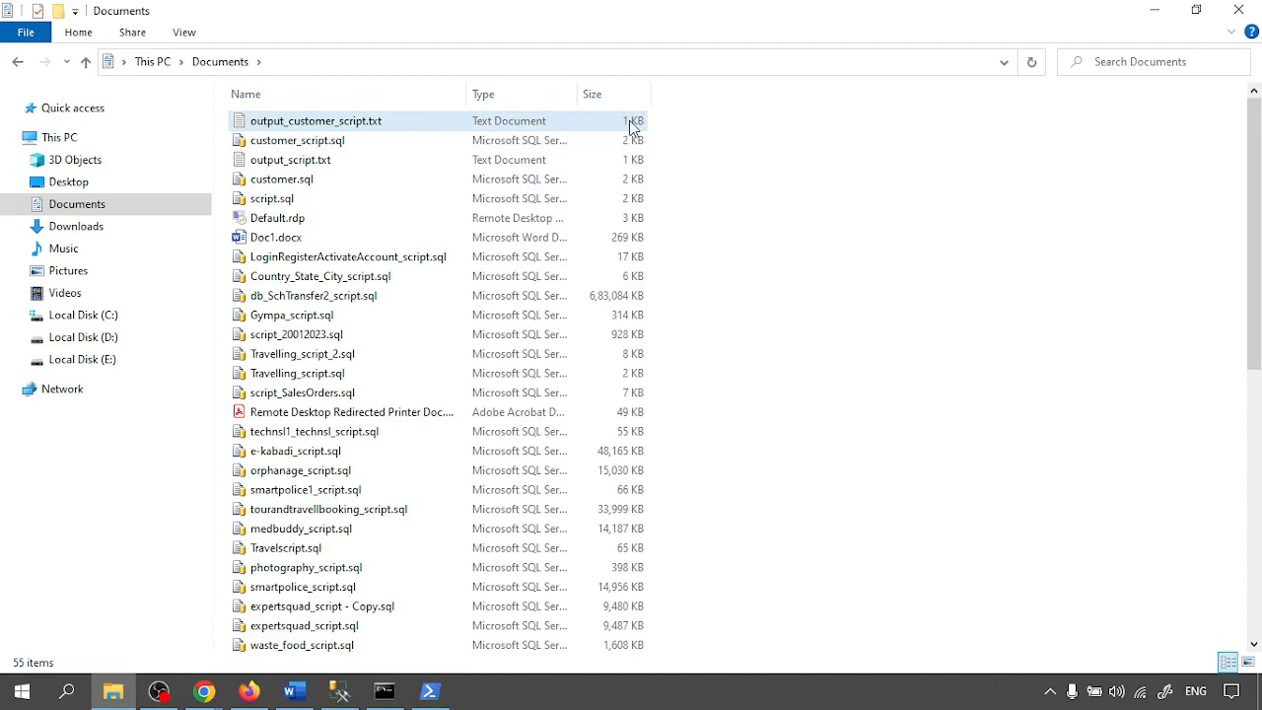
{"action": "double_click", "coordinate": [315, 120]}
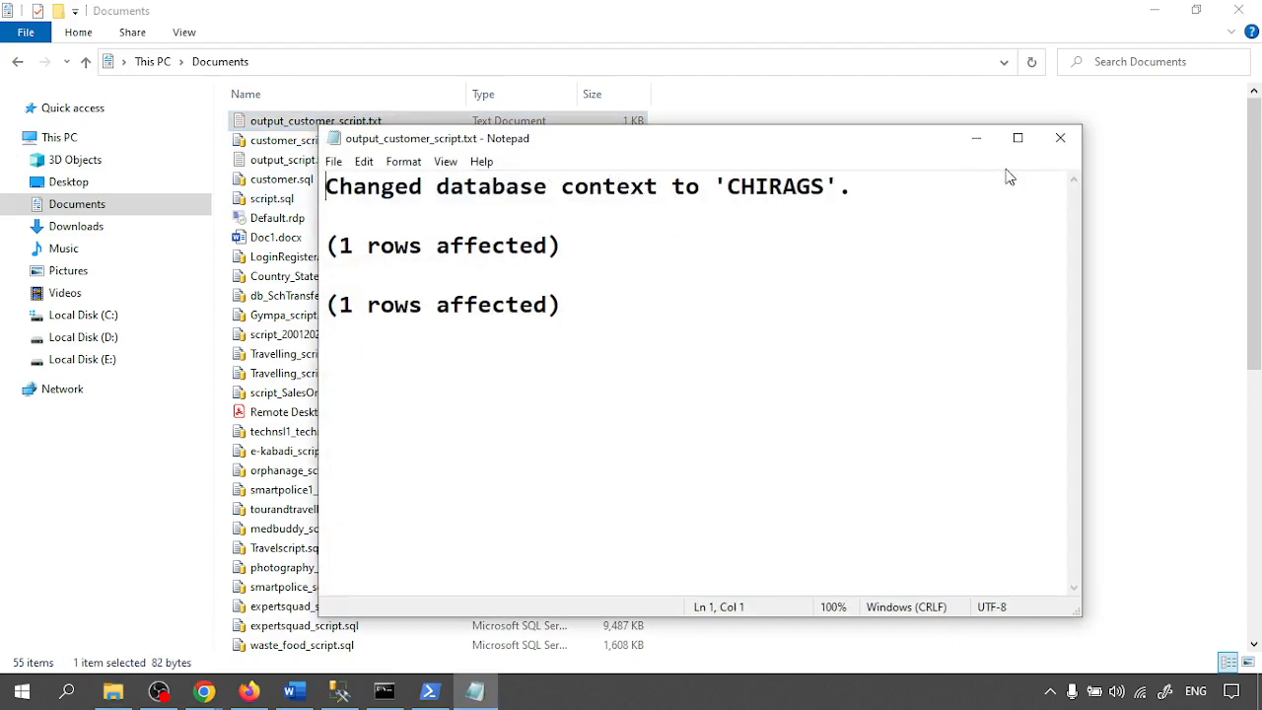
{"action": "left_click", "coordinate": [1018, 137]}
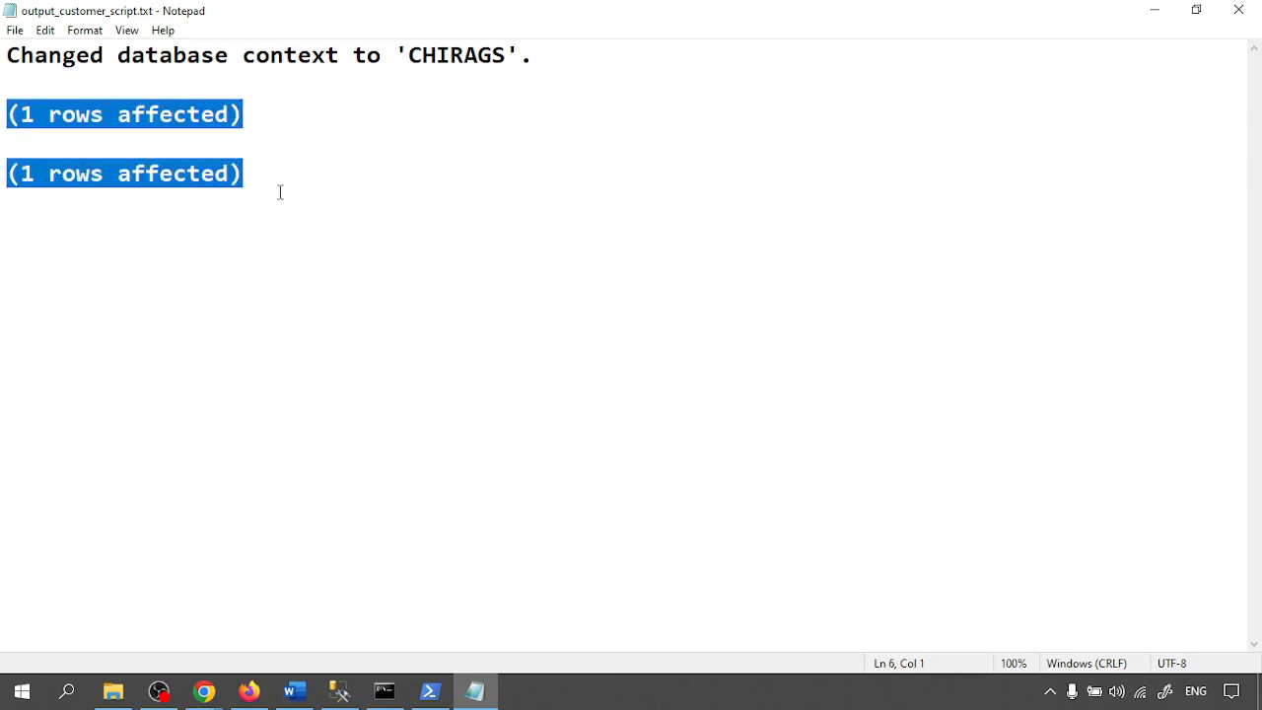
{"action": "left_click", "coordinate": [113, 690]}
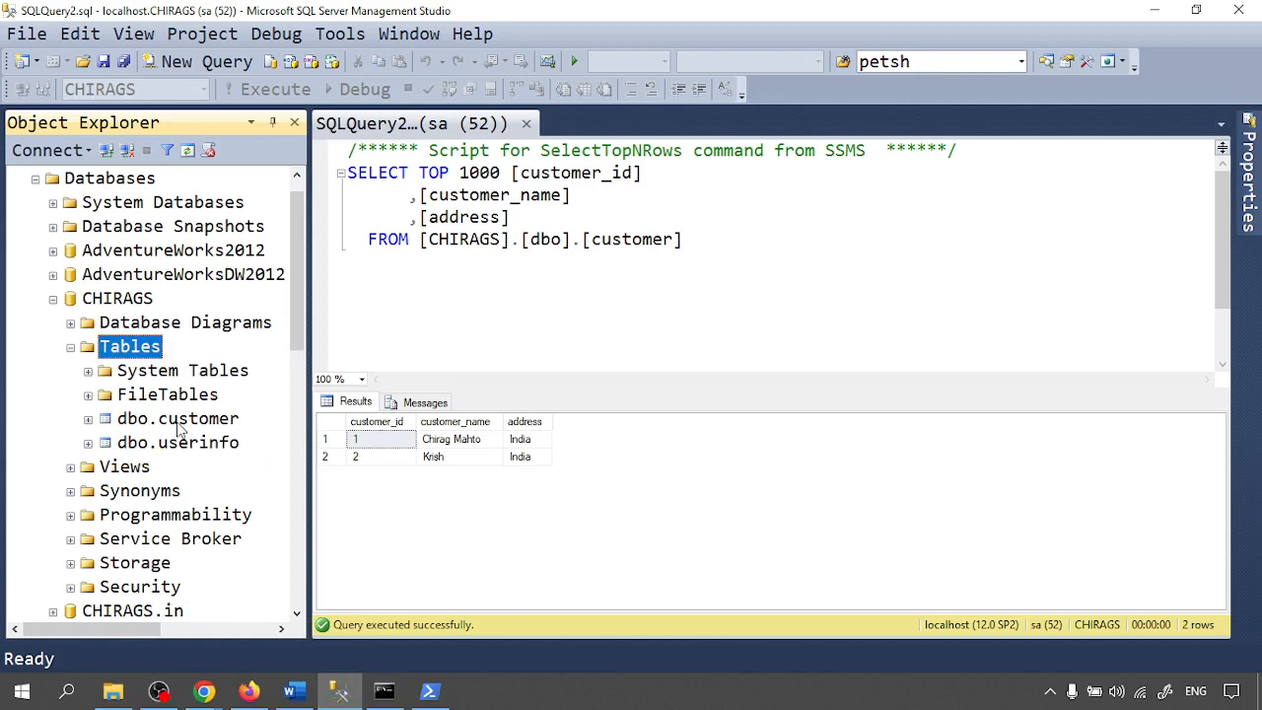
Delete Krish's row (customer_id 2) from dbo.customer using Edit Top 200 Rows.
{"action": "left_click", "coordinate": [176, 61]}
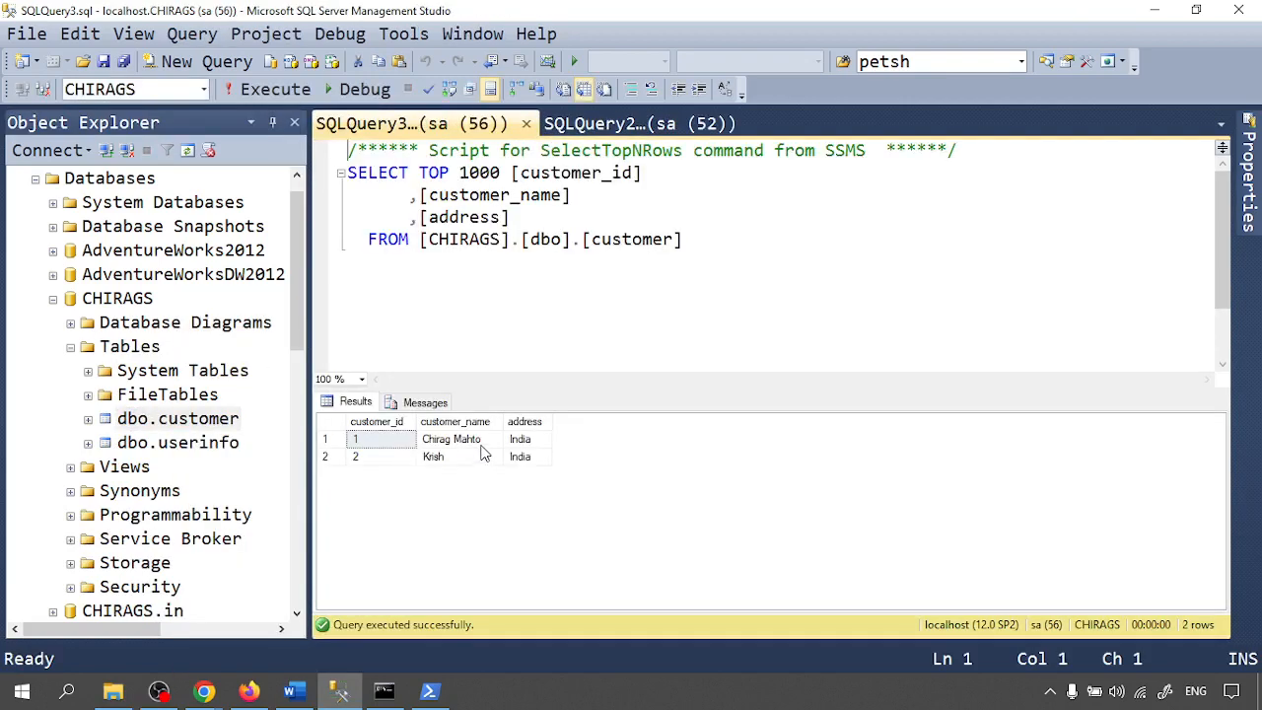
{"action": "mouse_move", "coordinate": [333, 465]}
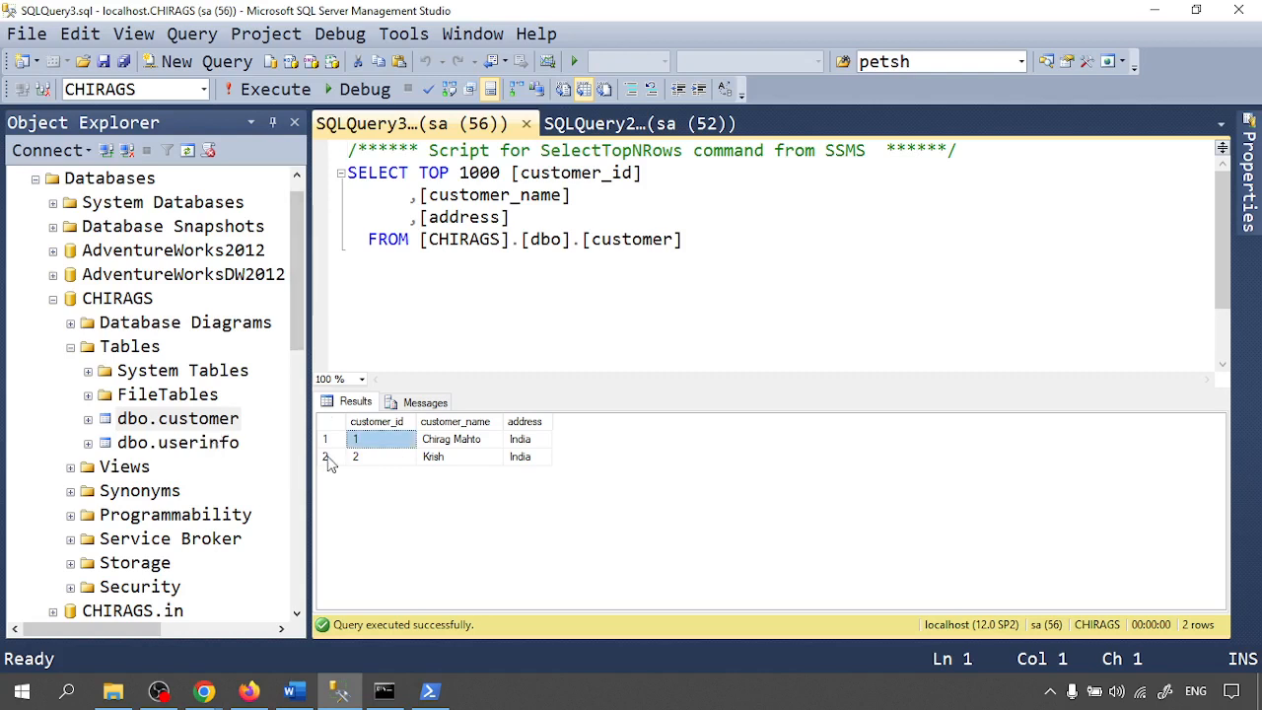
{"action": "right_click", "coordinate": [167, 418]}
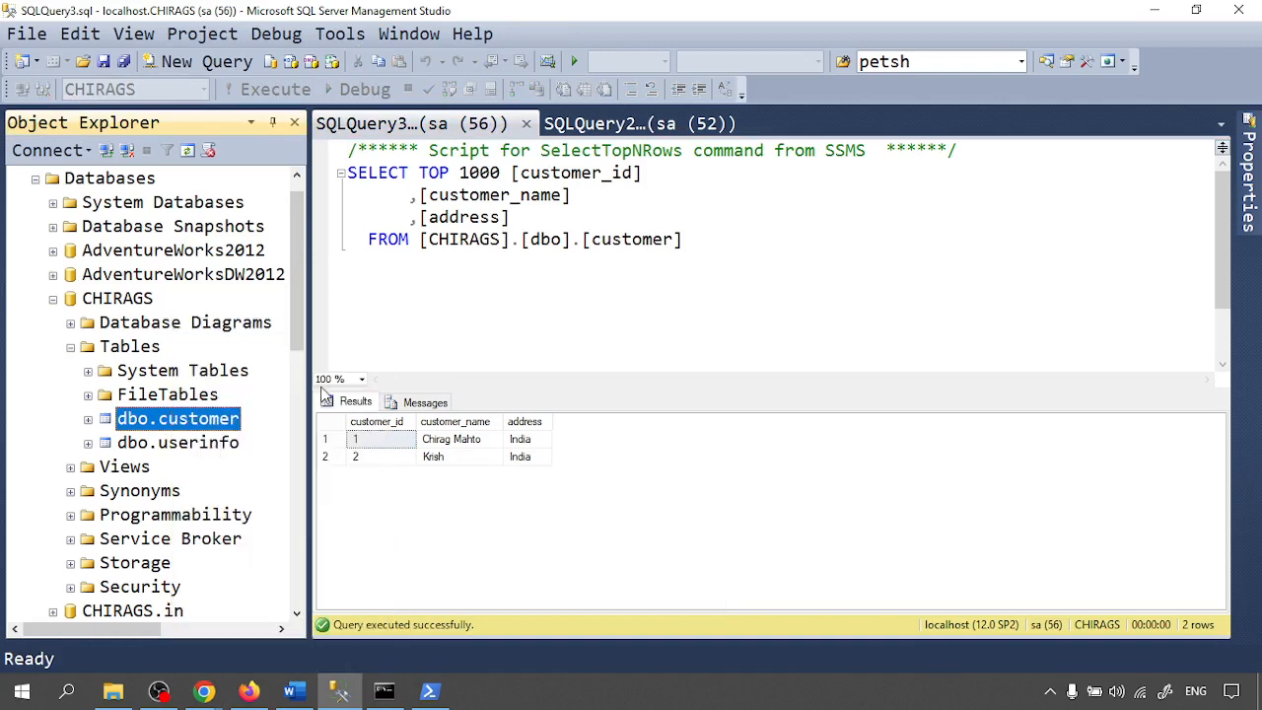
{"action": "mouse_move", "coordinate": [367, 268]}
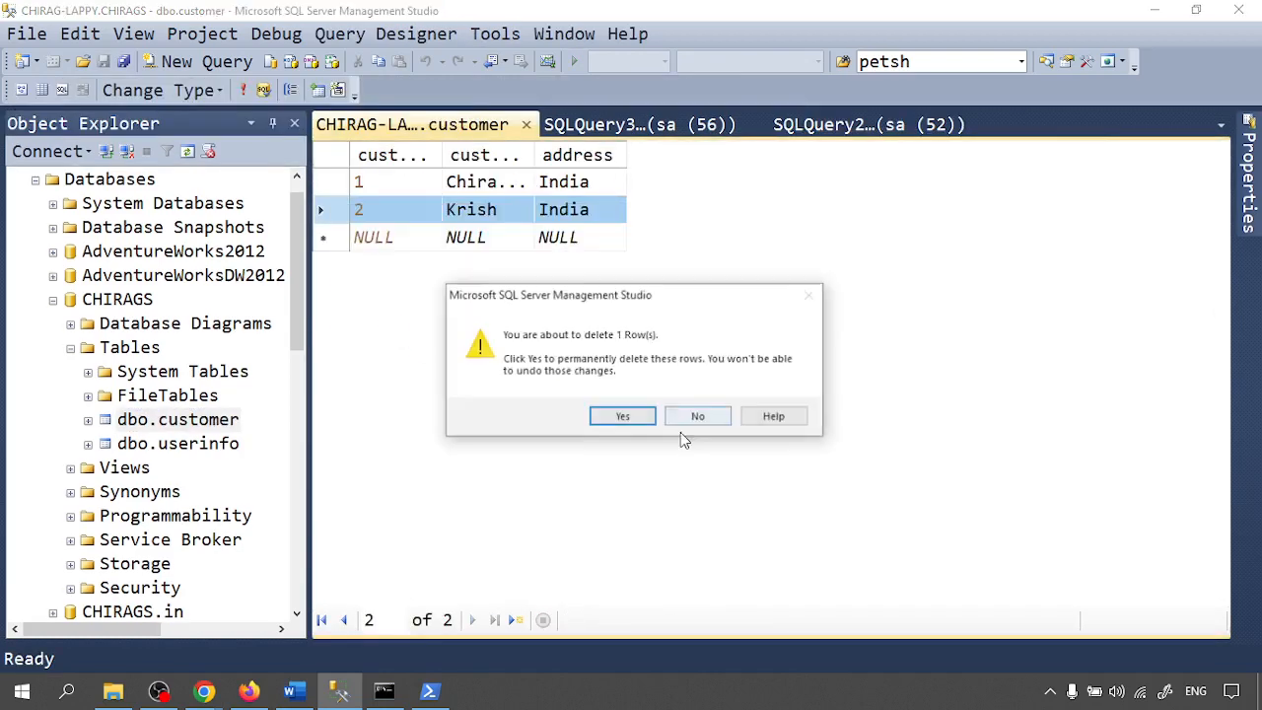
{"action": "left_click", "coordinate": [622, 416]}
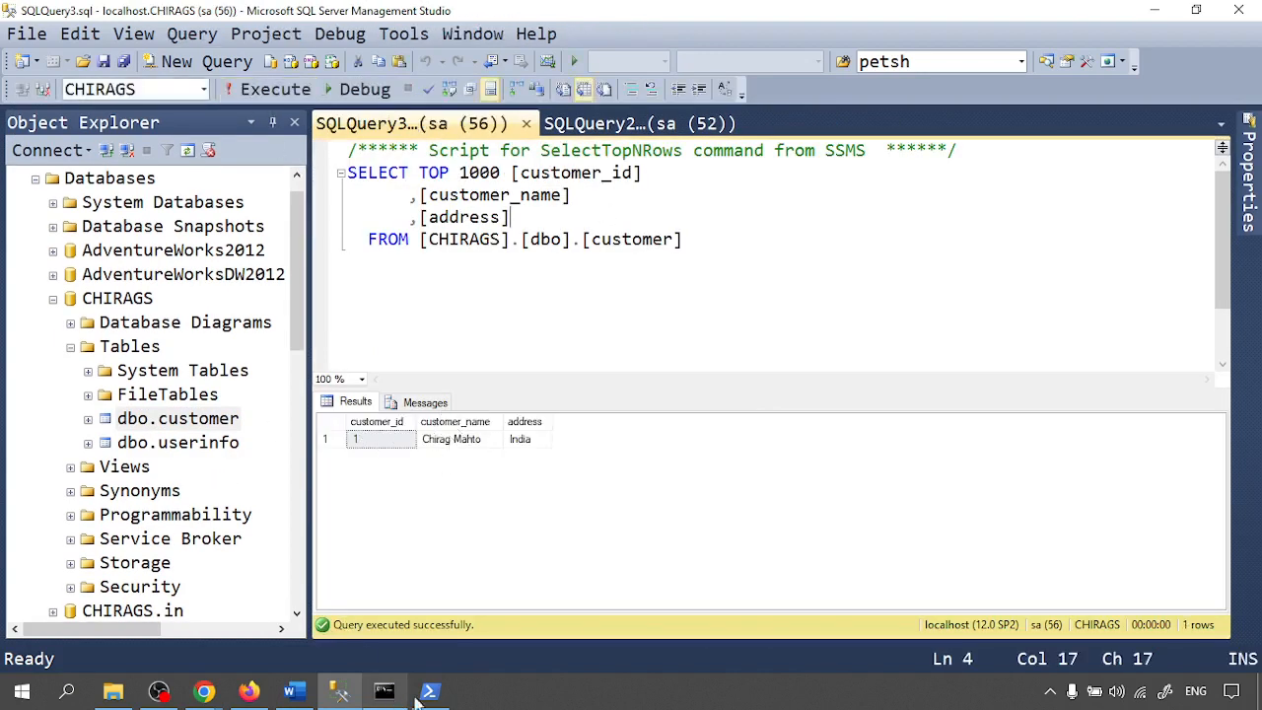
Rerun the sqlcmd customer_script.sql import in PowerShell without an -o output file.
{"action": "left_click", "coordinate": [427, 690]}
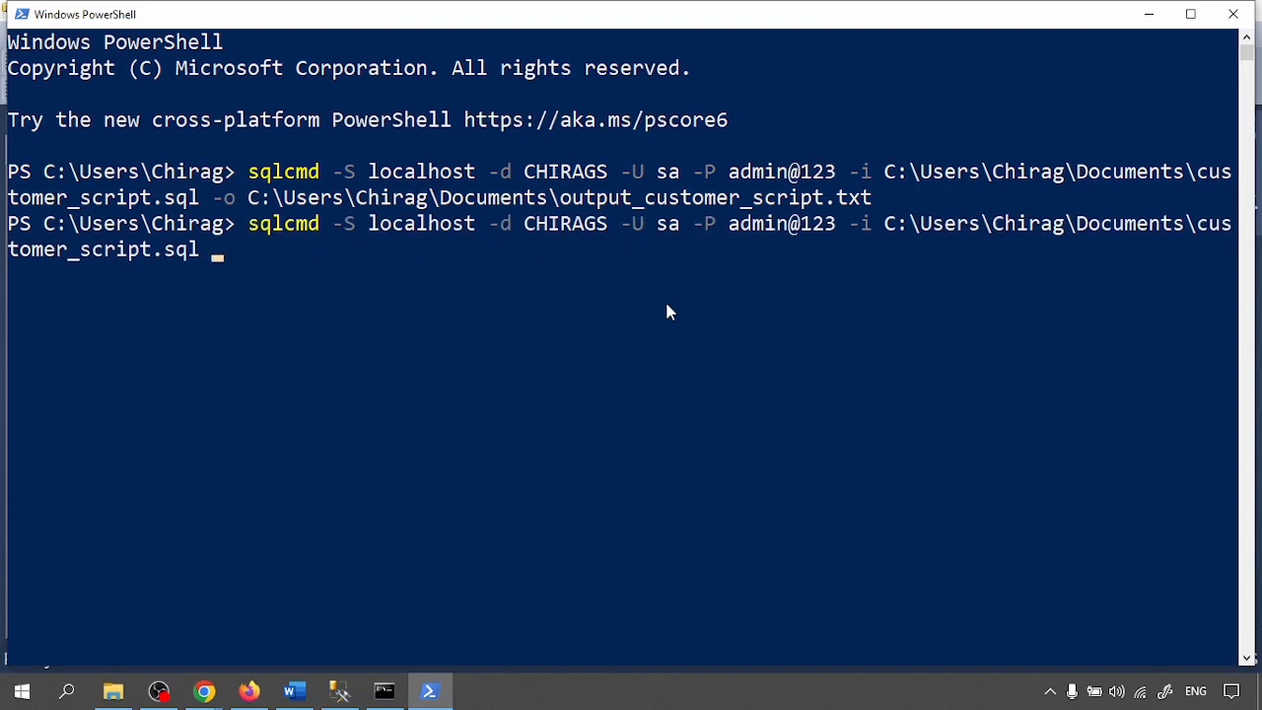
{"action": "key", "text": "Enter"}
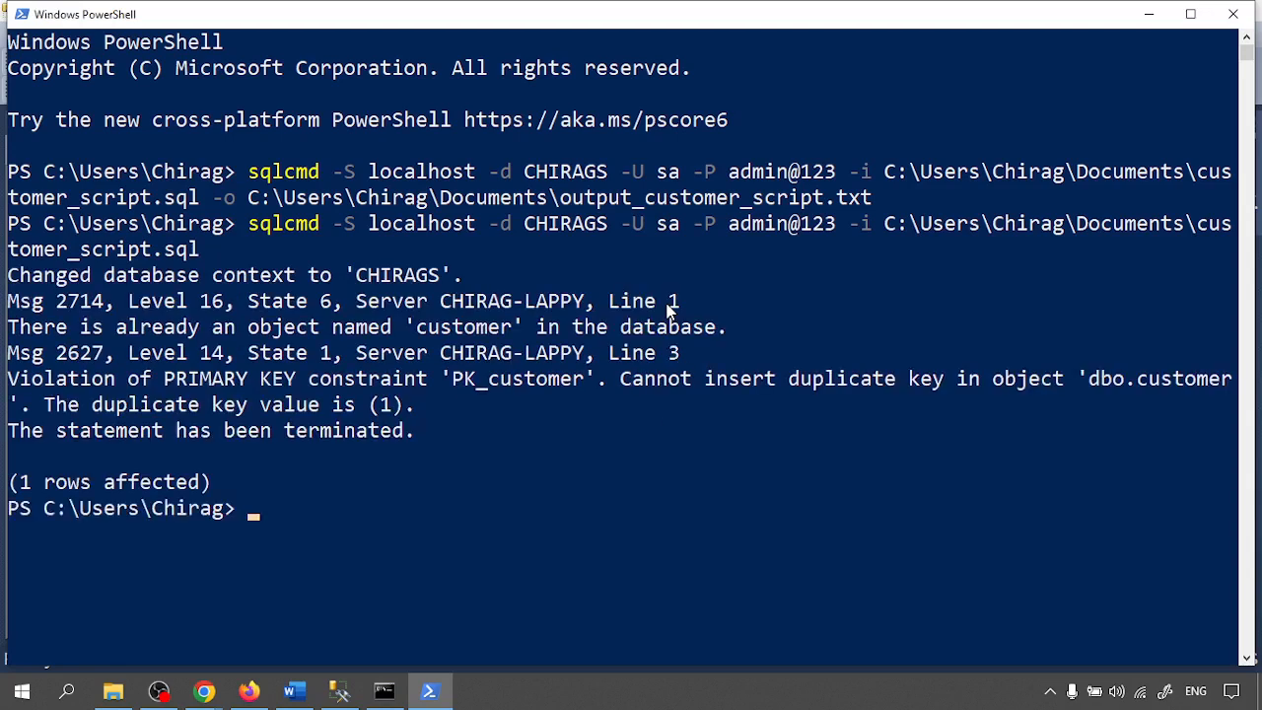
{"action": "mouse_move", "coordinate": [74, 311]}
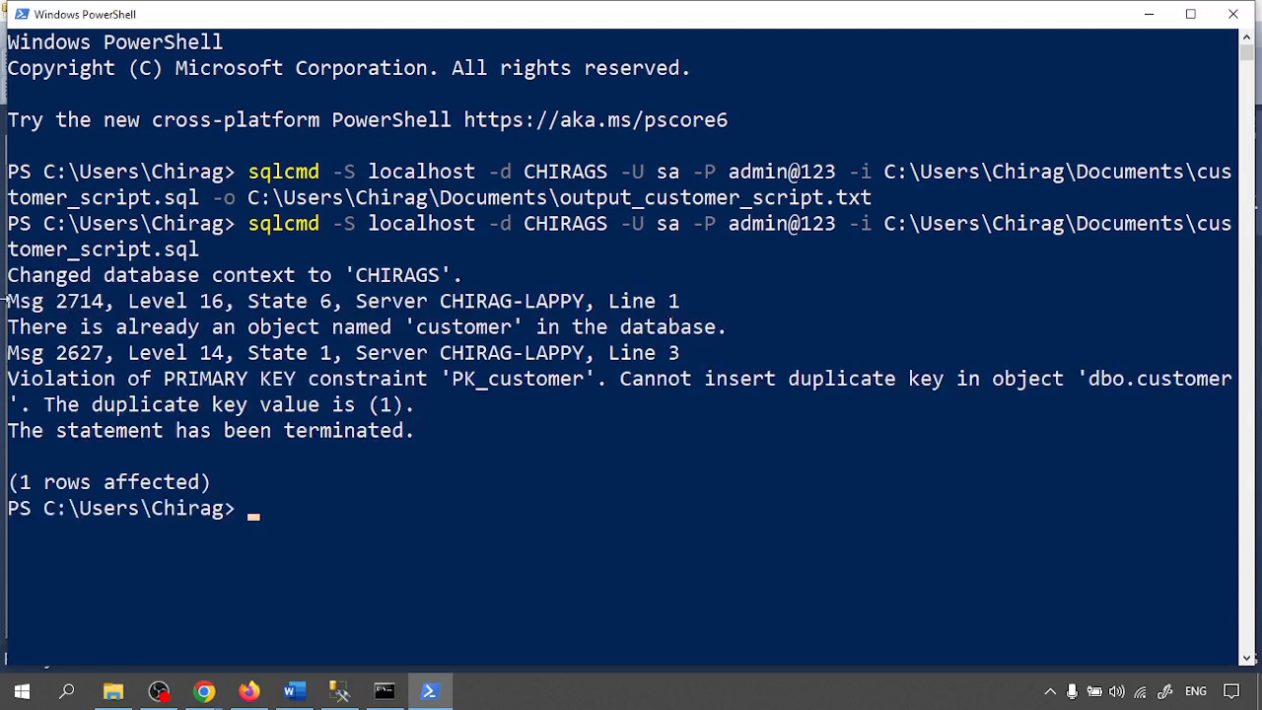
{"action": "mouse_move", "coordinate": [543, 401]}
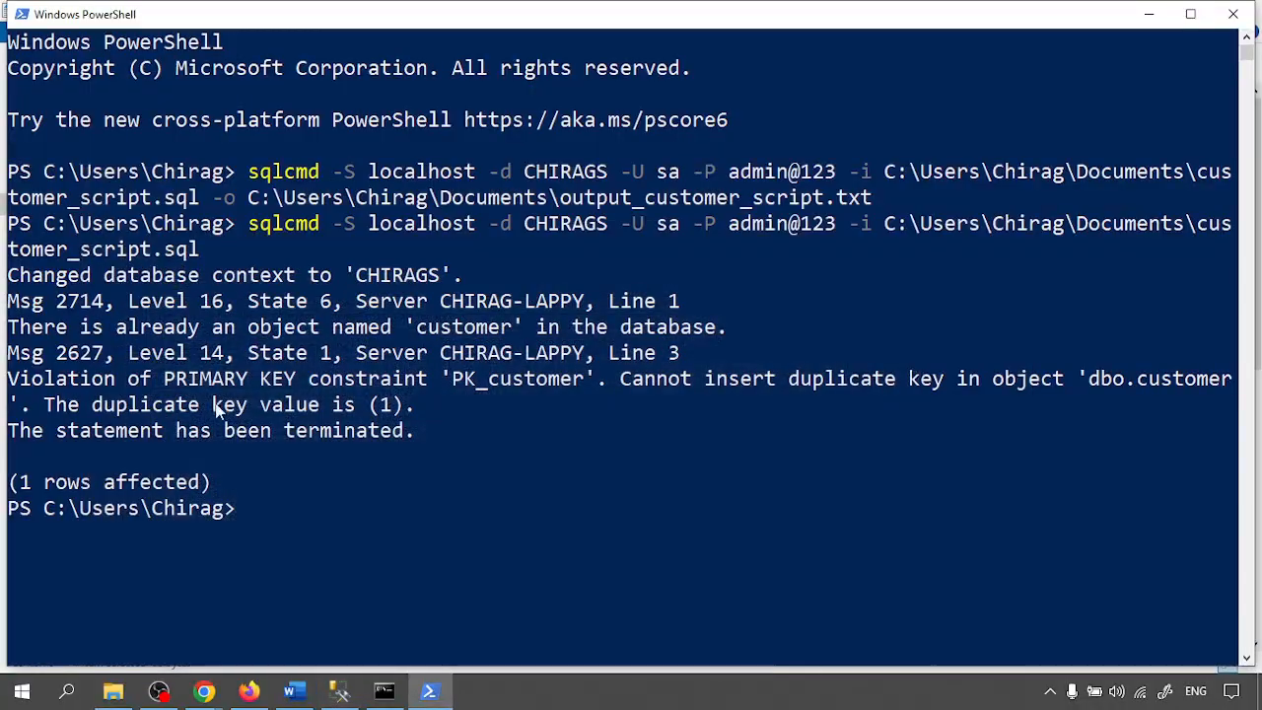
{"action": "mouse_move", "coordinate": [98, 496]}
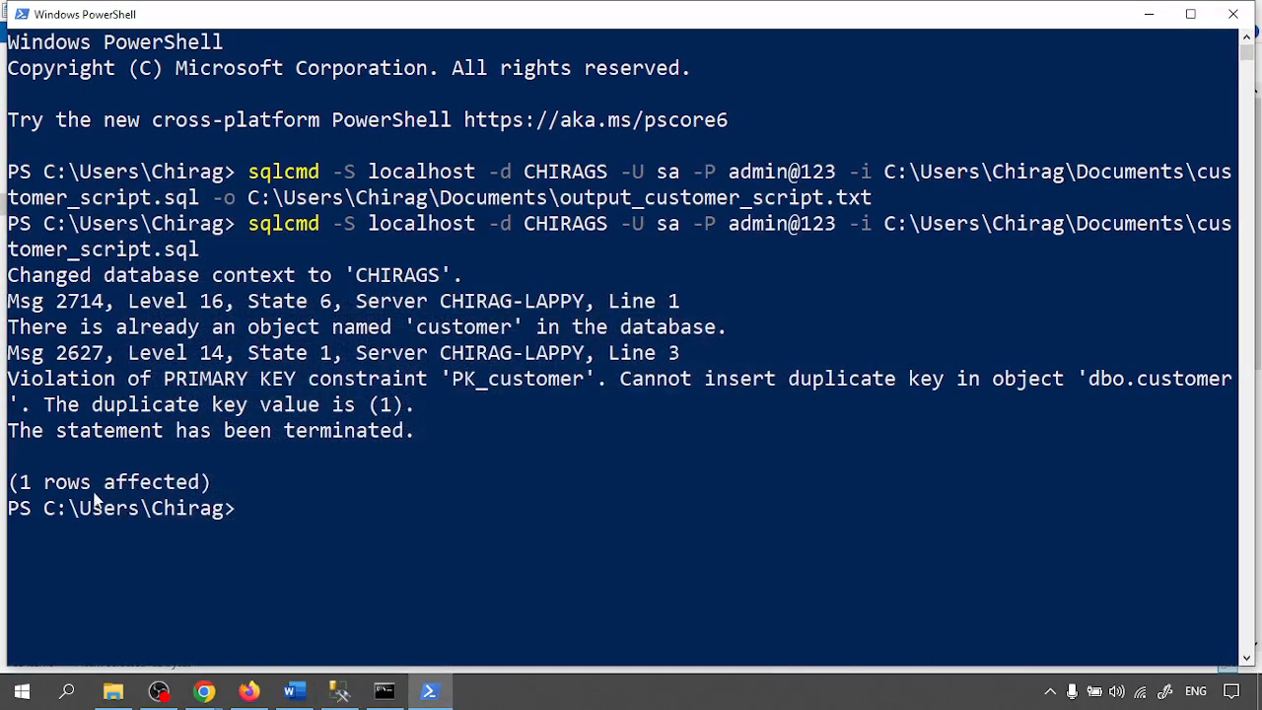
{"action": "mouse_move", "coordinate": [630, 392]}
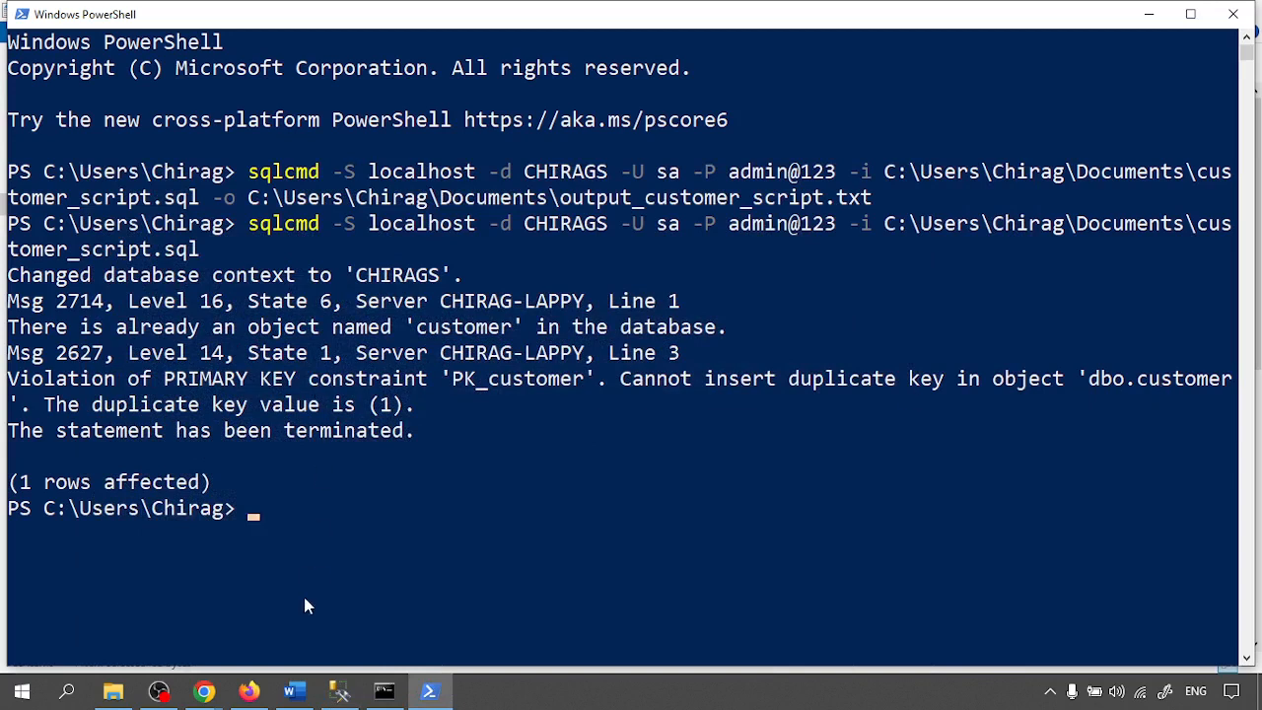
{"action": "mouse_move", "coordinate": [74, 498]}
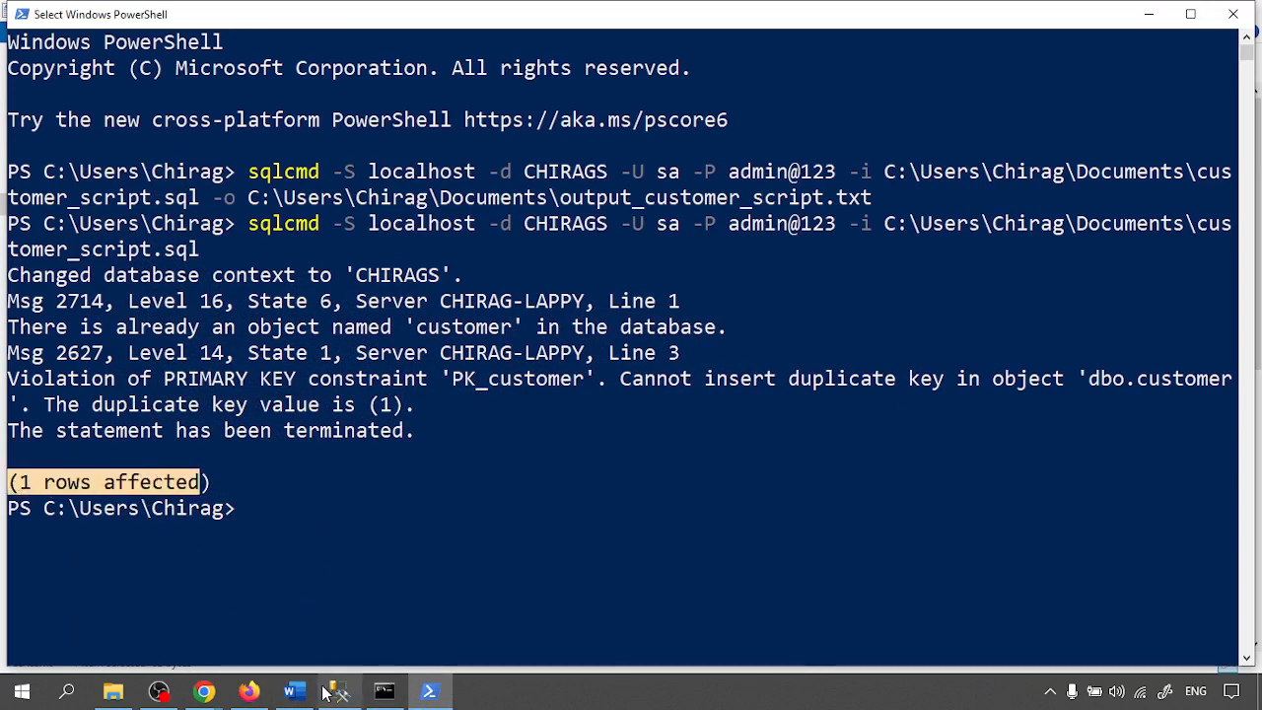
Return to SSMS and re-run the SELECT TOP 1000 query on dbo.customer.
{"action": "left_click", "coordinate": [339, 690]}
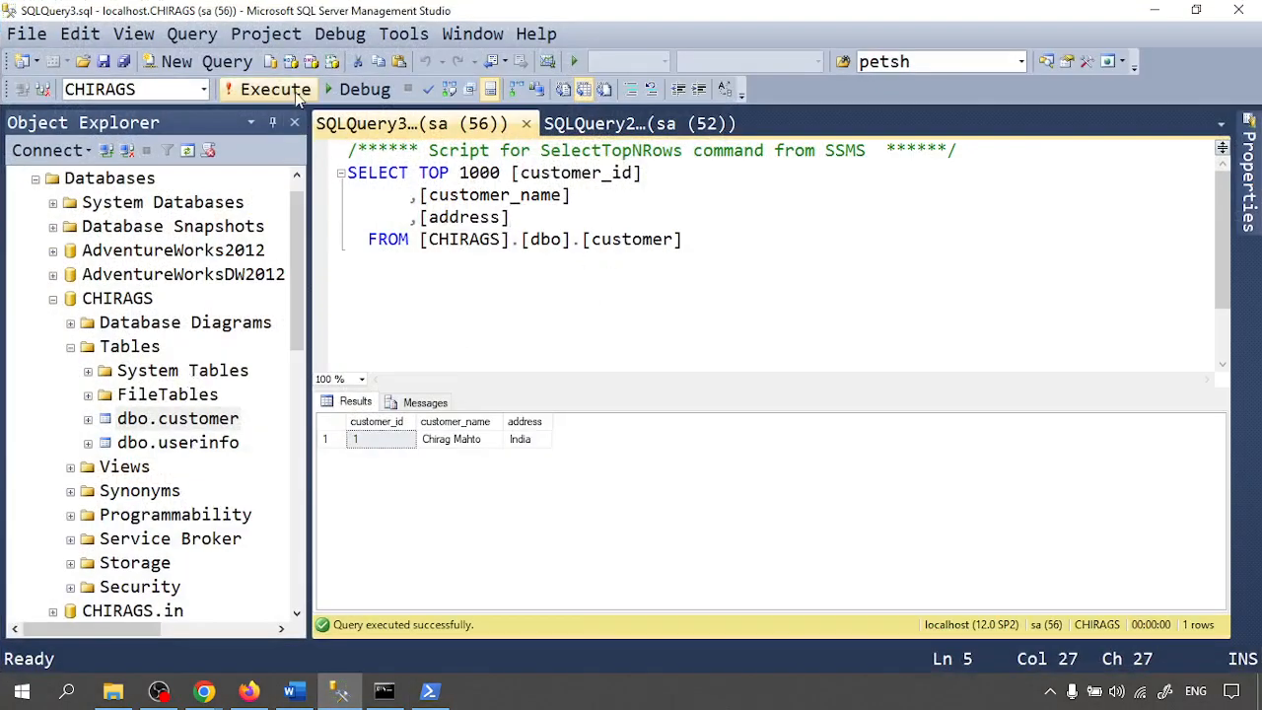
{"action": "left_click", "coordinate": [274, 88]}
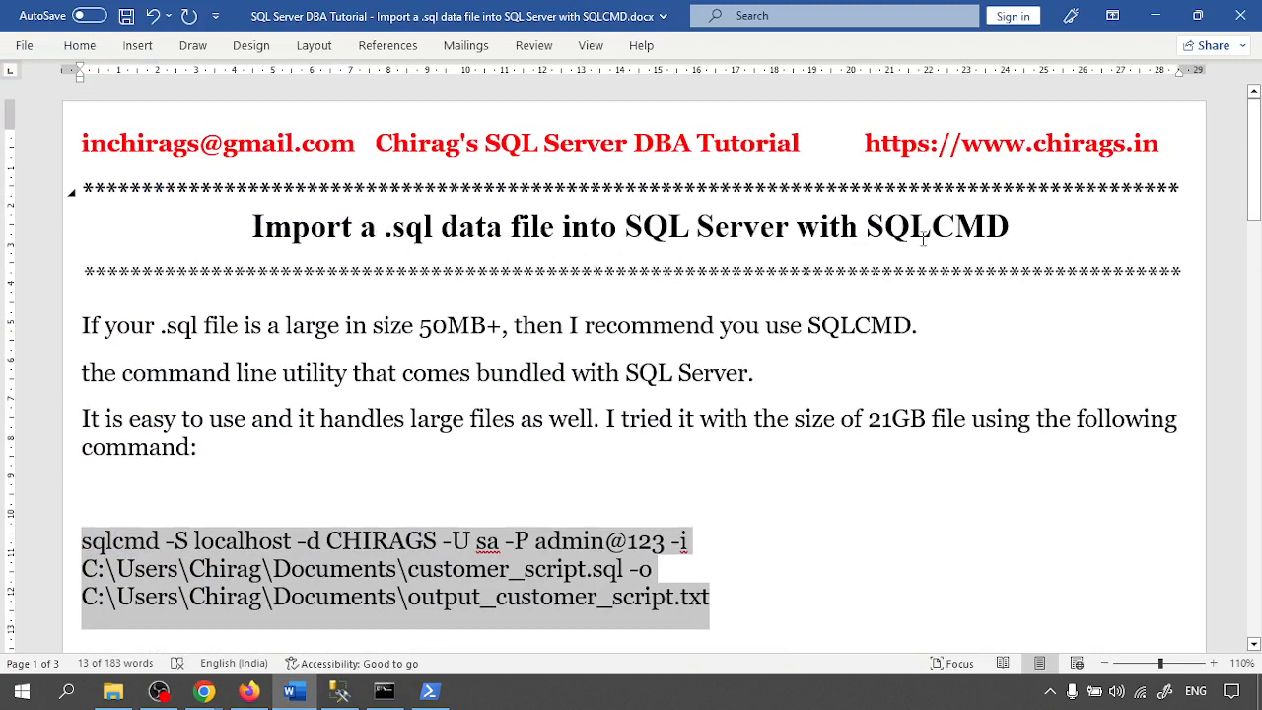
{"action": "mouse_move", "coordinate": [331, 355]}
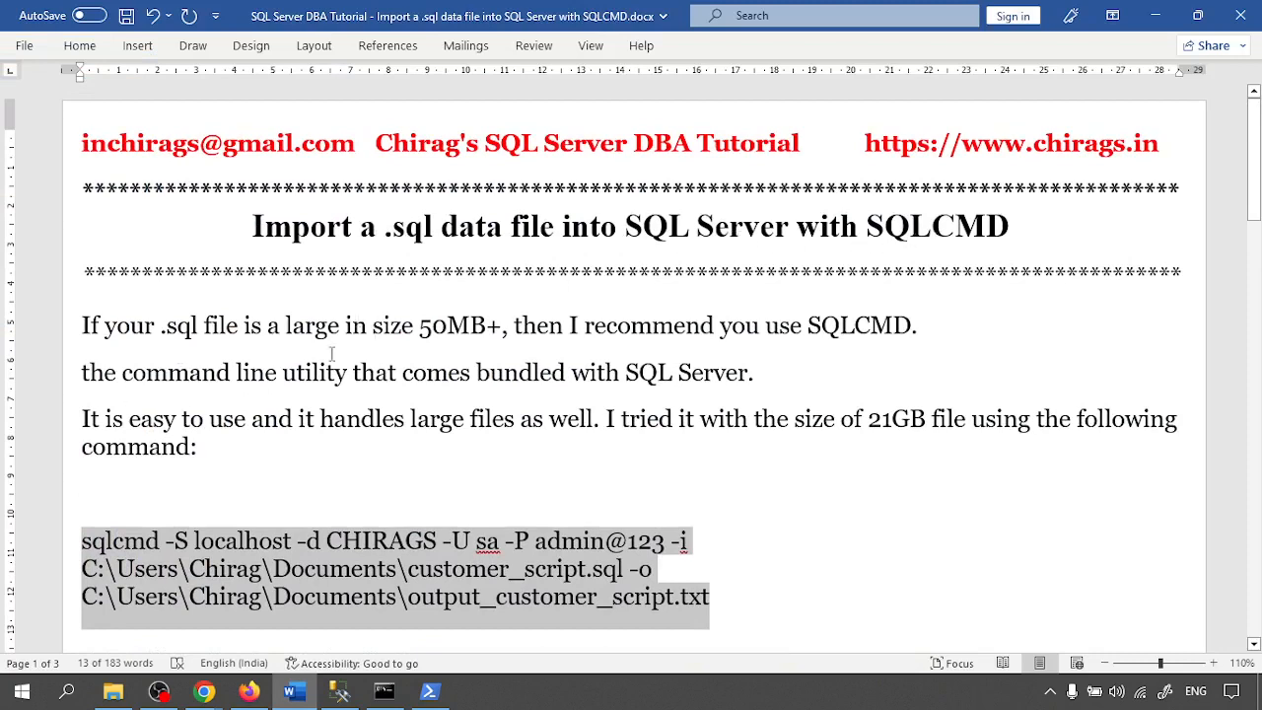
Scroll the Word tutorial down to the cmd/PowerShell note and sqlcmd syntax summary.
{"action": "scroll", "scroll_direction": "down", "scroll_amount": 3}
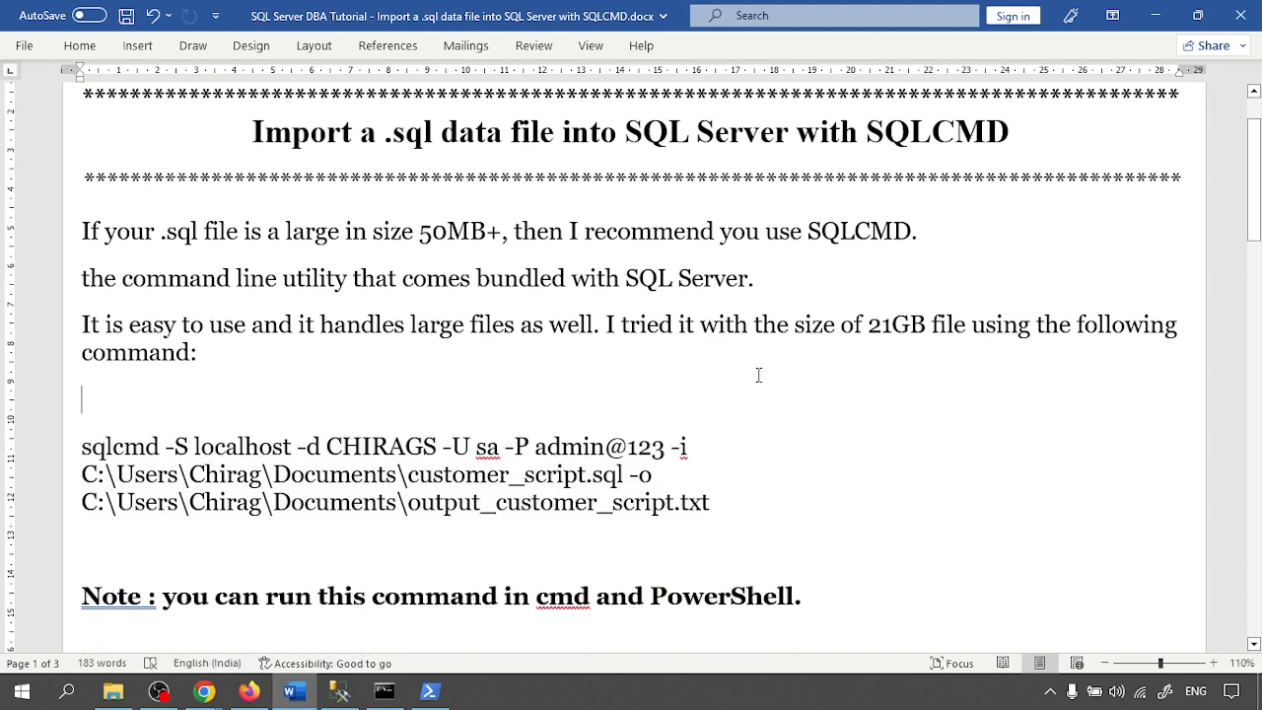
{"action": "mouse_move", "coordinate": [757, 273]}
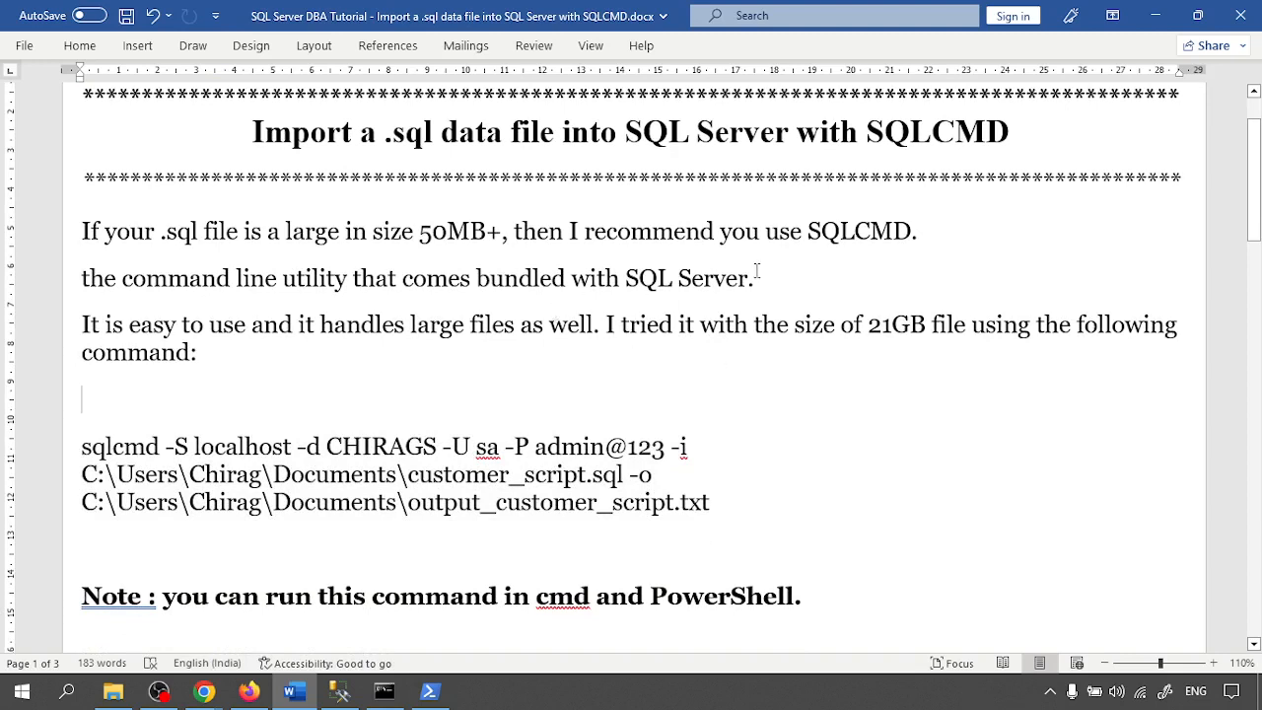
{"action": "scroll", "scroll_direction": "down", "scroll_amount": 3}
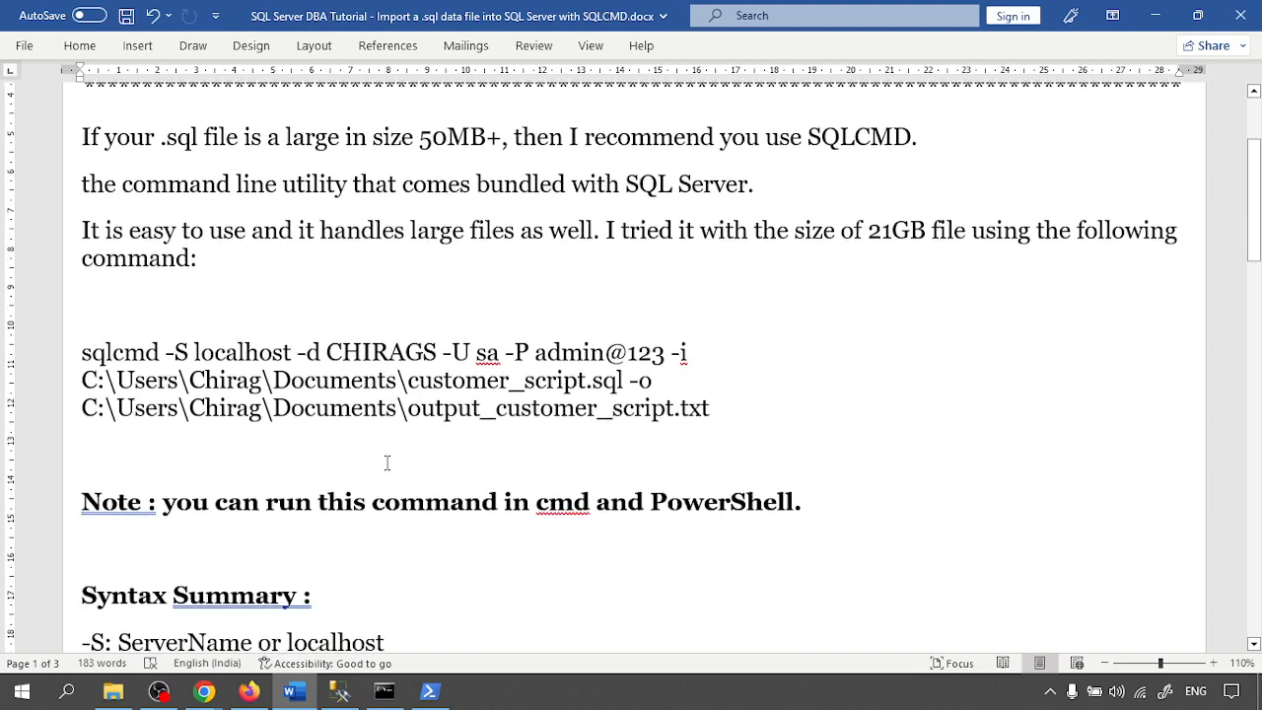
{"action": "scroll", "scroll_direction": "down", "scroll_amount": 3}
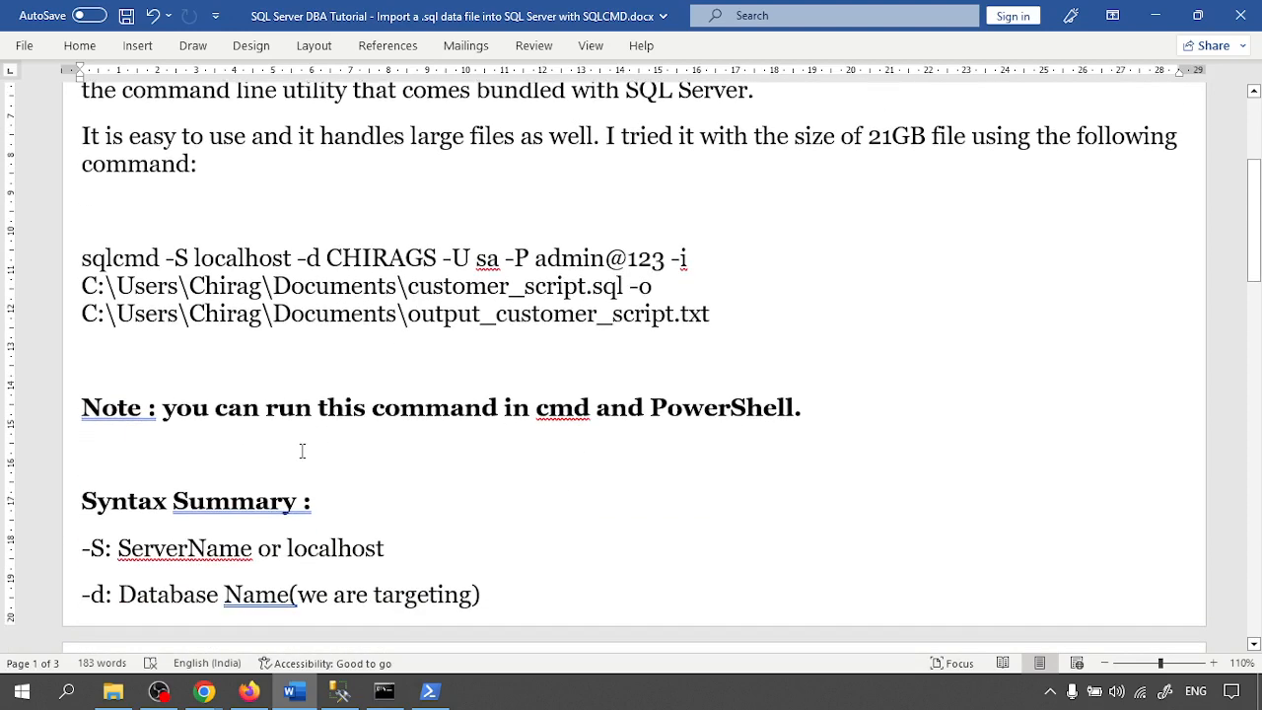
{"action": "scroll", "scroll_direction": "down", "scroll_amount": 3}
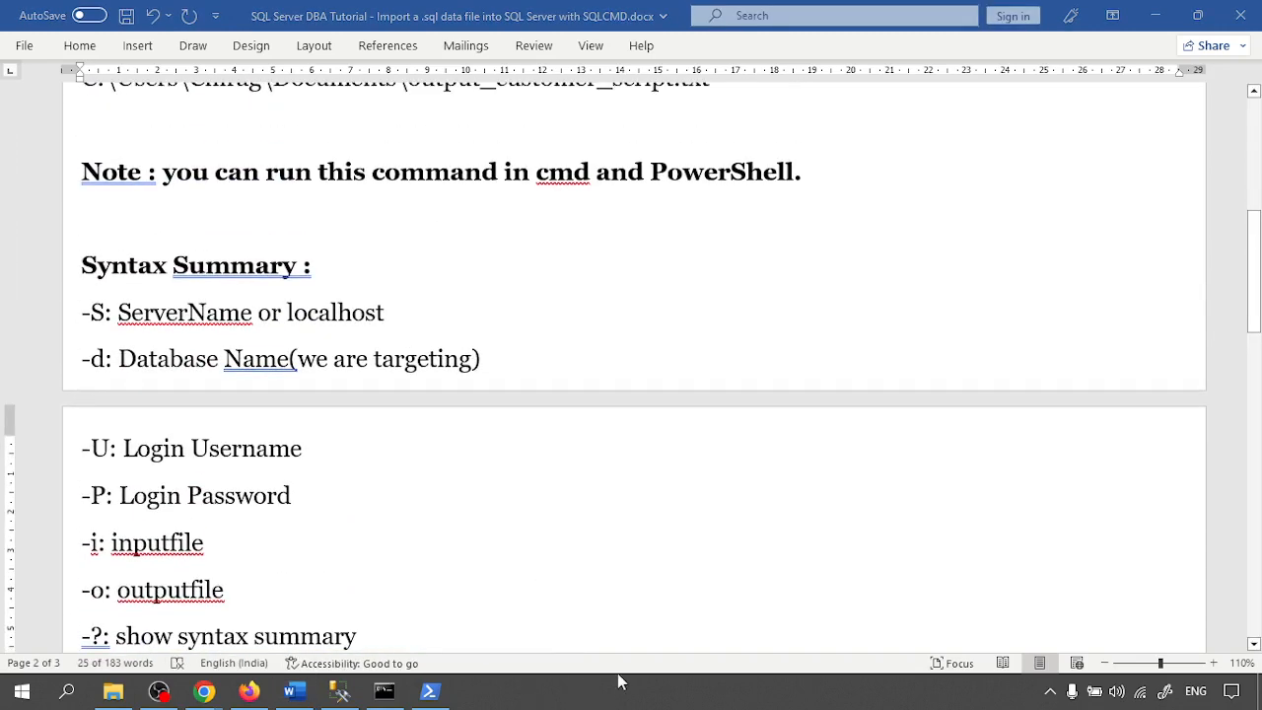
{"action": "mouse_move", "coordinate": [614, 693]}
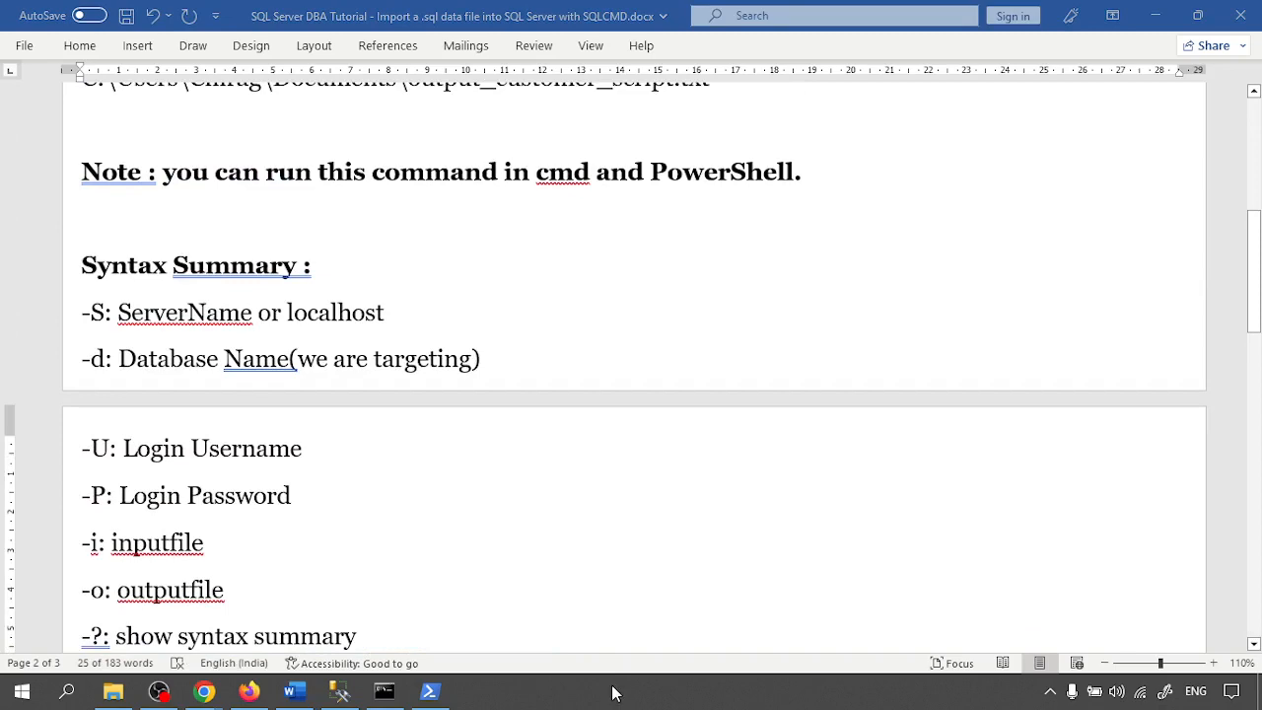